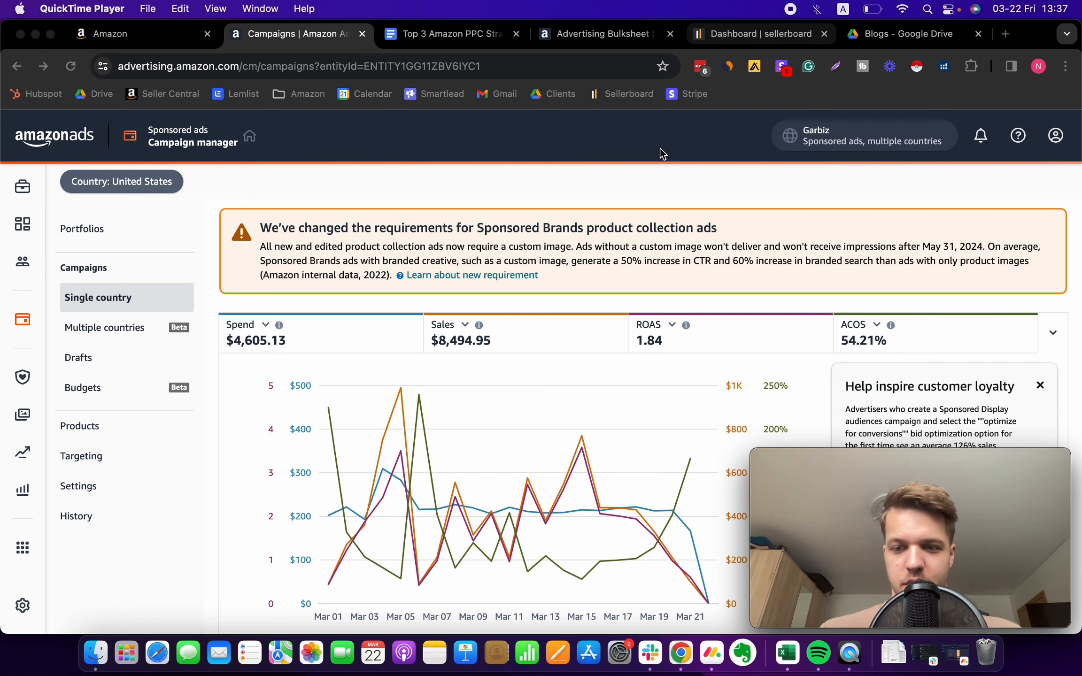
Step: Bring up the link context menu for Bulk operations in the Sponsored ads side navigation
{"action": "scroll", "scroll_direction": "down", "scroll_amount": 3}
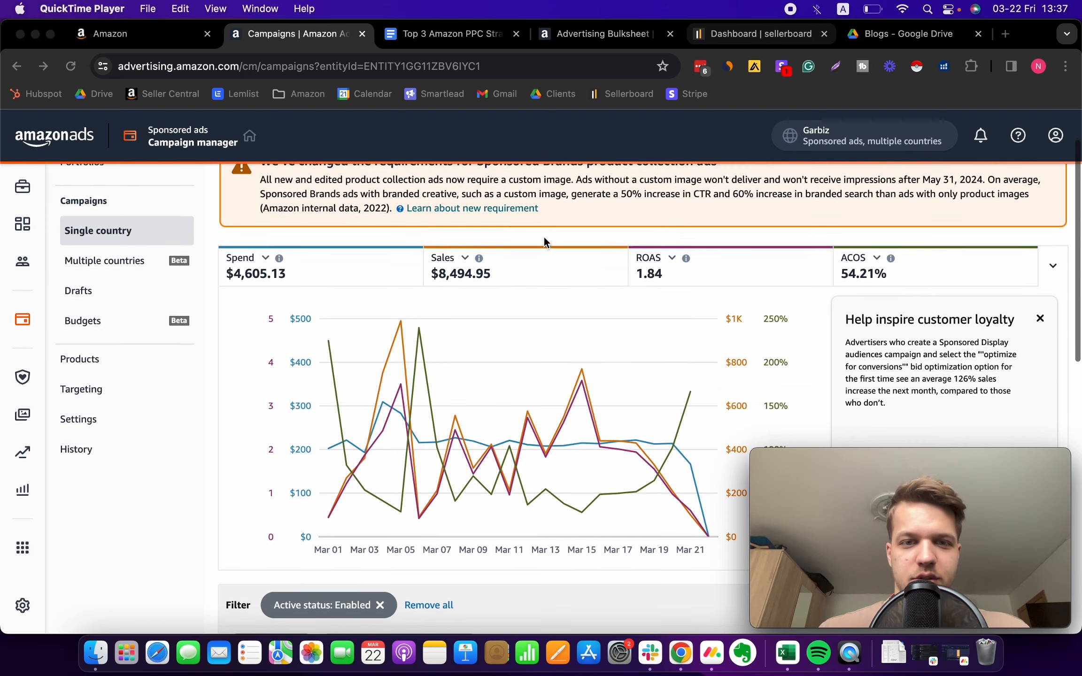
{"action": "scroll", "scroll_direction": "up", "scroll_amount": 3}
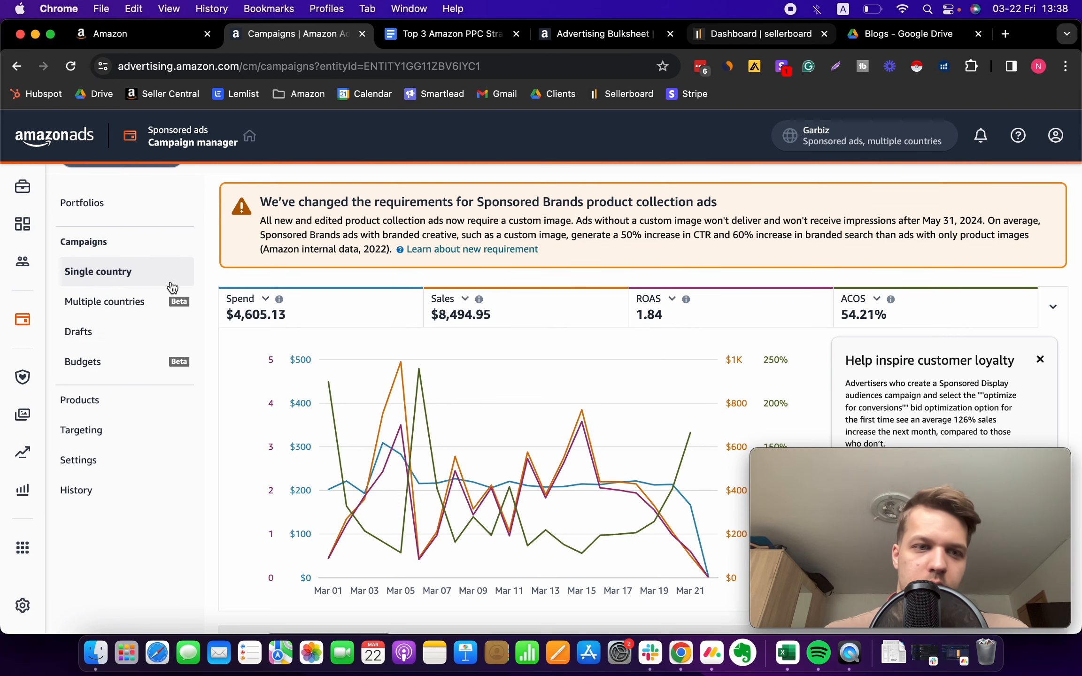
{"action": "right_click", "coordinate": [105, 264]}
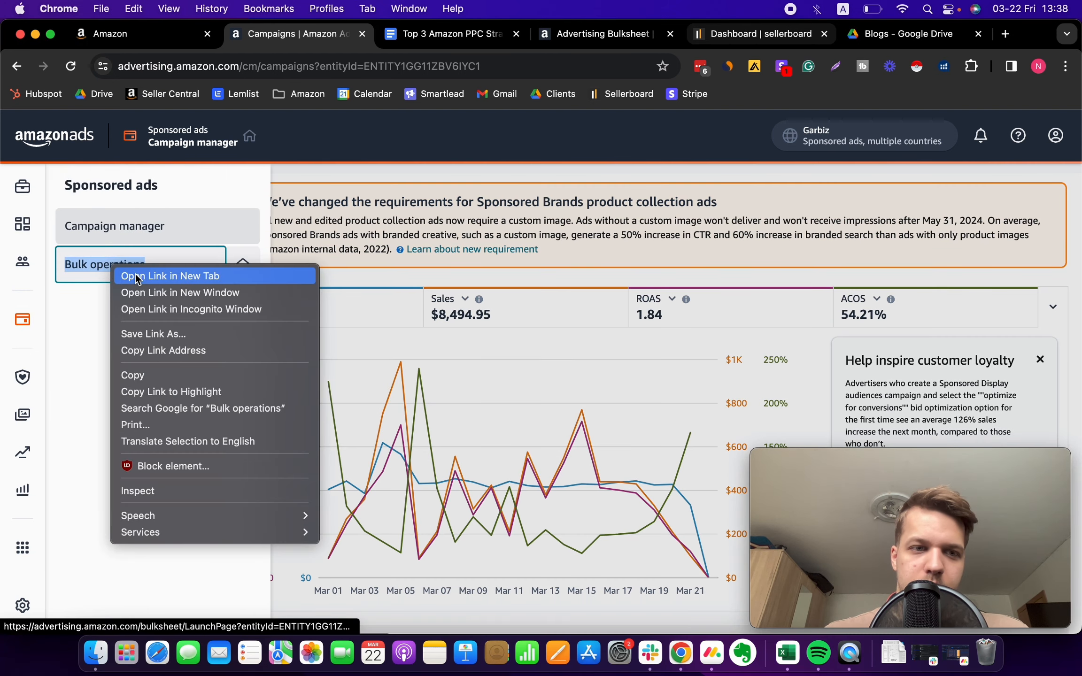
Step: Open Bulk operations in a new tab and choose 30 days as the performance date range
{"action": "left_click", "coordinate": [171, 277]}
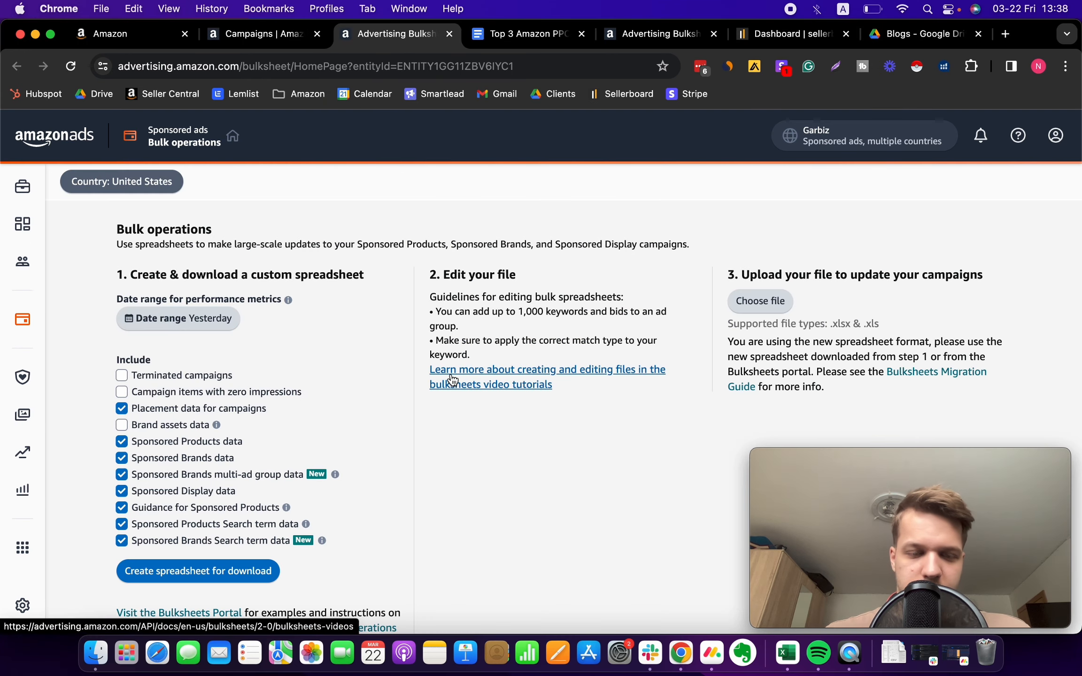
{"action": "scroll", "scroll_direction": "up", "scroll_amount": 3}
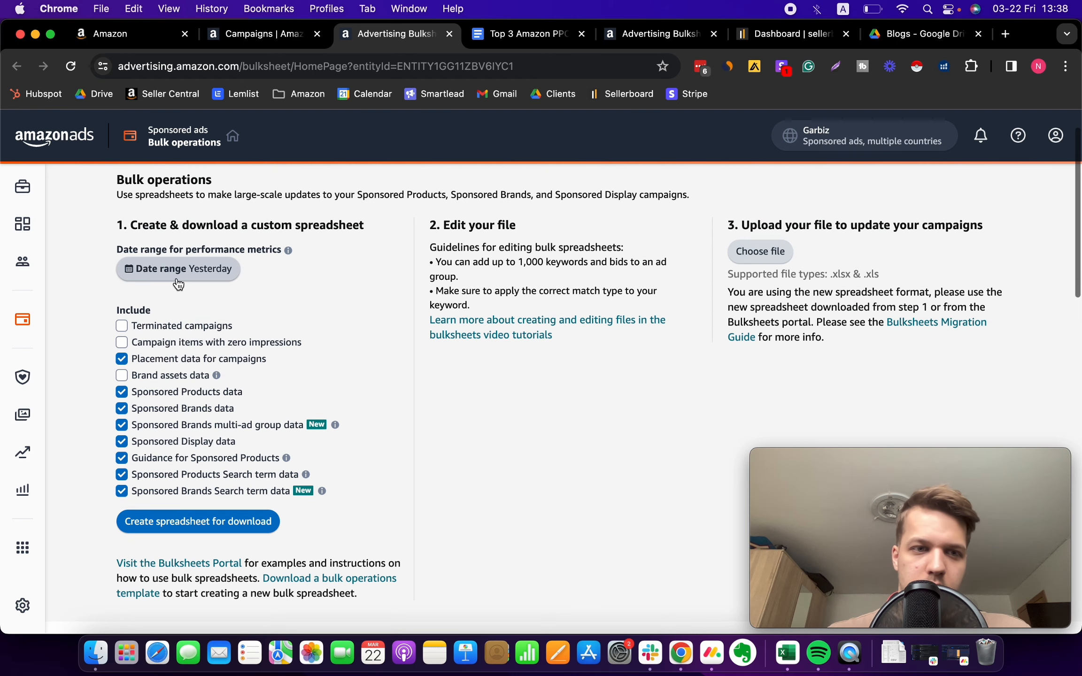
{"action": "left_click", "coordinate": [177, 269]}
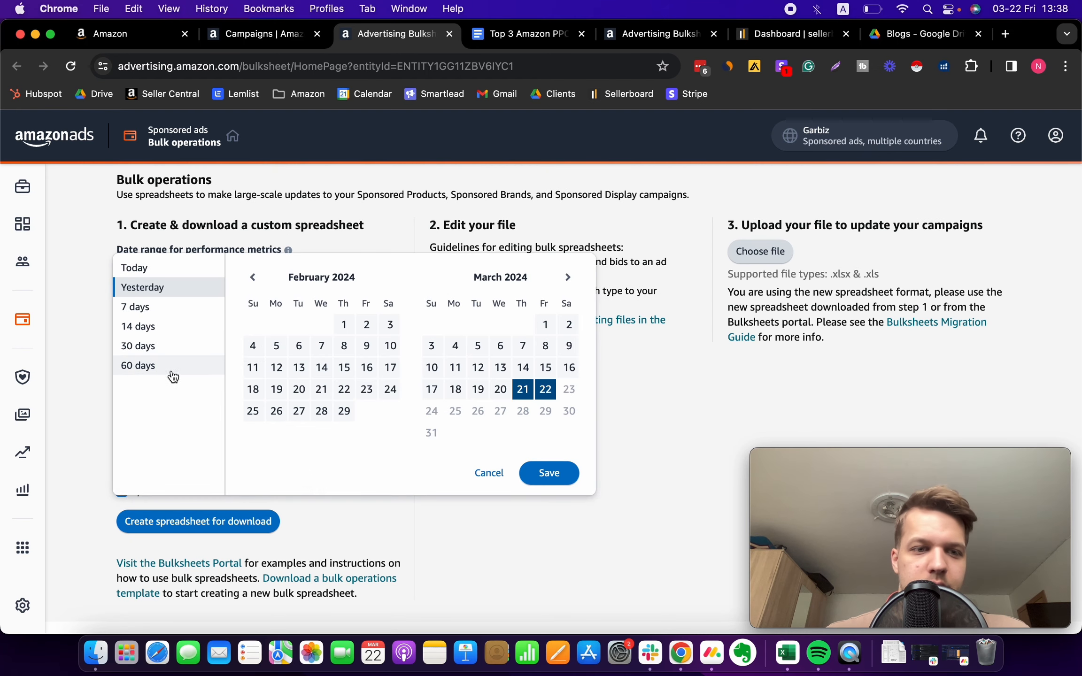
{"action": "mouse_move", "coordinate": [172, 346]}
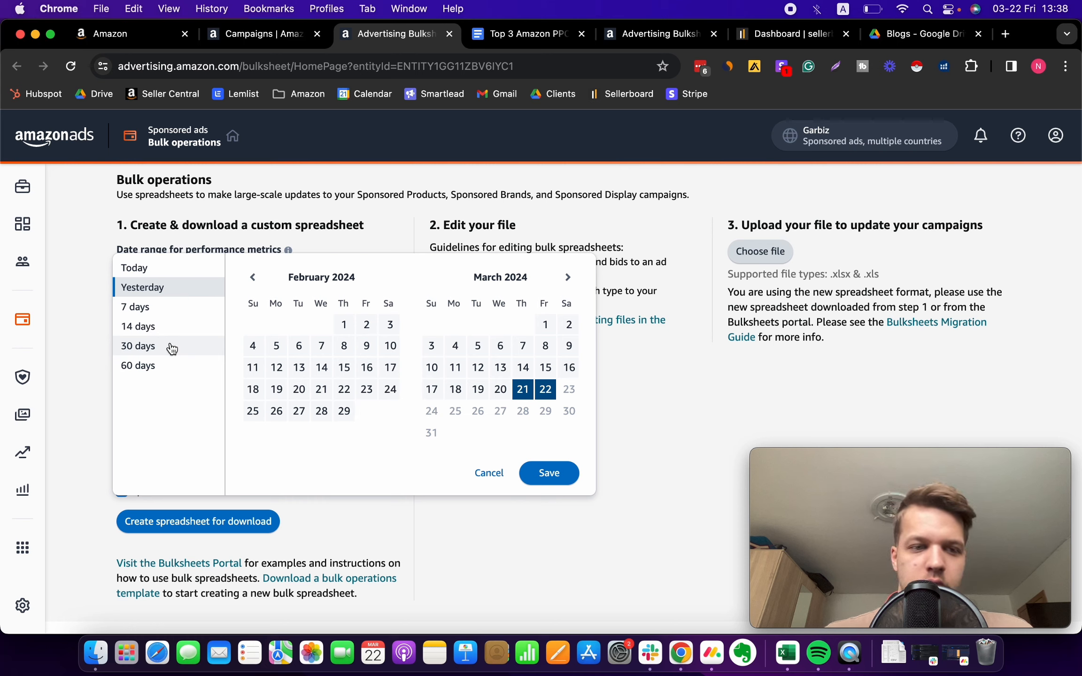
{"action": "left_click", "coordinate": [137, 345]}
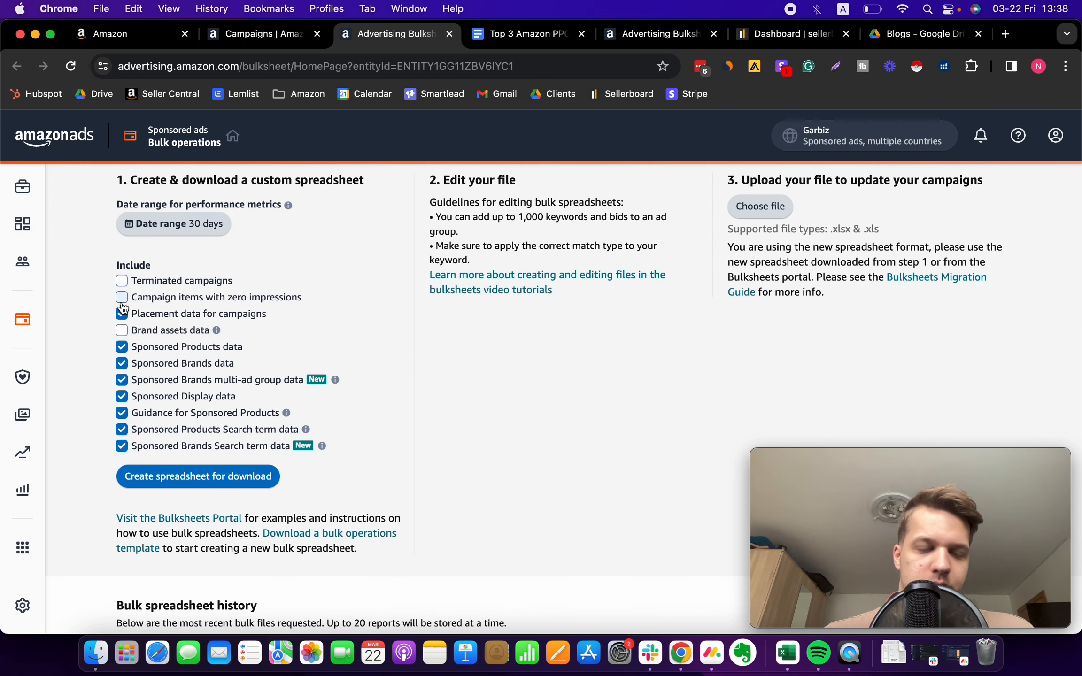
Step: Uncheck Sponsored Products and Sponsored Brands search term data and Sponsored Products guidance
{"action": "scroll", "scroll_direction": "down", "scroll_amount": 3}
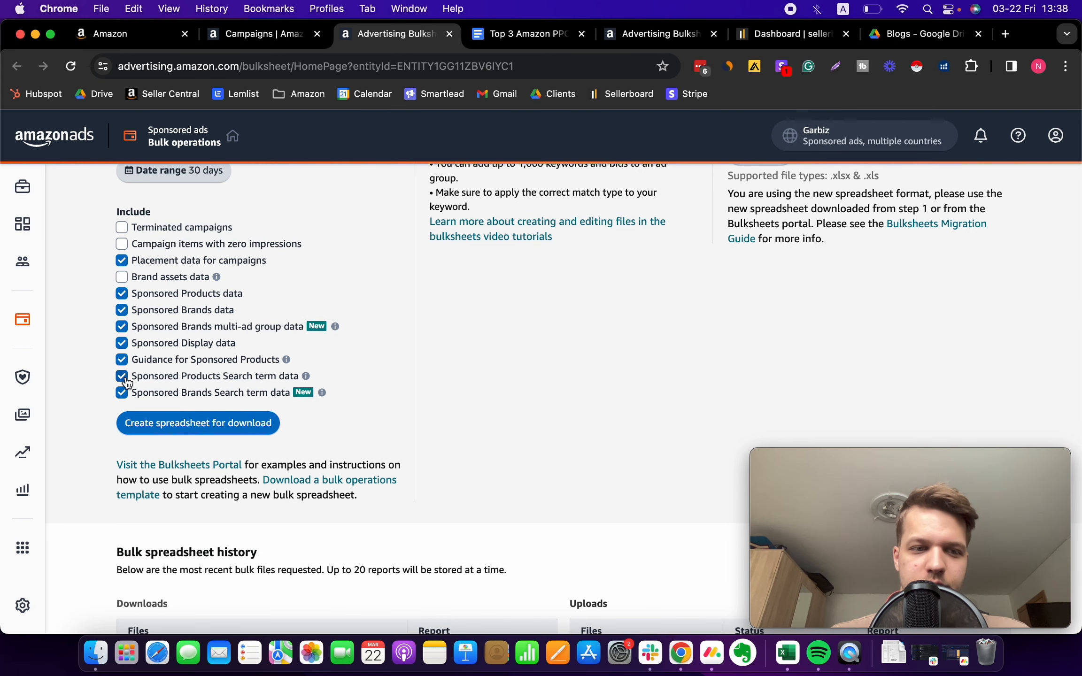
{"action": "left_click", "coordinate": [122, 375]}
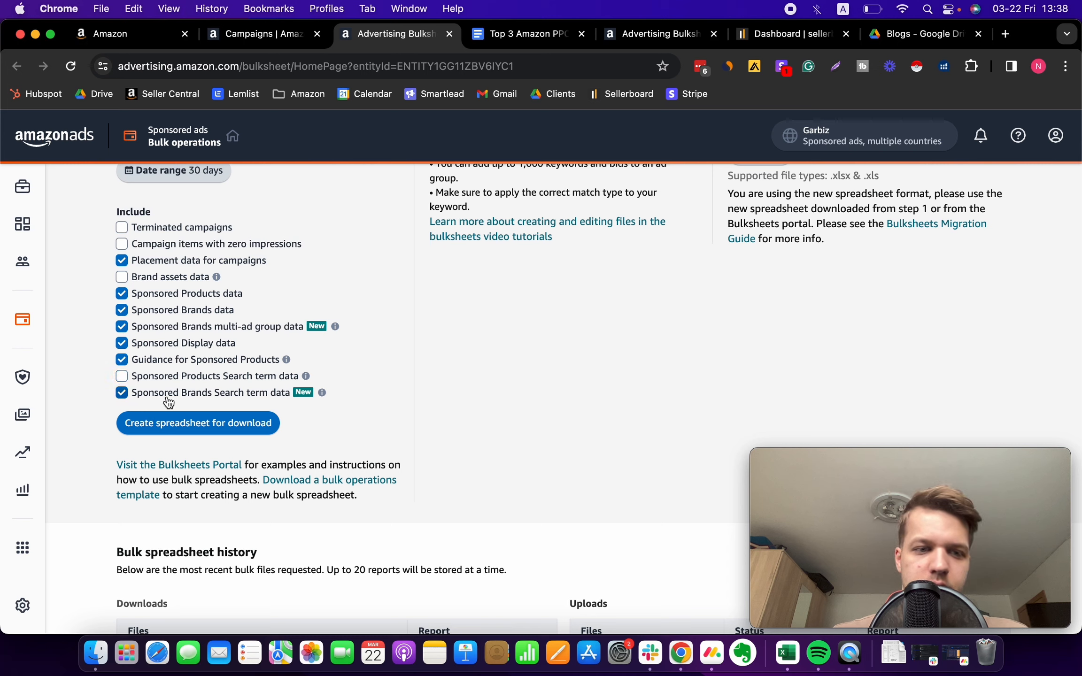
{"action": "mouse_move", "coordinate": [200, 399]}
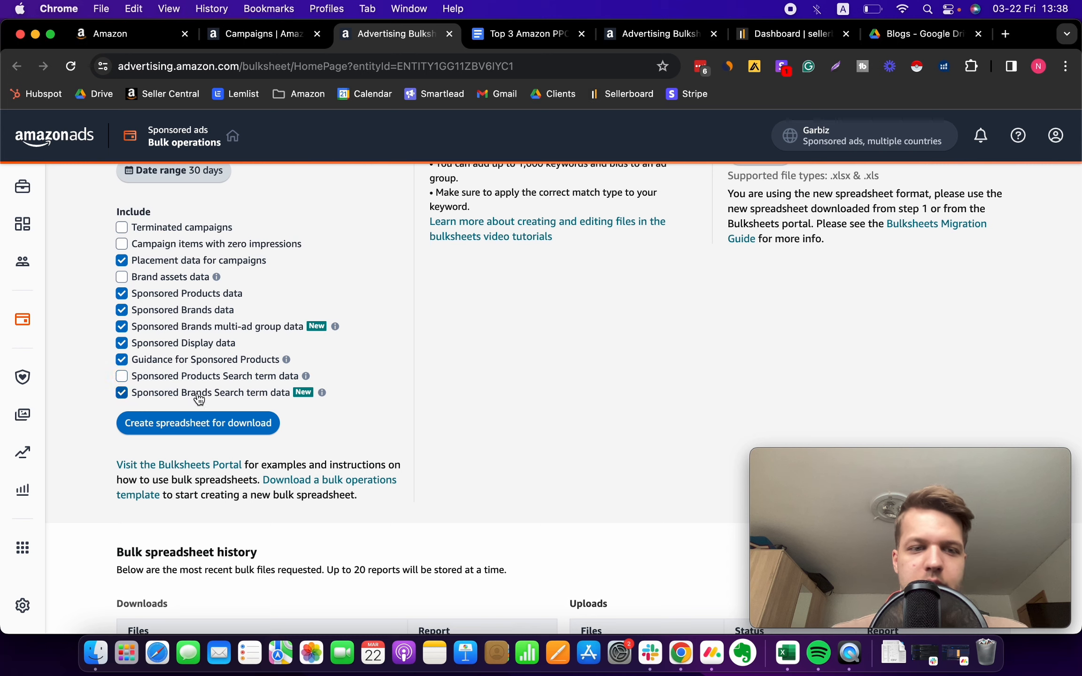
{"action": "left_click", "coordinate": [121, 392]}
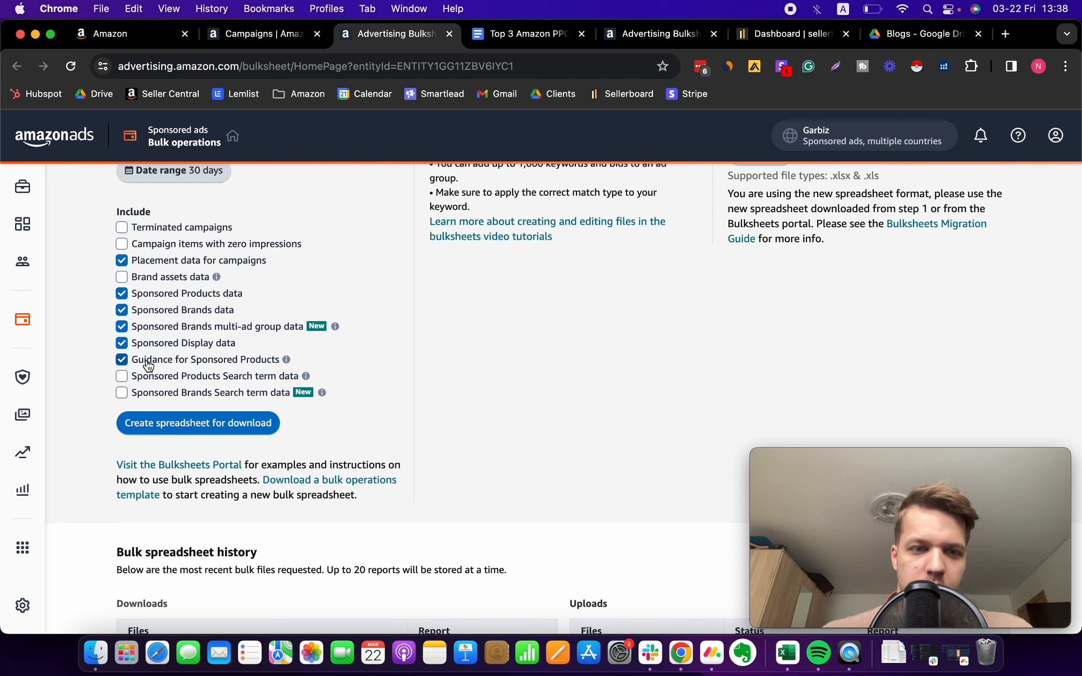
{"action": "left_click", "coordinate": [121, 359]}
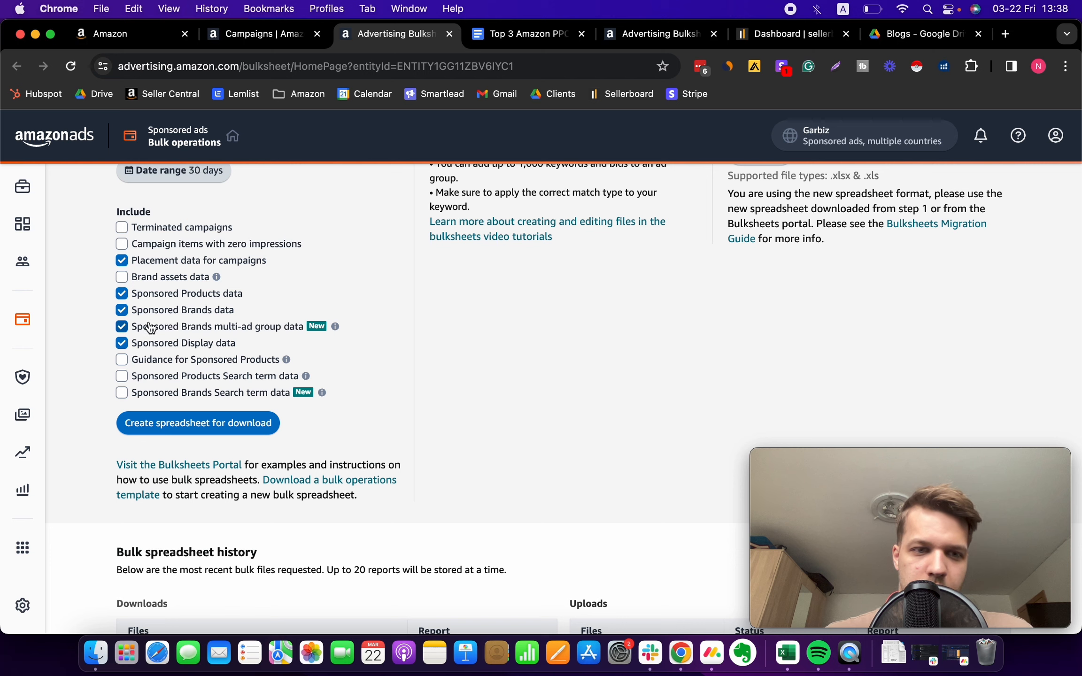
{"action": "mouse_move", "coordinate": [136, 298]}
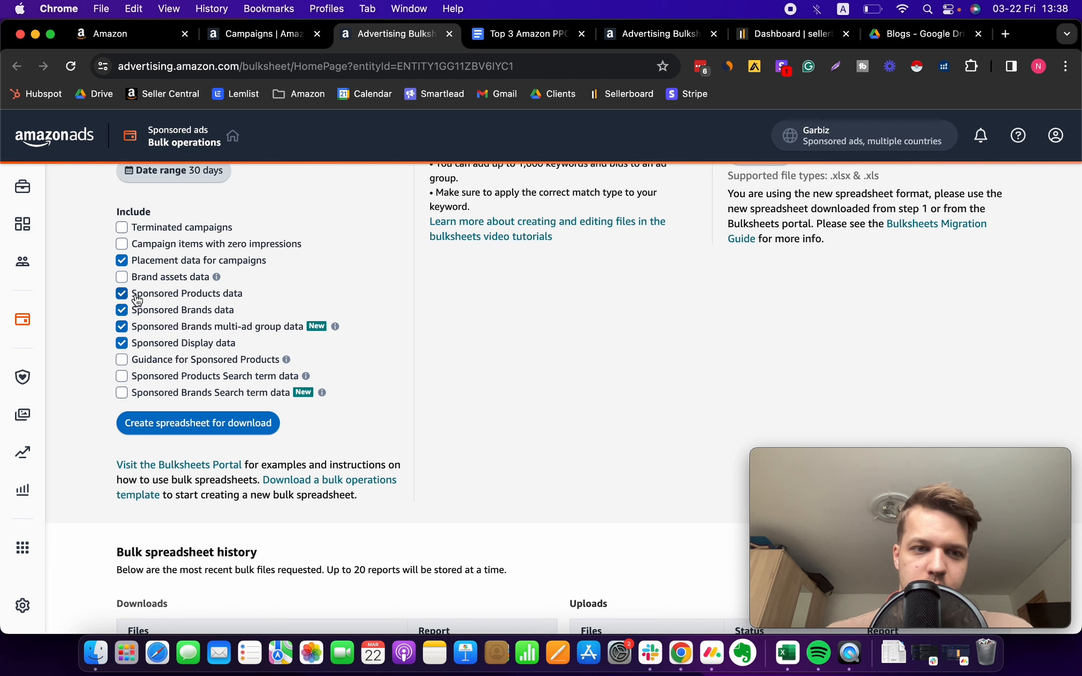
Step: Check Campaign items with zero impressions and review the remaining spreadsheet options
{"action": "left_click", "coordinate": [121, 261]}
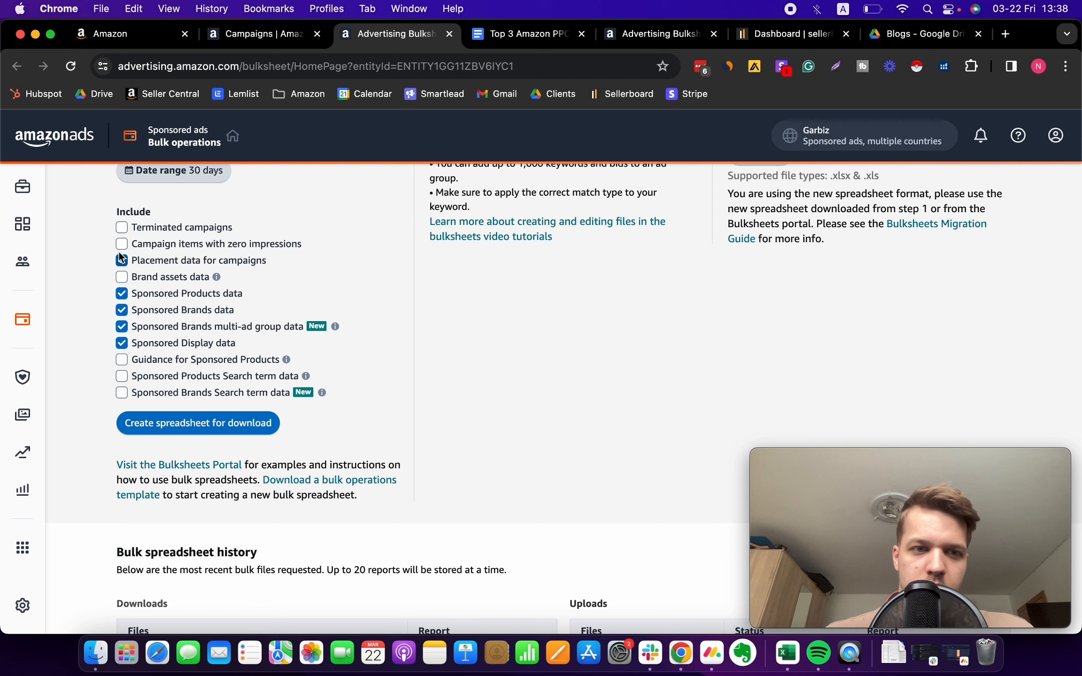
{"action": "left_click", "coordinate": [121, 260]}
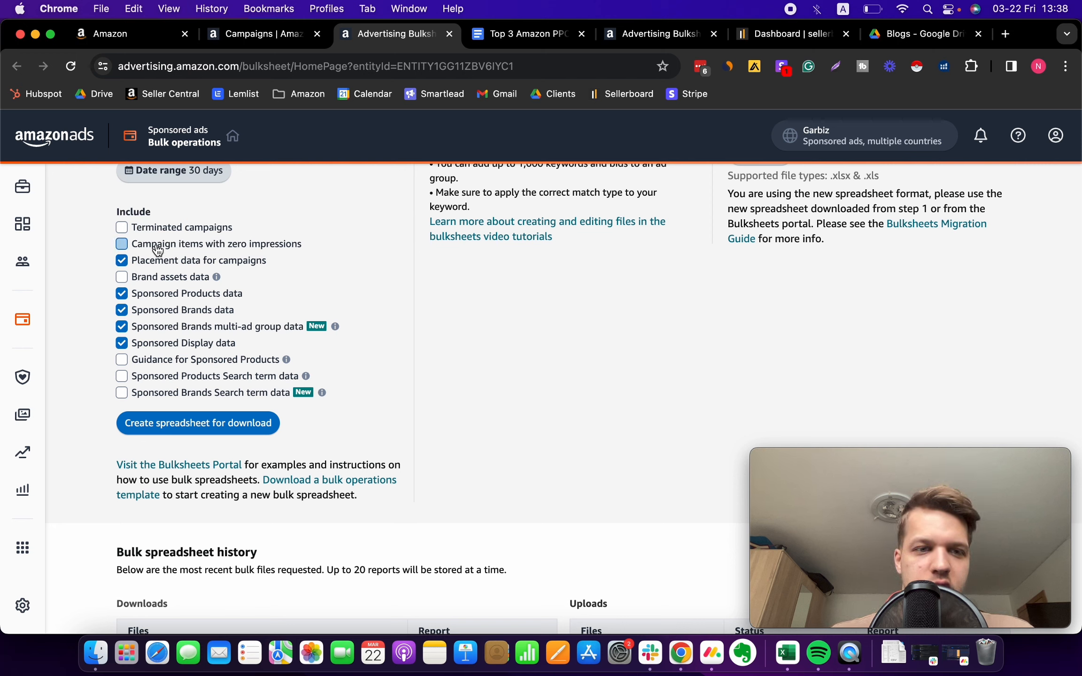
{"action": "left_click", "coordinate": [121, 244]}
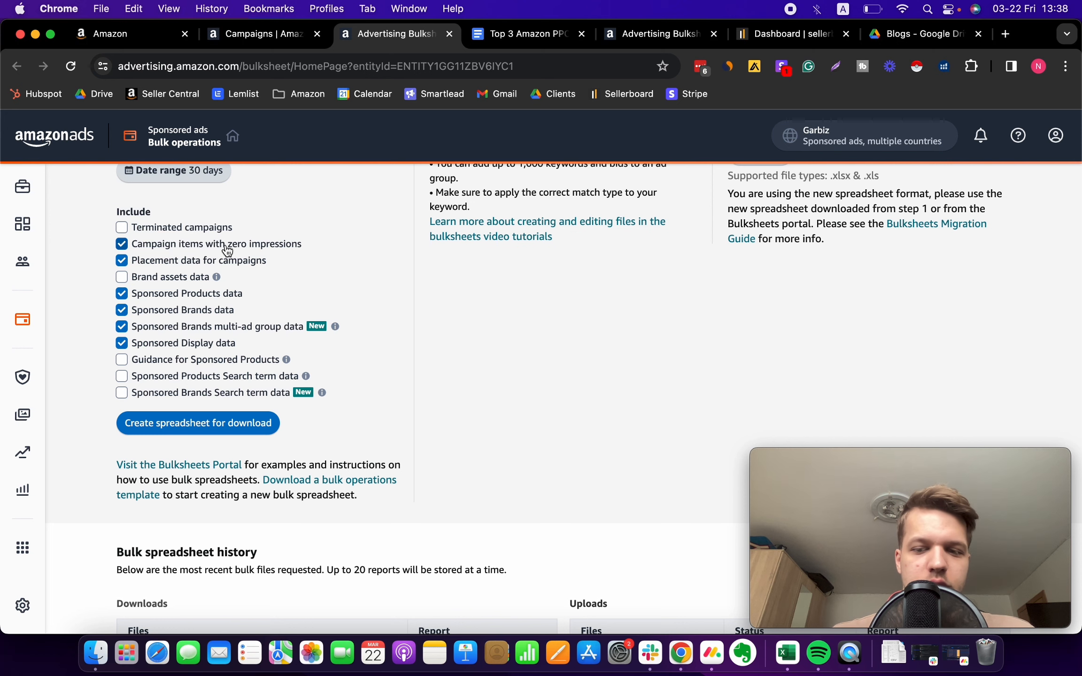
{"action": "mouse_move", "coordinate": [331, 248]}
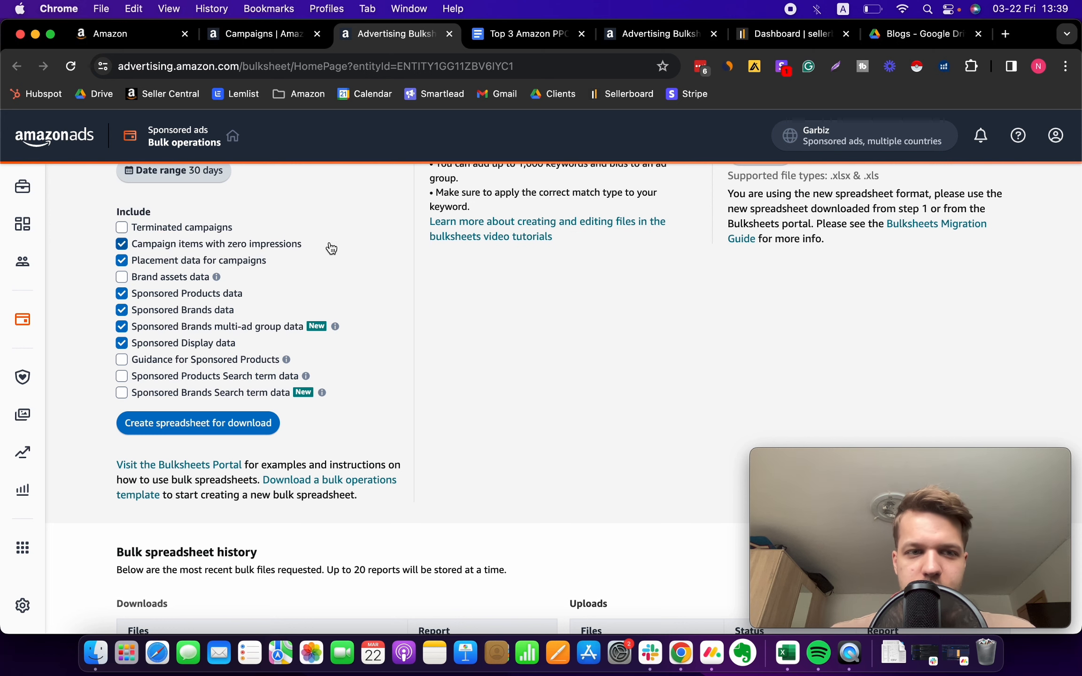
{"action": "scroll", "scroll_direction": "up", "scroll_amount": 3}
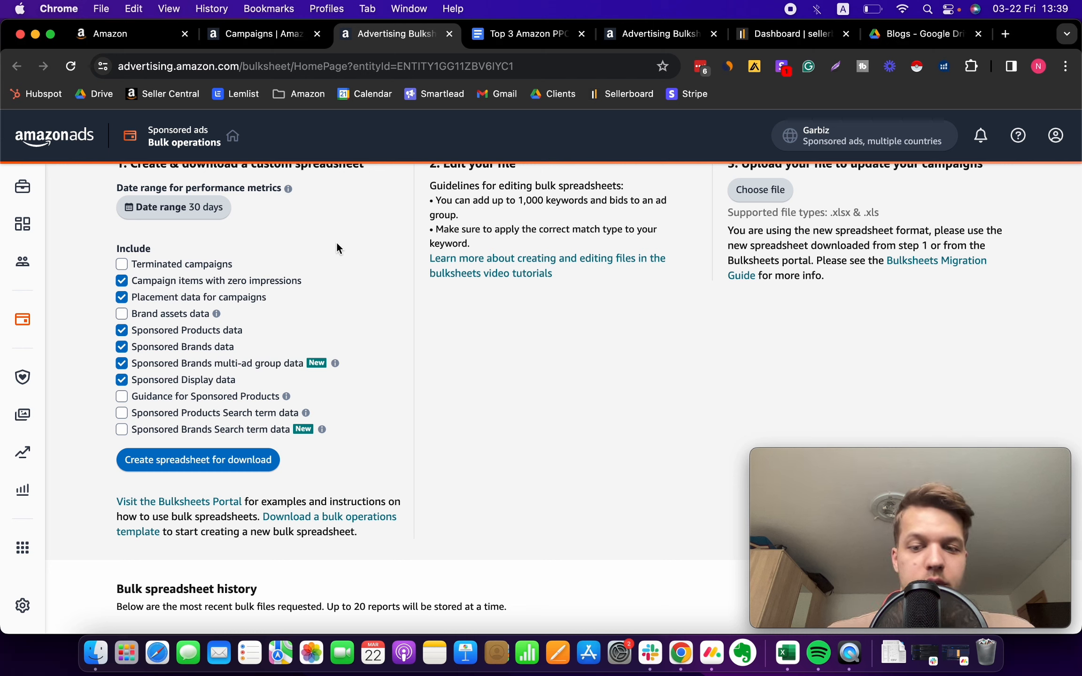
{"action": "mouse_move", "coordinate": [261, 282]}
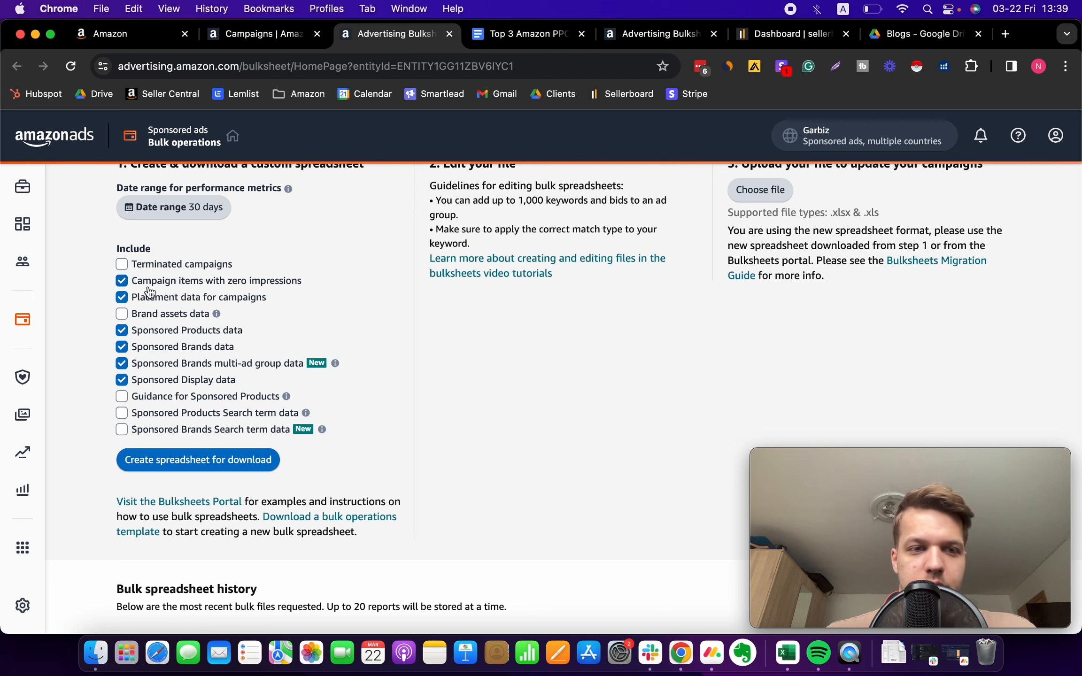
{"action": "mouse_move", "coordinate": [434, 286]}
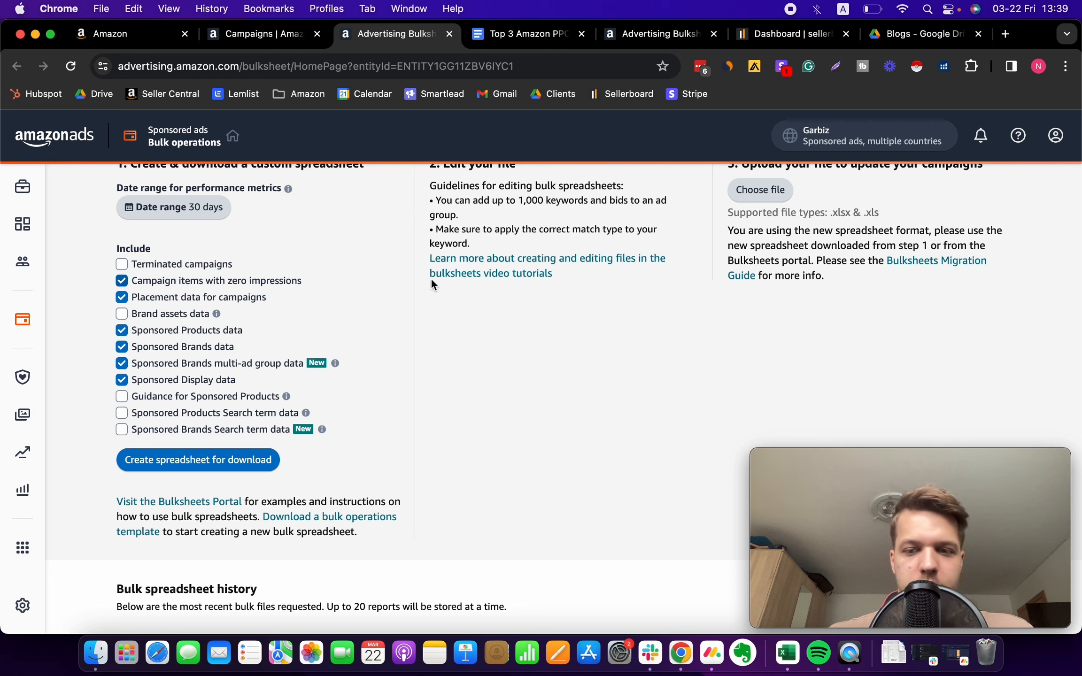
{"action": "mouse_move", "coordinate": [176, 285]}
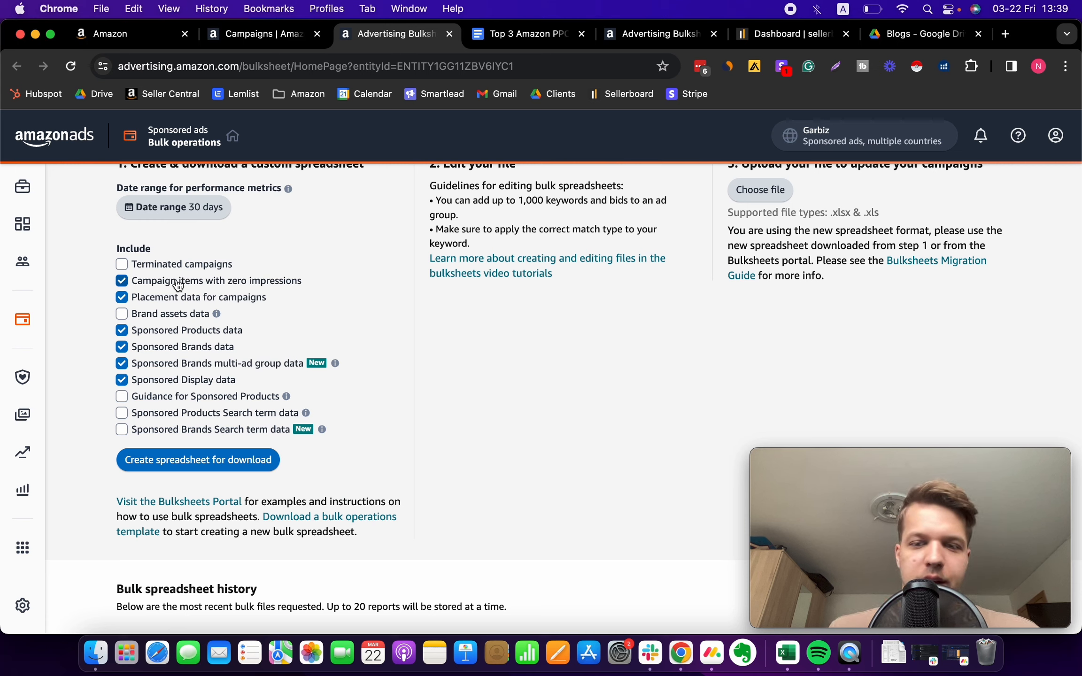
{"action": "scroll", "scroll_direction": "up", "scroll_amount": 3}
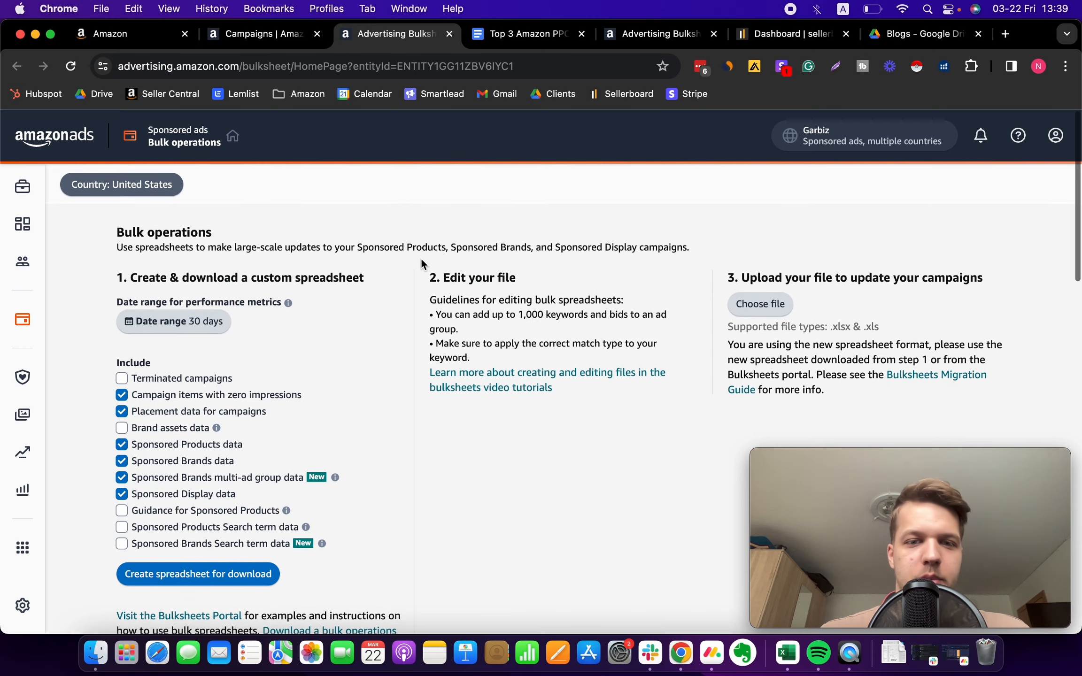
{"action": "scroll", "scroll_direction": "down", "scroll_amount": 3}
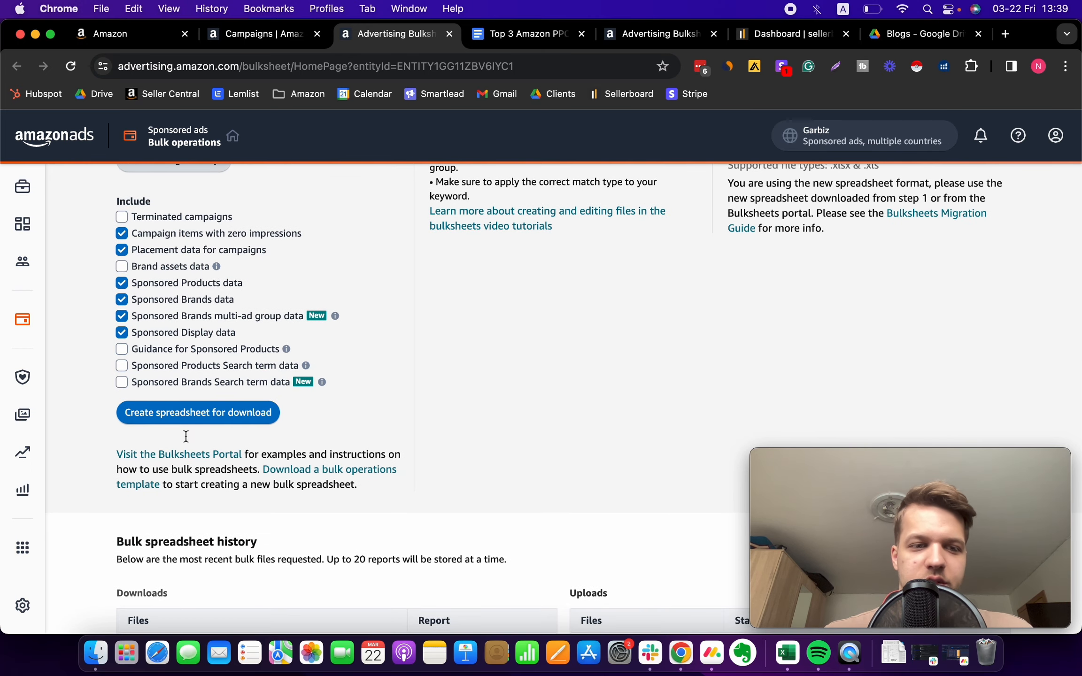
{"action": "scroll", "scroll_direction": "down", "scroll_amount": 3}
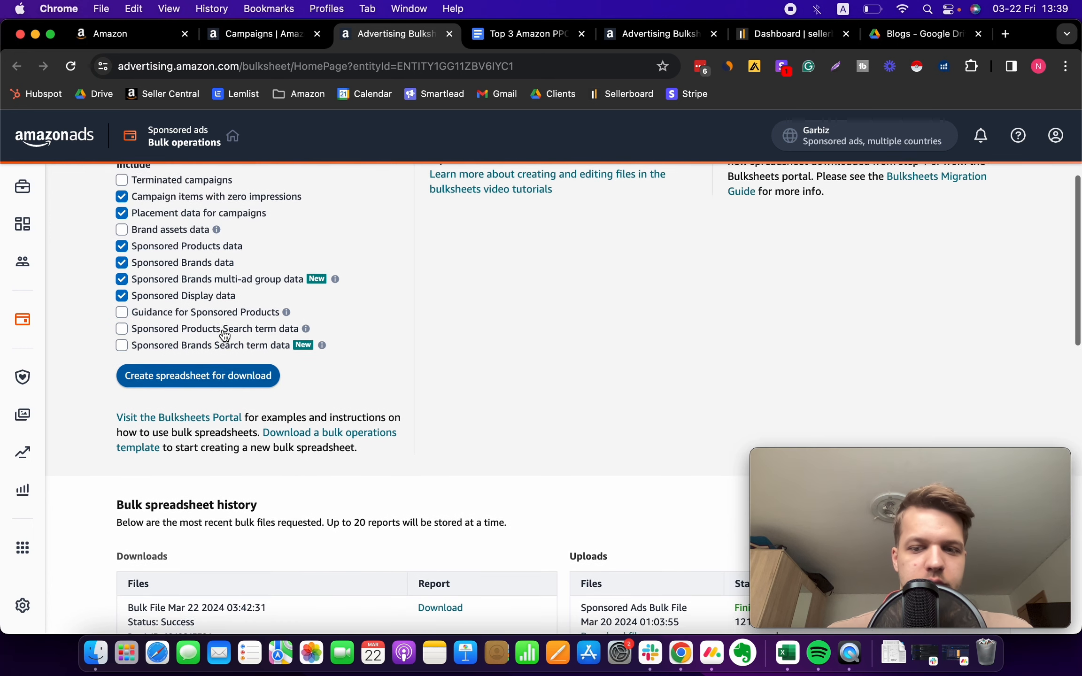
{"action": "scroll", "scroll_direction": "down", "scroll_amount": 3}
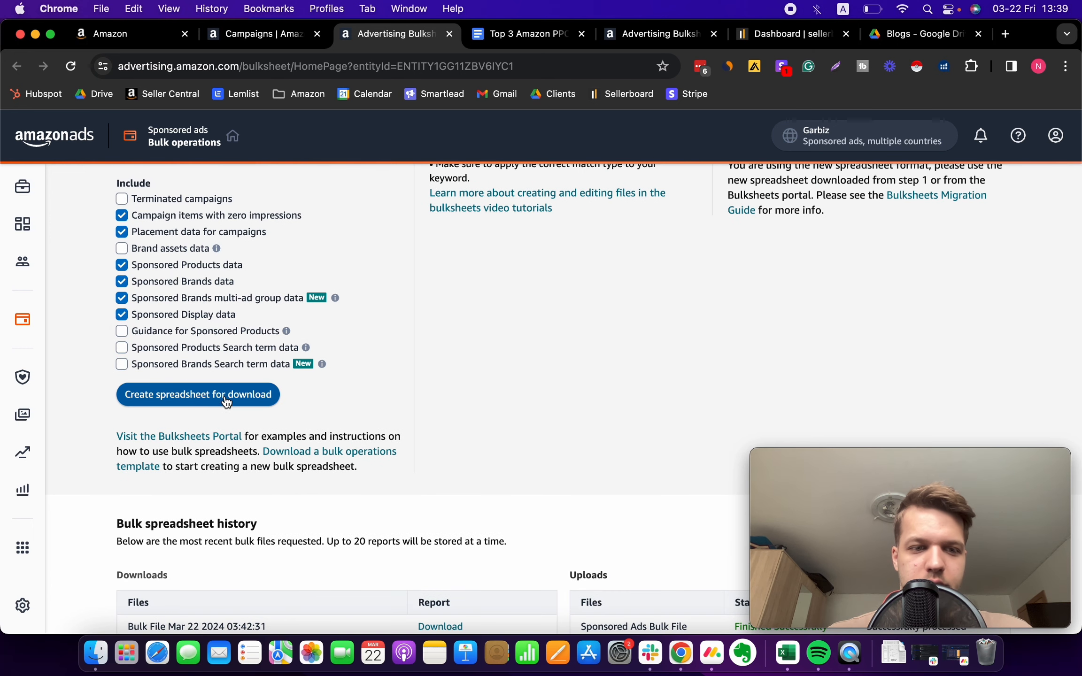
Step: Request the custom bulk spreadsheet, then download the Mar 22 2024 03:42:31 bulk file
{"action": "left_click", "coordinate": [197, 394]}
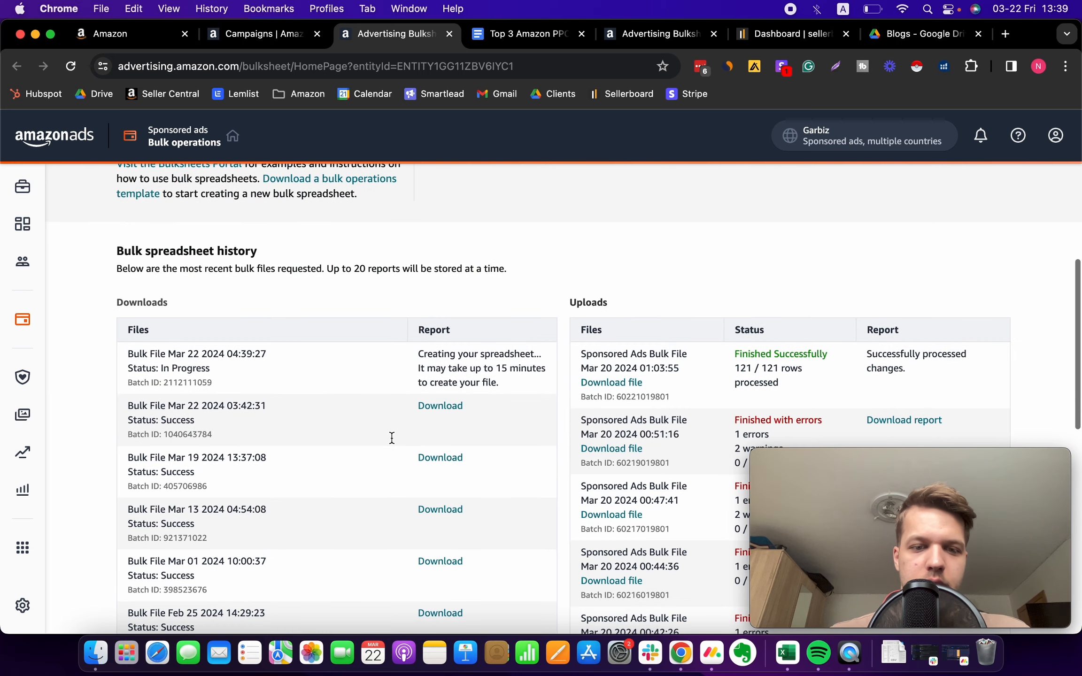
{"action": "scroll", "scroll_direction": "down", "scroll_amount": 3}
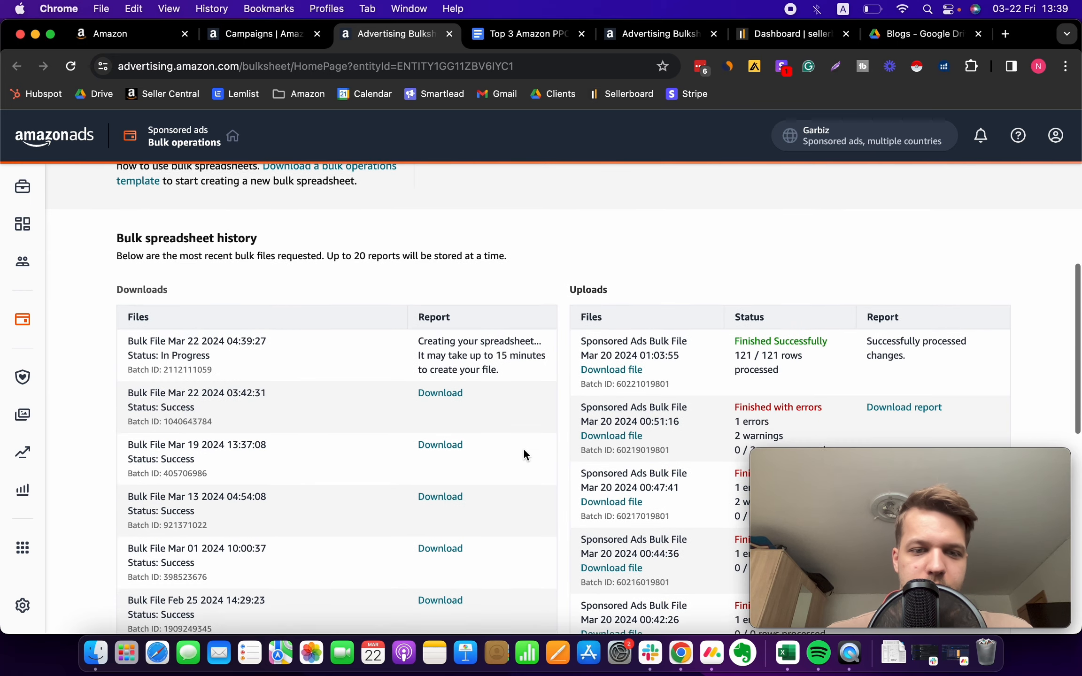
{"action": "scroll", "scroll_direction": "up", "scroll_amount": 3}
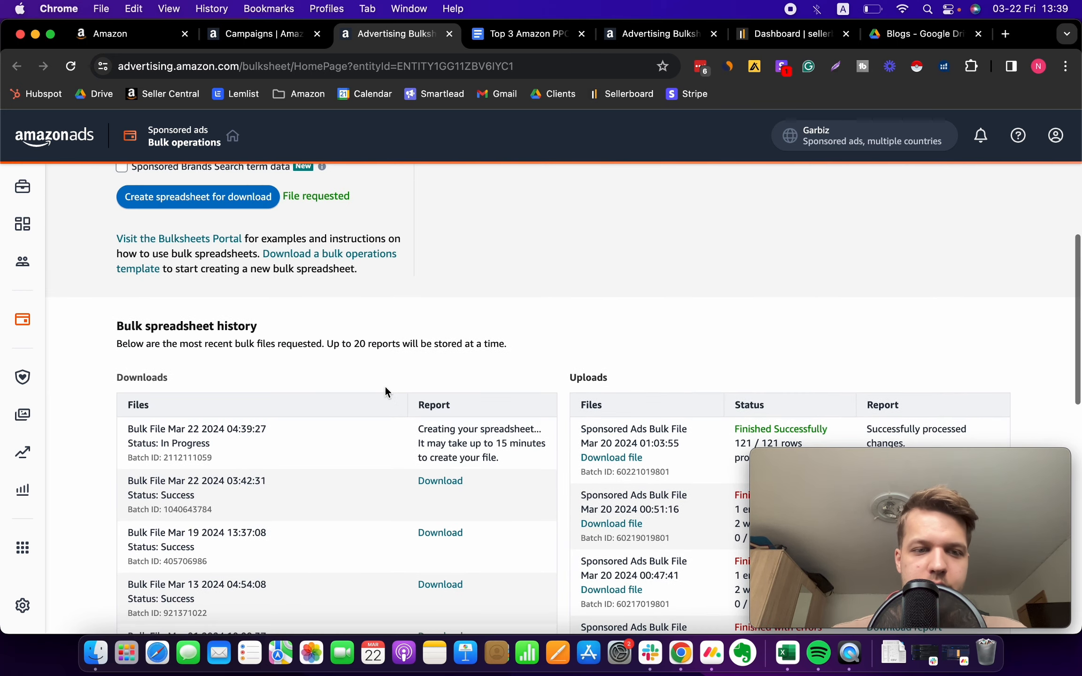
{"action": "scroll", "scroll_direction": "up", "scroll_amount": 3}
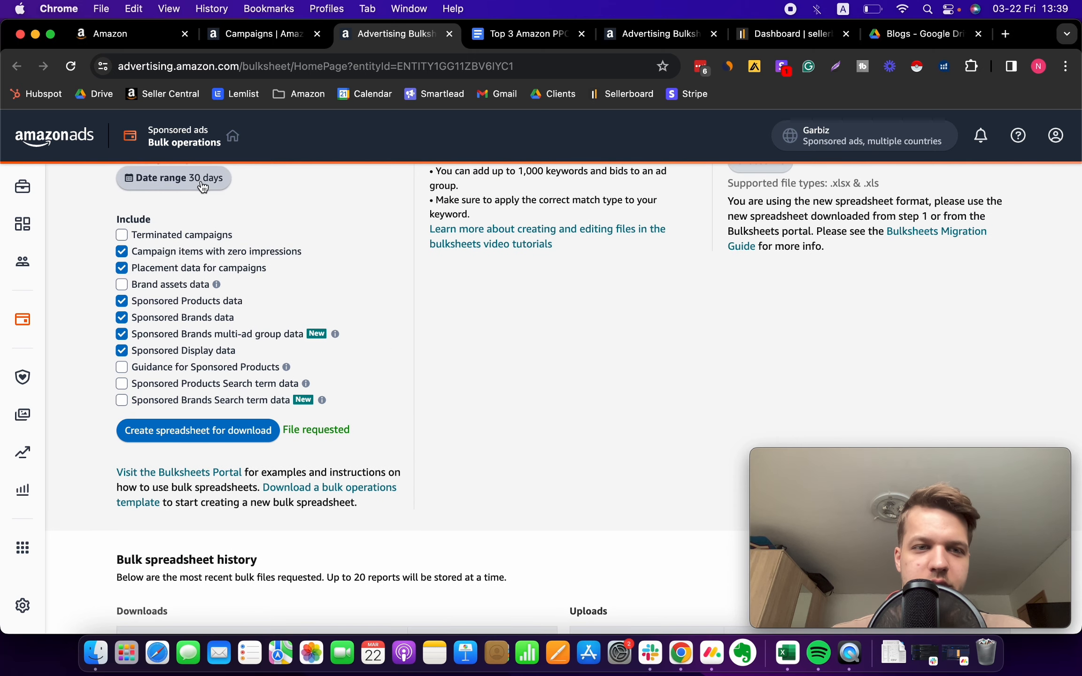
{"action": "scroll", "scroll_direction": "down", "scroll_amount": 3}
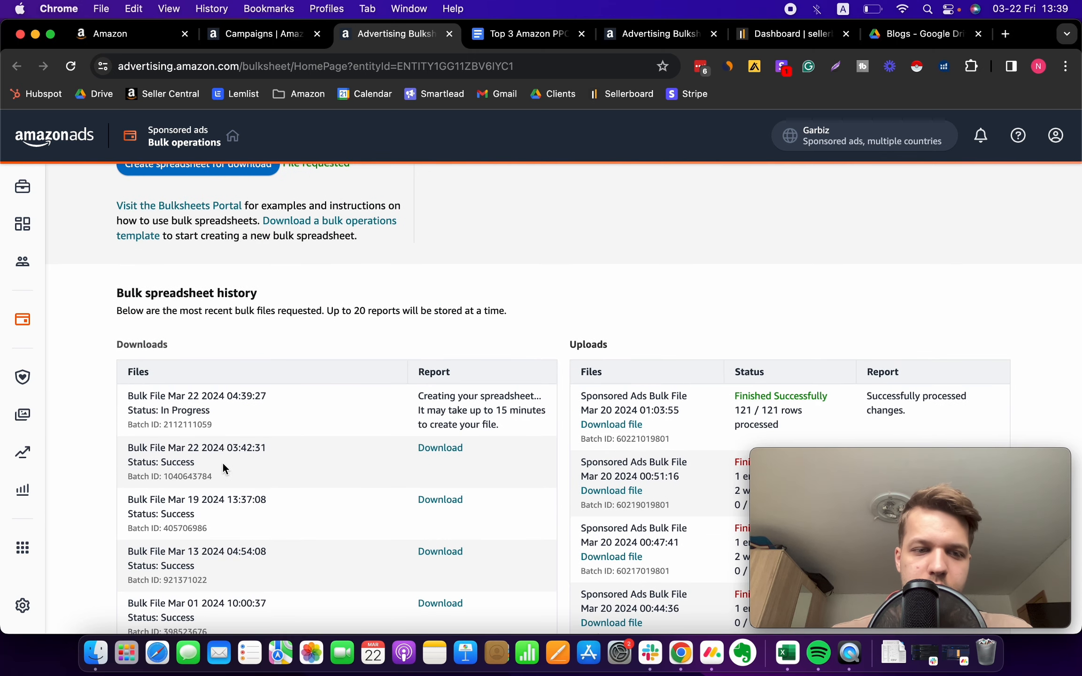
{"action": "left_click", "coordinate": [440, 448]}
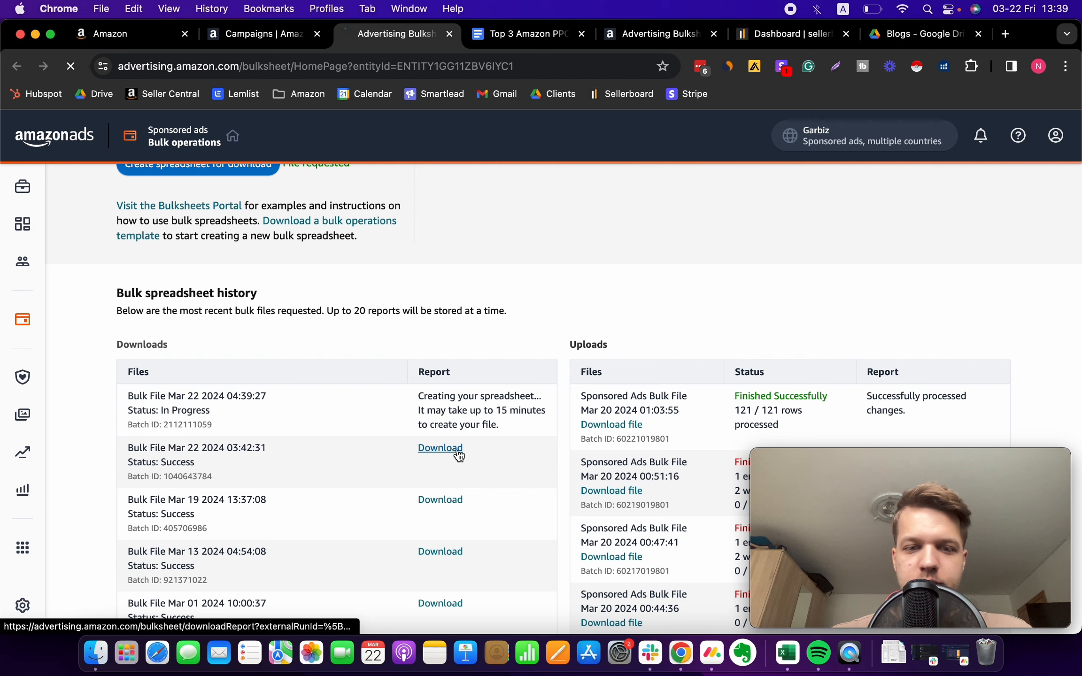
{"action": "left_click", "coordinate": [441, 448]}
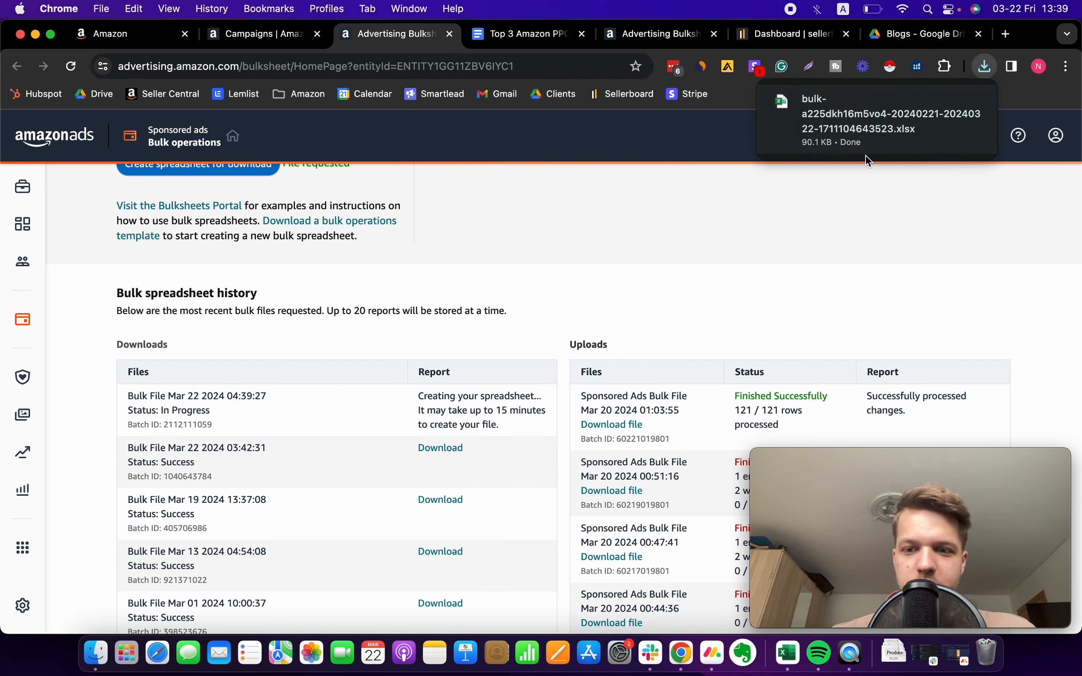
{"action": "mouse_move", "coordinate": [841, 209]}
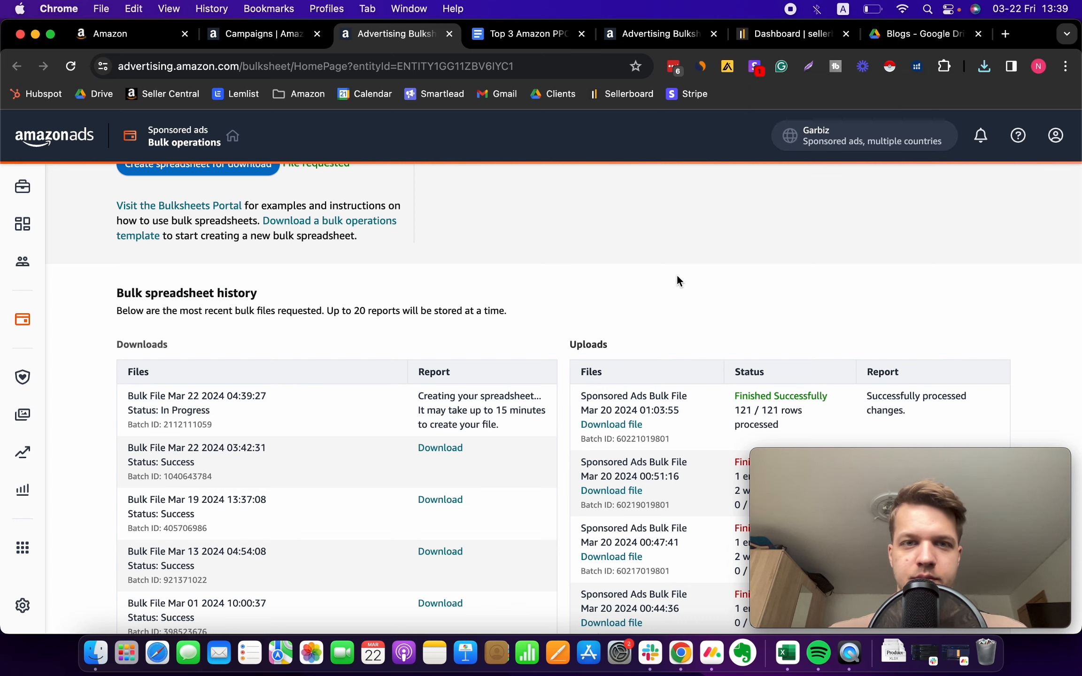
Step: In a new tab, open Google Drive and look inside the DigitFruition folder
{"action": "left_click", "coordinate": [1006, 33]}
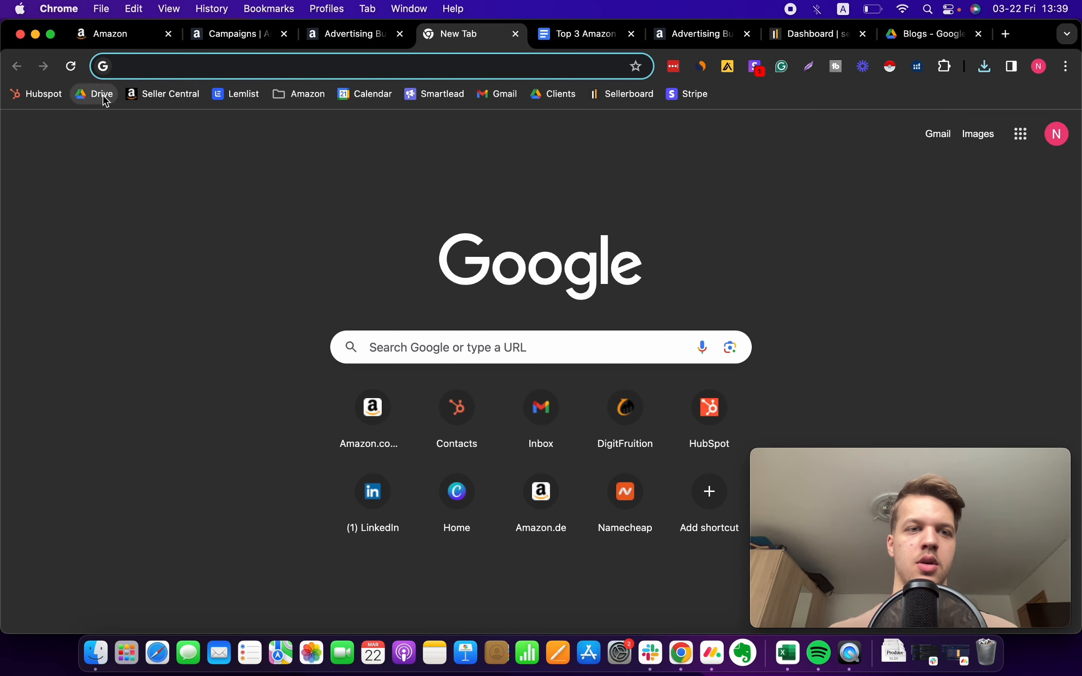
{"action": "left_click", "coordinate": [93, 94]}
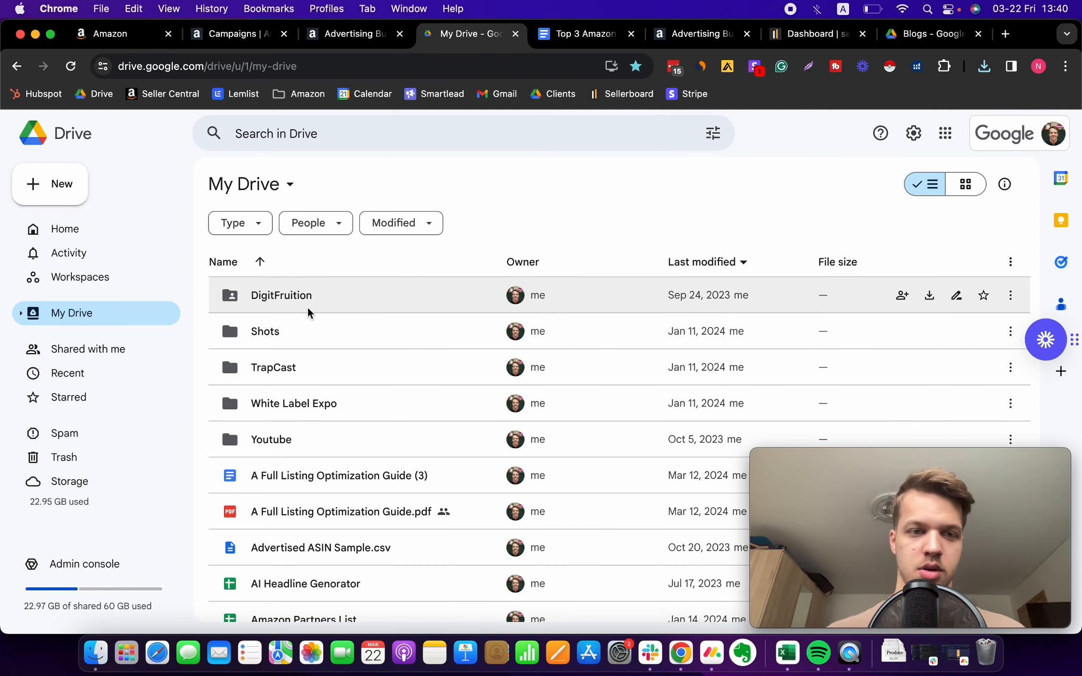
{"action": "double_click", "coordinate": [281, 295]}
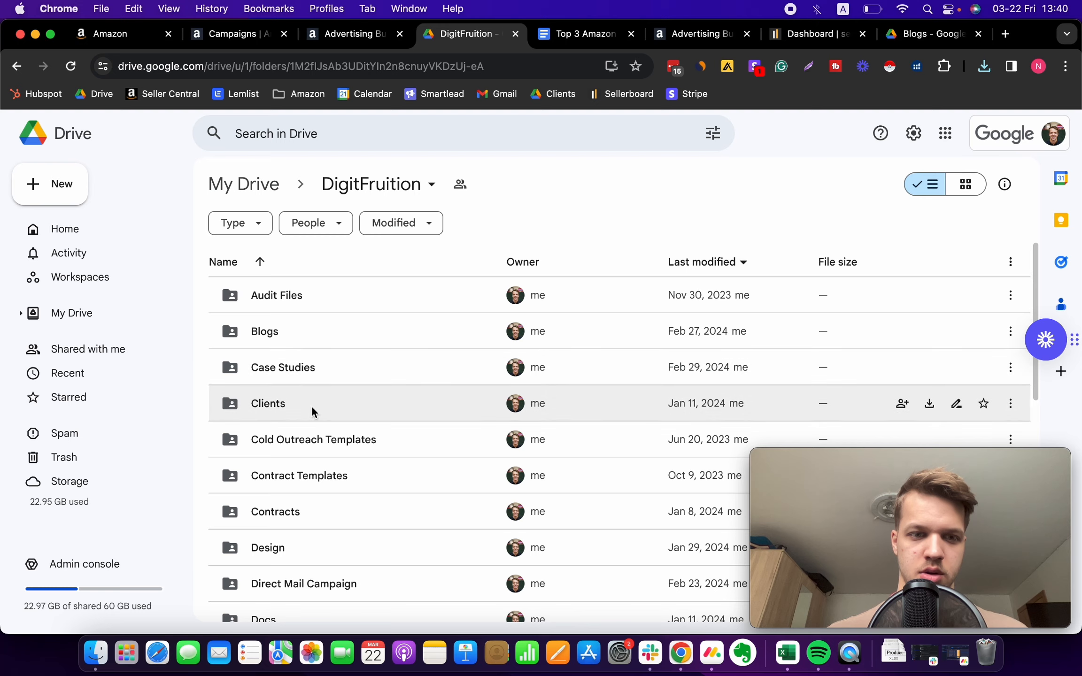
{"action": "scroll", "scroll_direction": "down", "scroll_amount": 3}
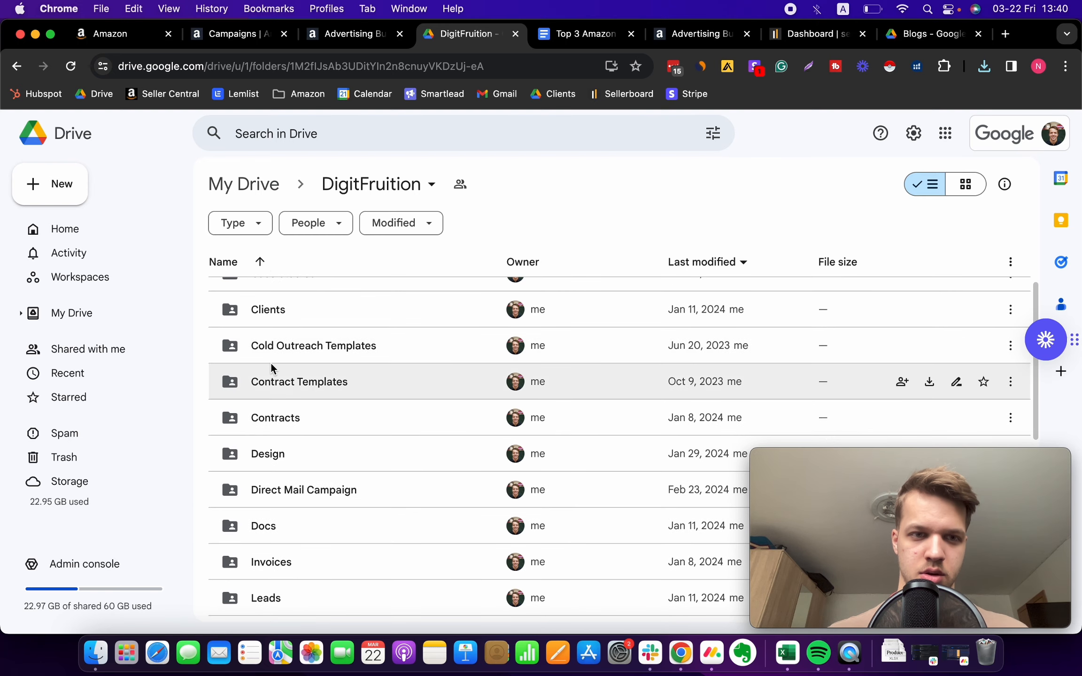
{"action": "scroll", "scroll_direction": "up", "scroll_amount": 3}
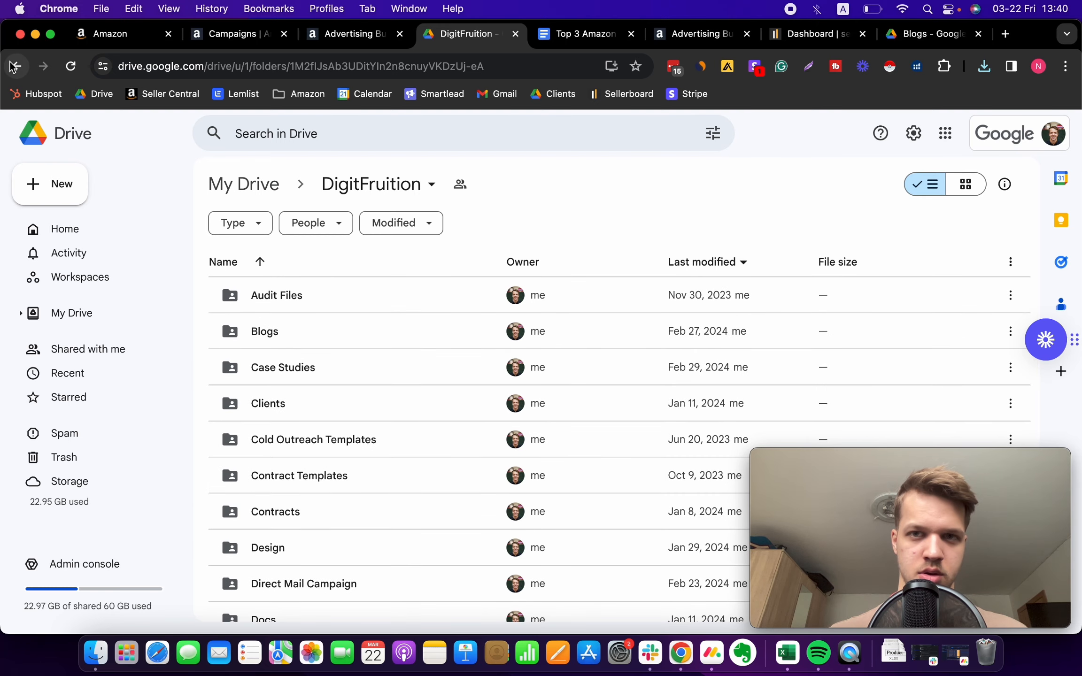
Step: Return to My Drive, cancel a New > File upload, and show Chrome's recent downloads
{"action": "left_click", "coordinate": [17, 66]}
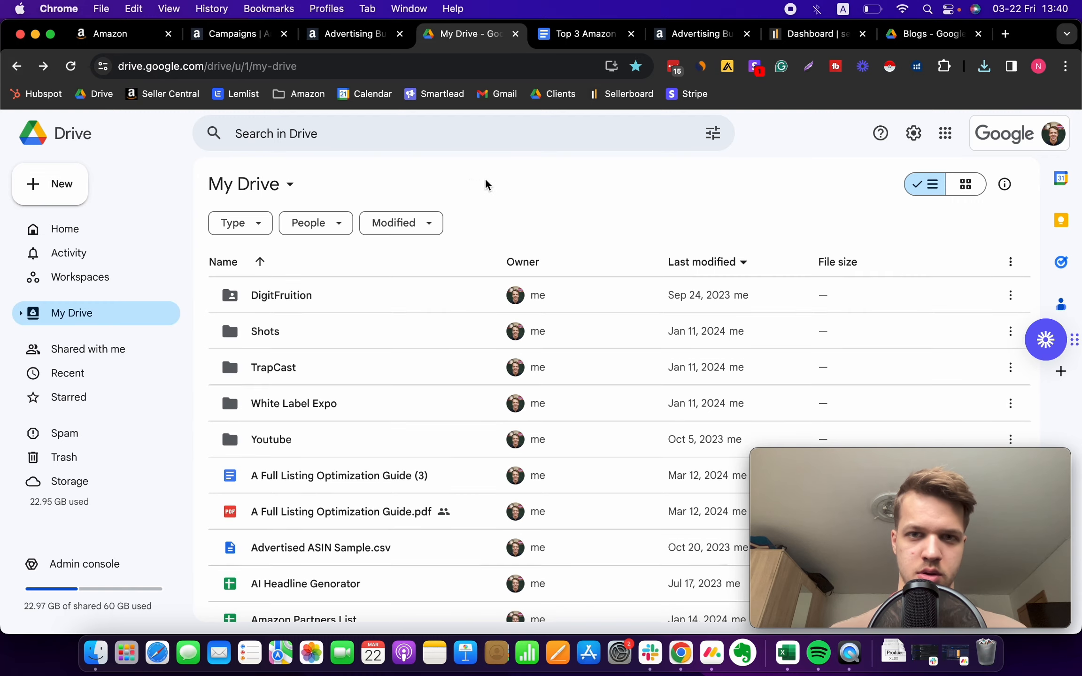
{"action": "left_click", "coordinate": [49, 184]}
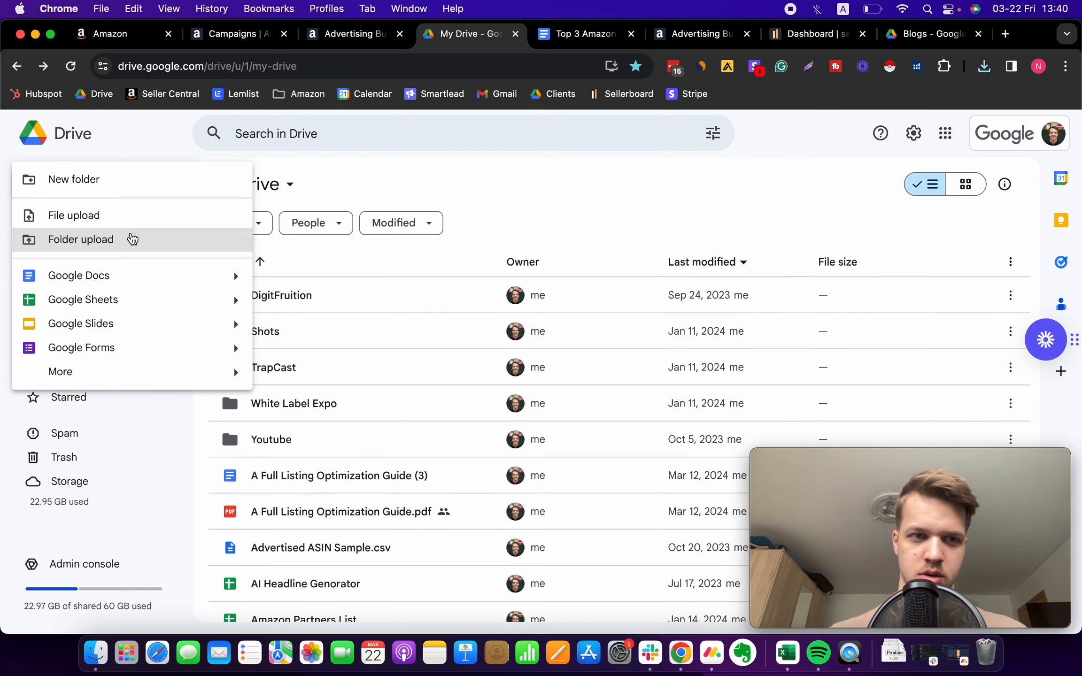
{"action": "left_click", "coordinate": [73, 215]}
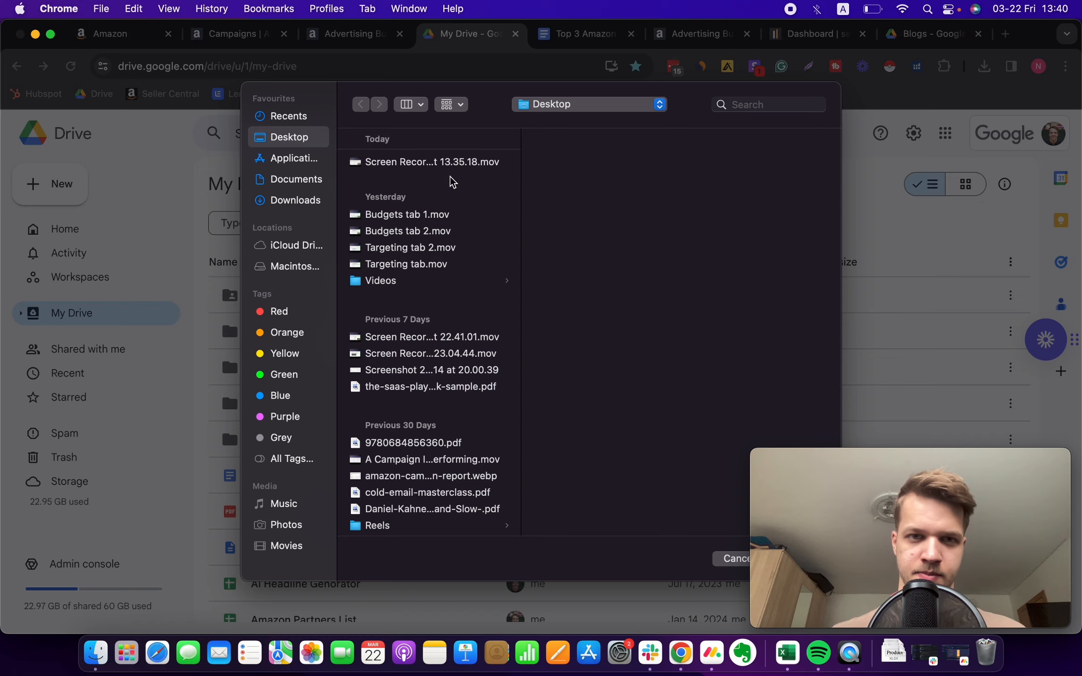
{"action": "left_click", "coordinate": [431, 162]}
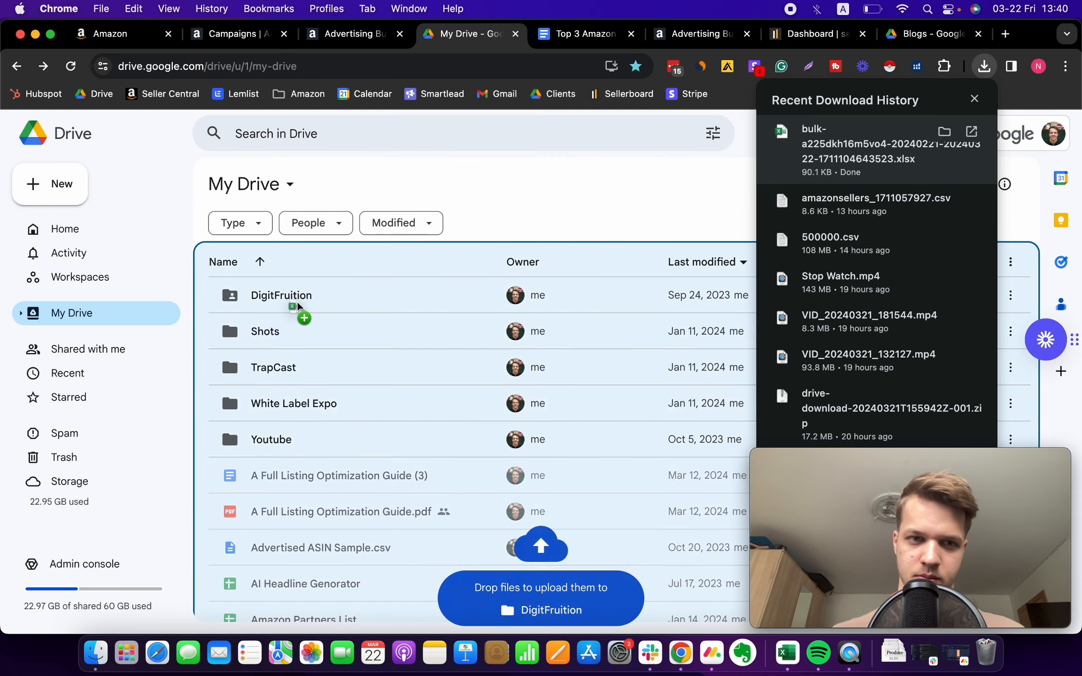
{"action": "left_click", "coordinate": [974, 98]}
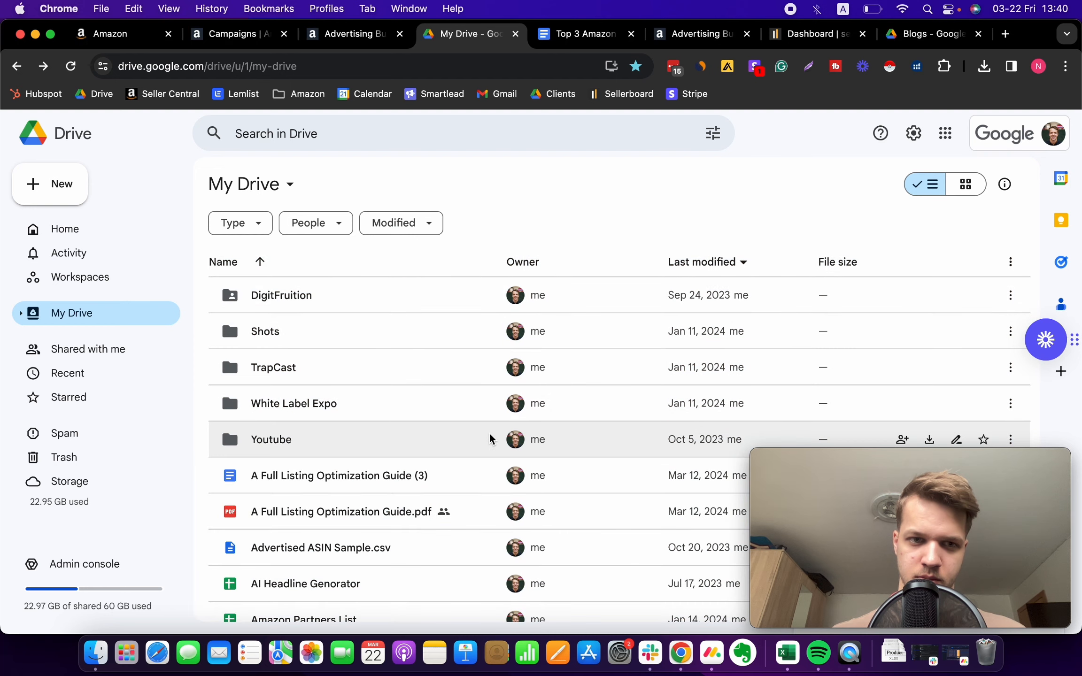
{"action": "mouse_move", "coordinate": [945, 132]}
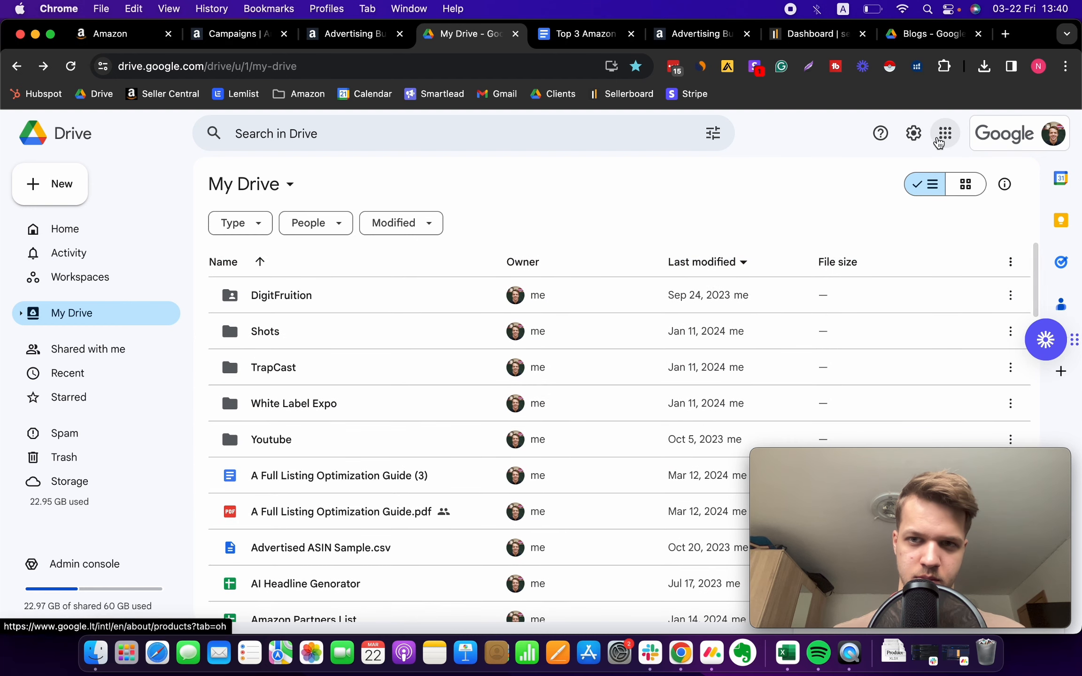
{"action": "left_click", "coordinate": [984, 66]}
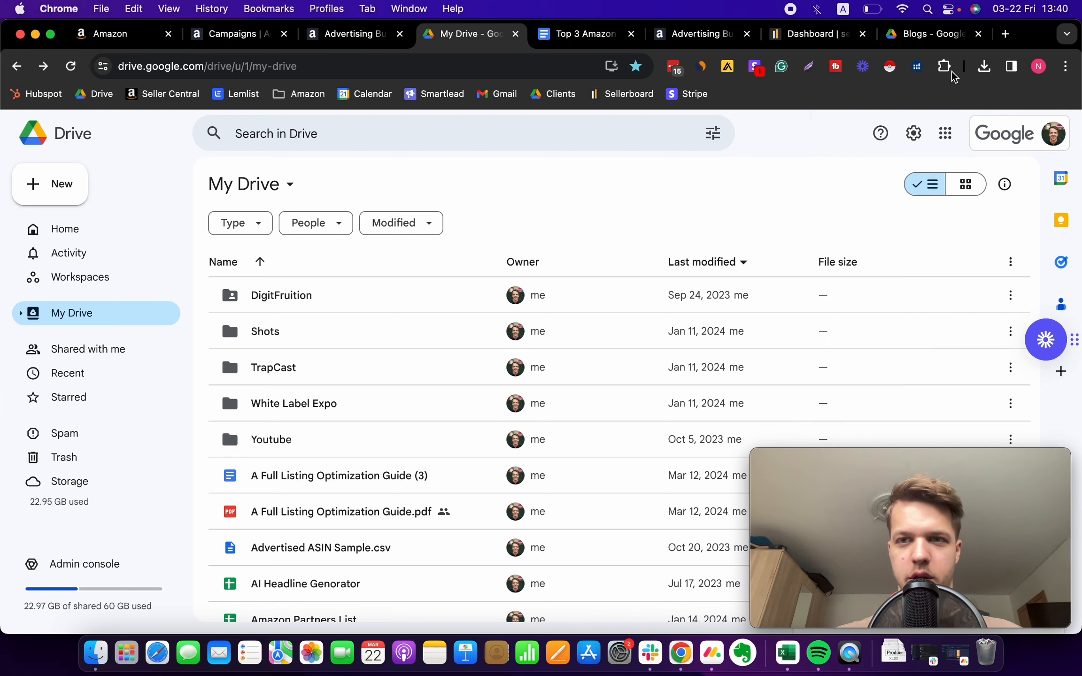
{"action": "mouse_move", "coordinate": [945, 66]}
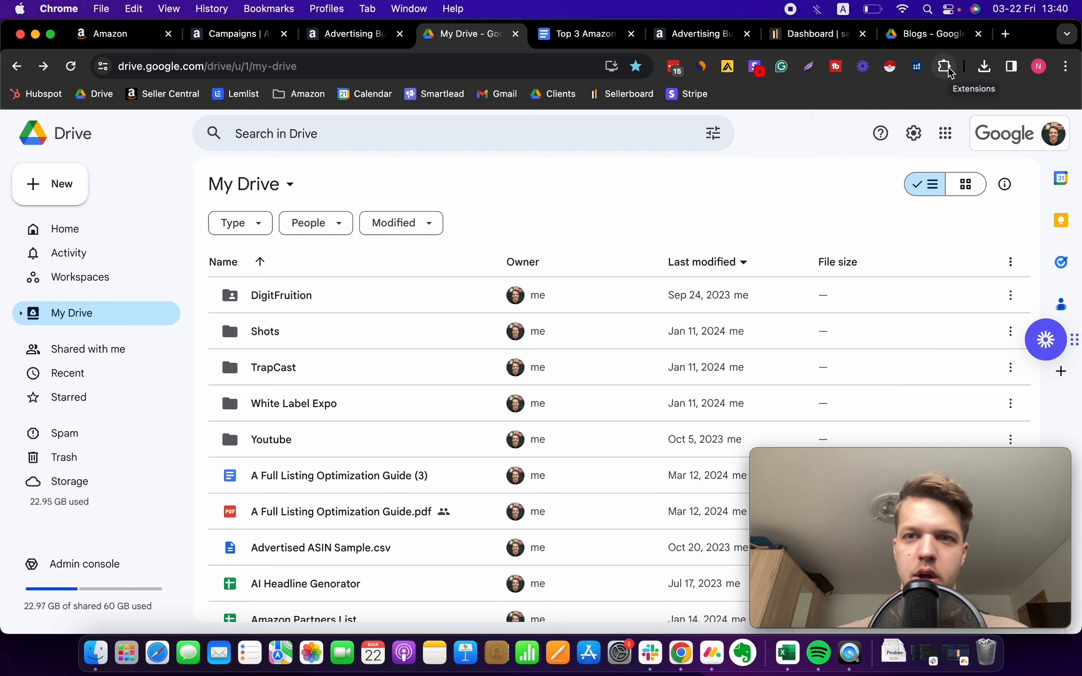
{"action": "left_click", "coordinate": [983, 67]}
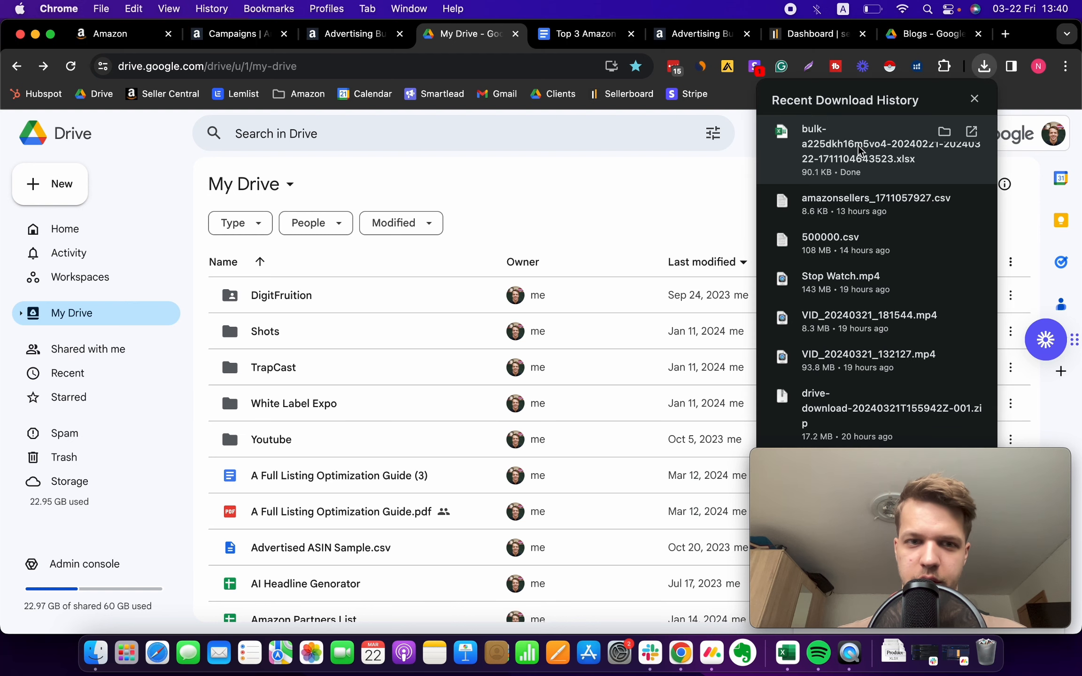
{"action": "mouse_move", "coordinate": [104, 463]}
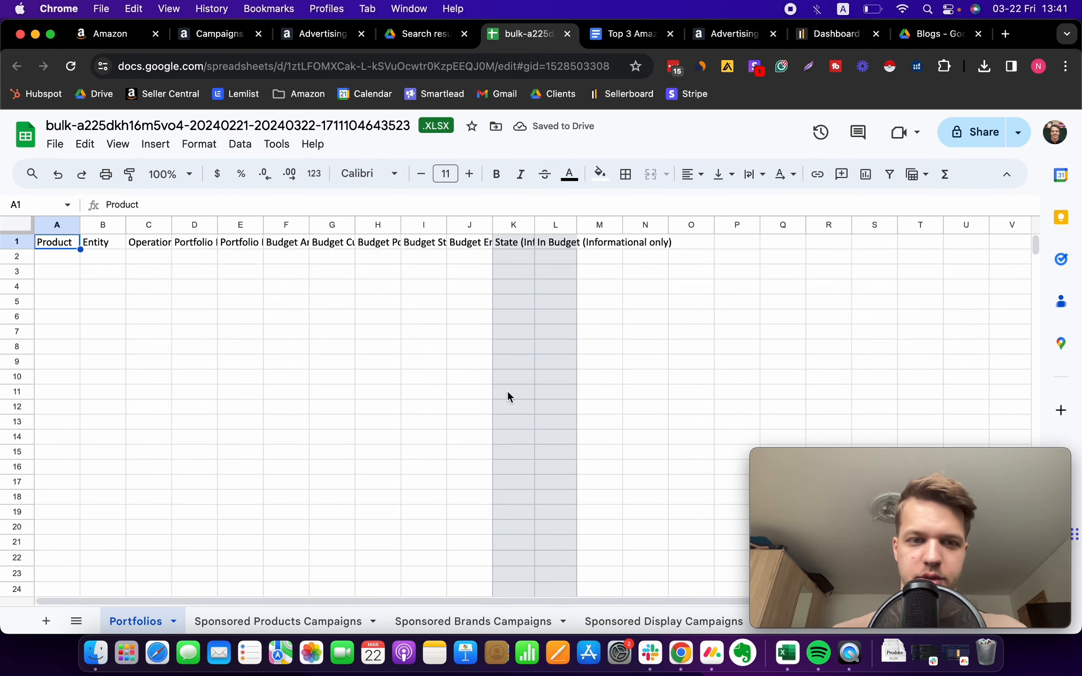
{"action": "mouse_move", "coordinate": [325, 431]}
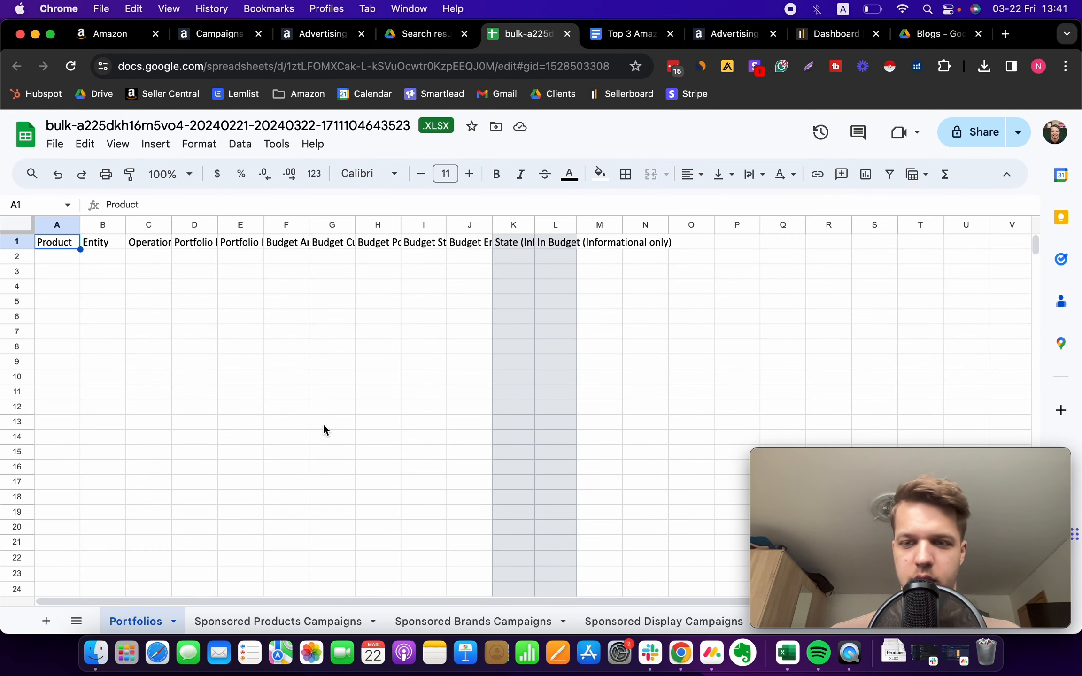
{"action": "mouse_move", "coordinate": [255, 442]}
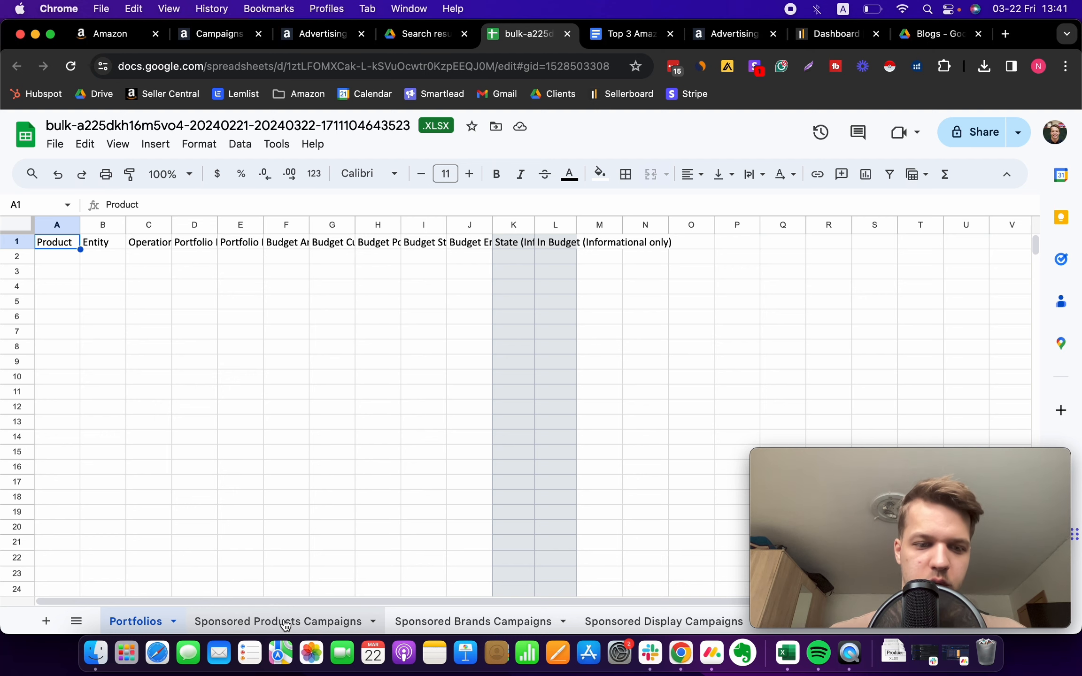
Step: Switch to the Sponsored Products Campaigns sheet and create a filter on its headers
{"action": "left_click", "coordinate": [274, 622]}
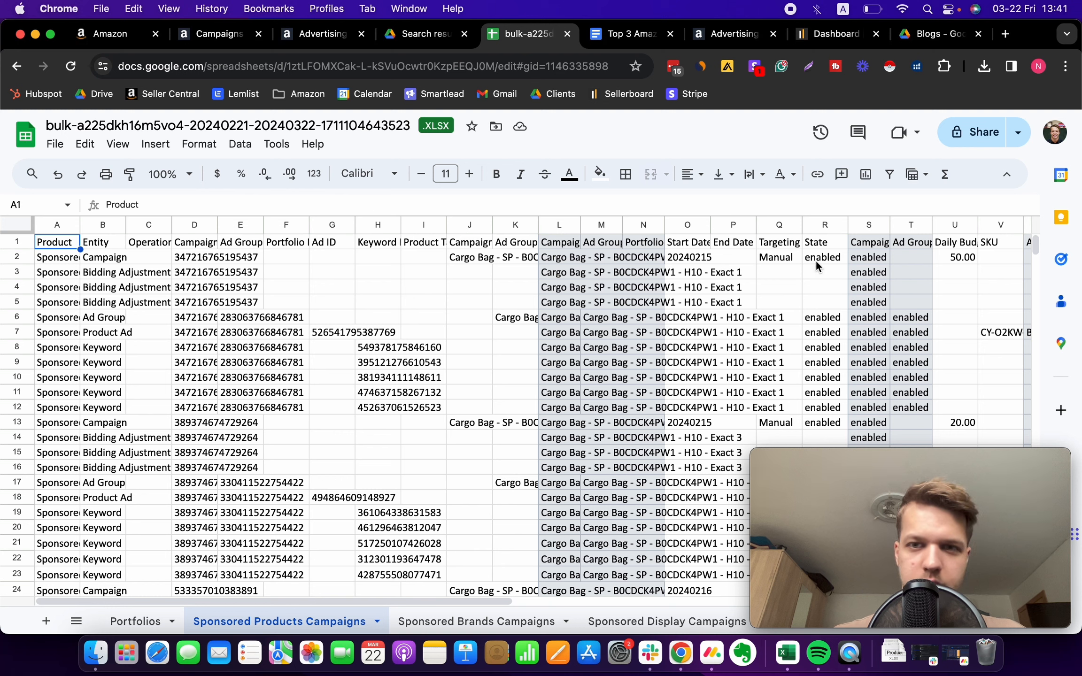
{"action": "left_click", "coordinate": [889, 174]}
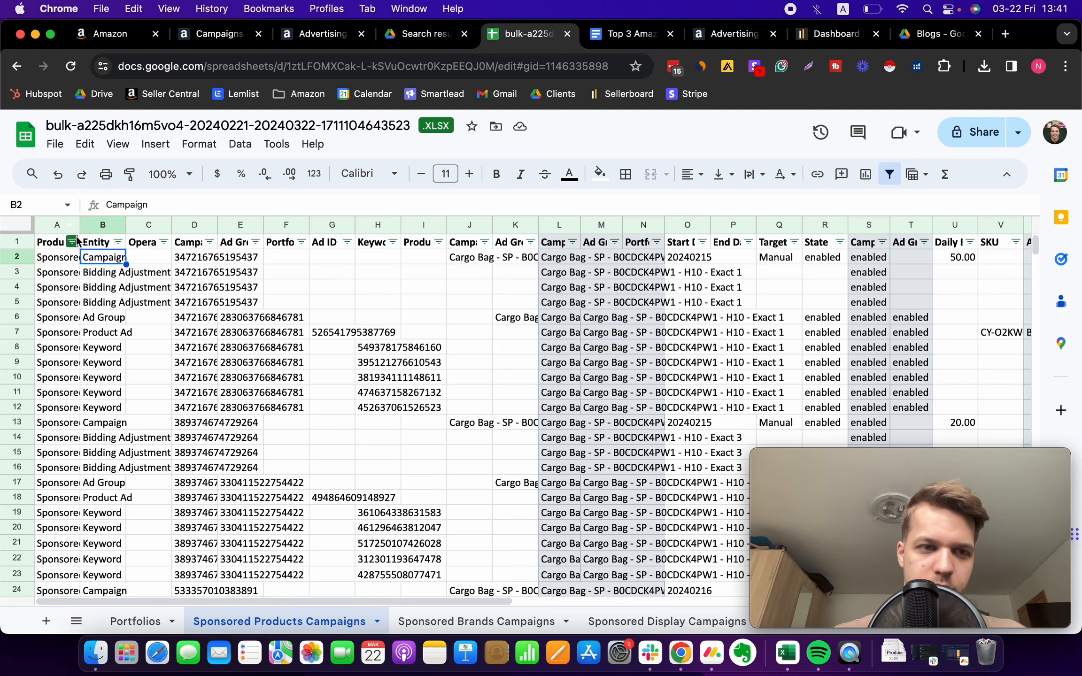
Step: Filter the Entity column to Keyword only, then scroll right to the bid columns
{"action": "left_click", "coordinate": [125, 243]}
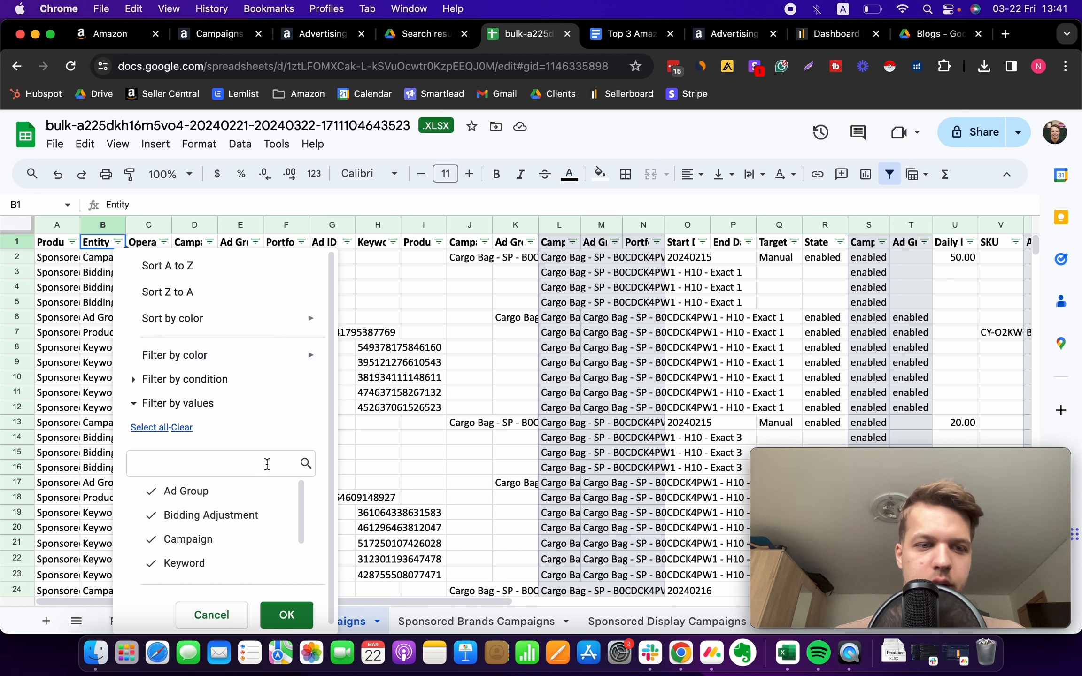
{"action": "scroll", "scroll_direction": "down", "scroll_amount": 3}
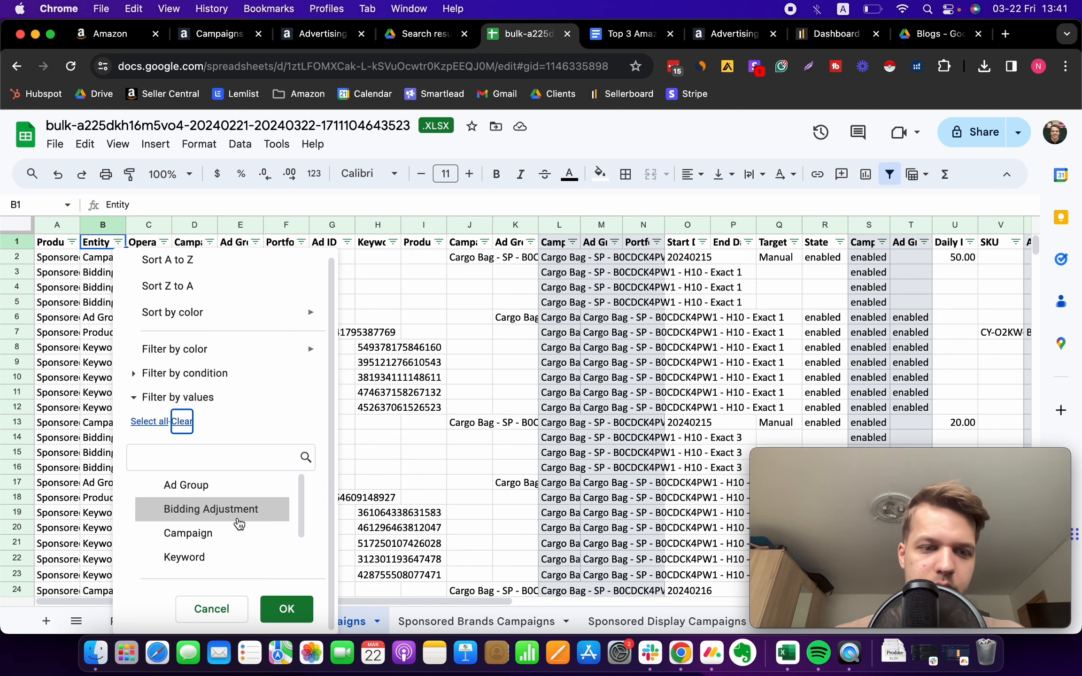
{"action": "scroll", "scroll_direction": "down", "scroll_amount": 3}
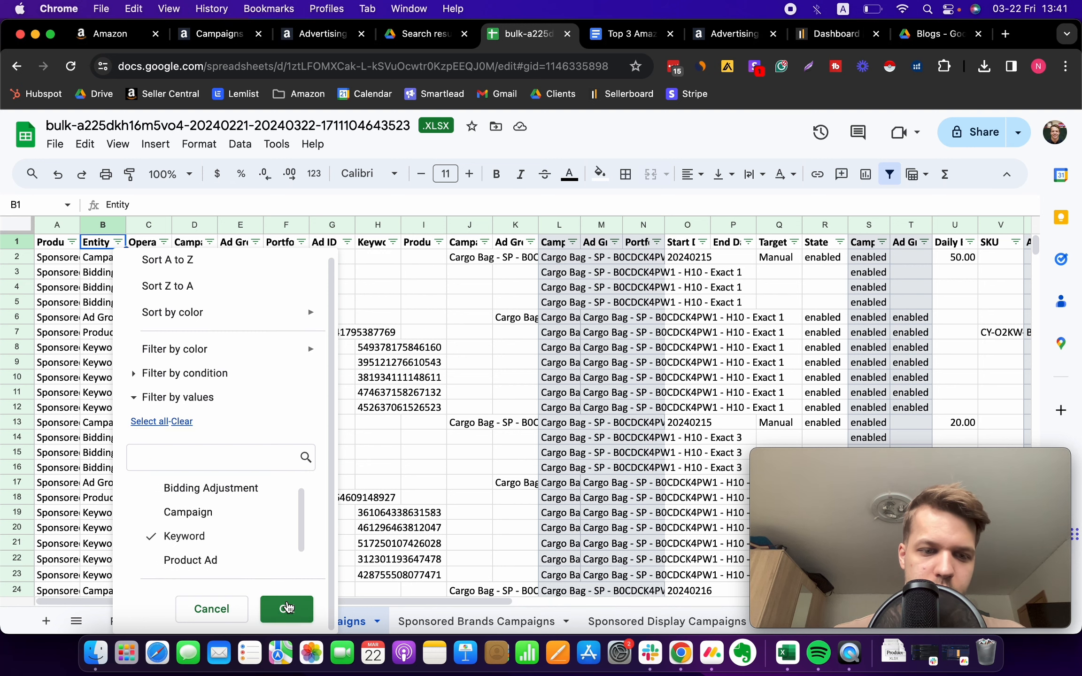
{"action": "left_click", "coordinate": [287, 609]}
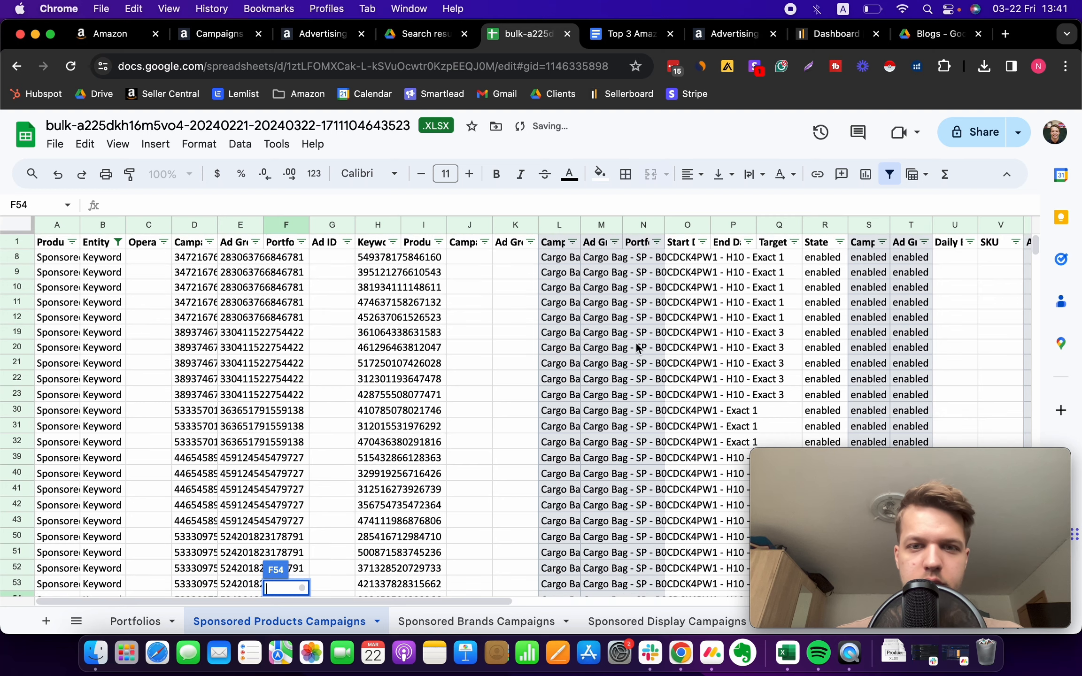
{"action": "scroll", "scroll_direction": "right", "scroll_amount": 3}
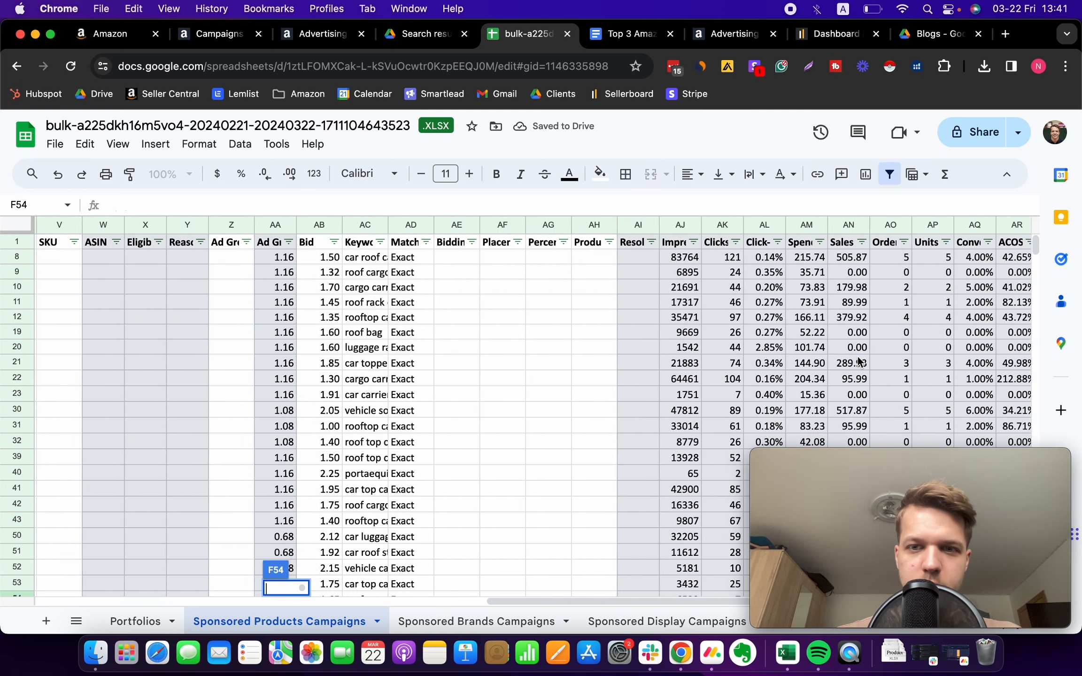
{"action": "scroll", "scroll_direction": "right", "scroll_amount": 3}
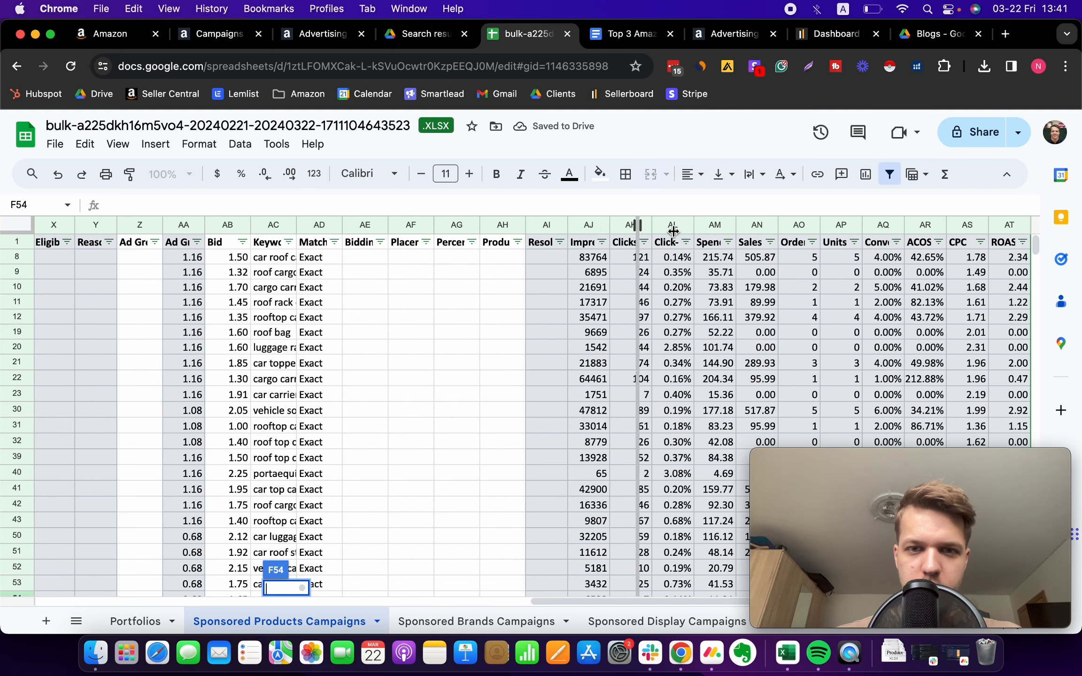
Step: Filter the Impressions column by the condition Less than 300
{"action": "left_click", "coordinate": [635, 224]}
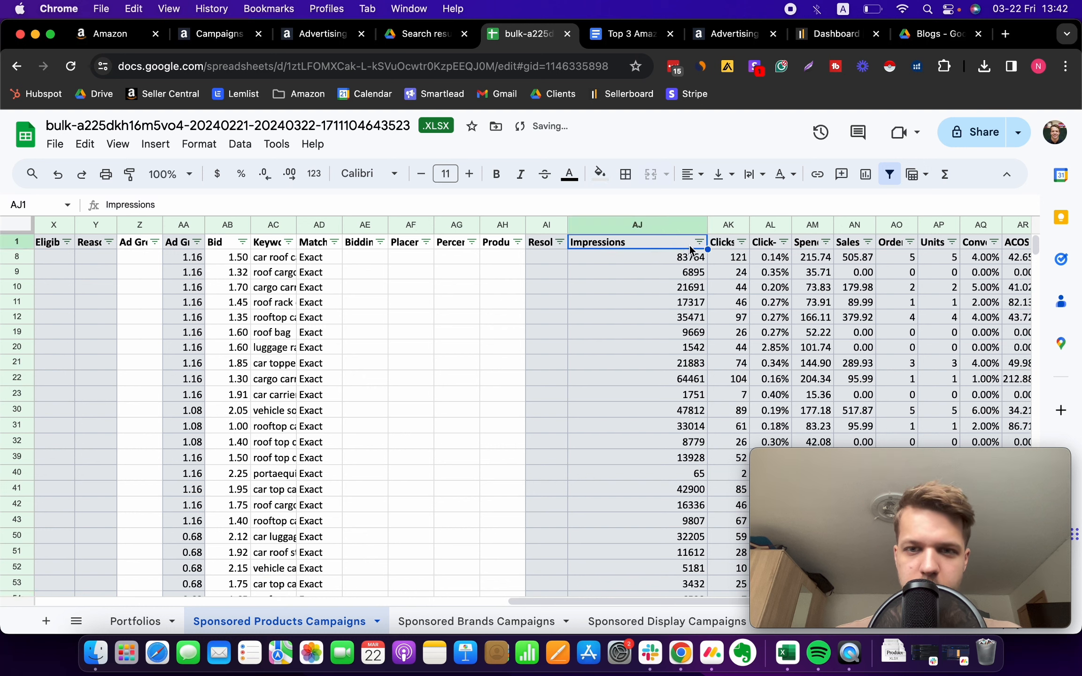
{"action": "left_click", "coordinate": [698, 242]}
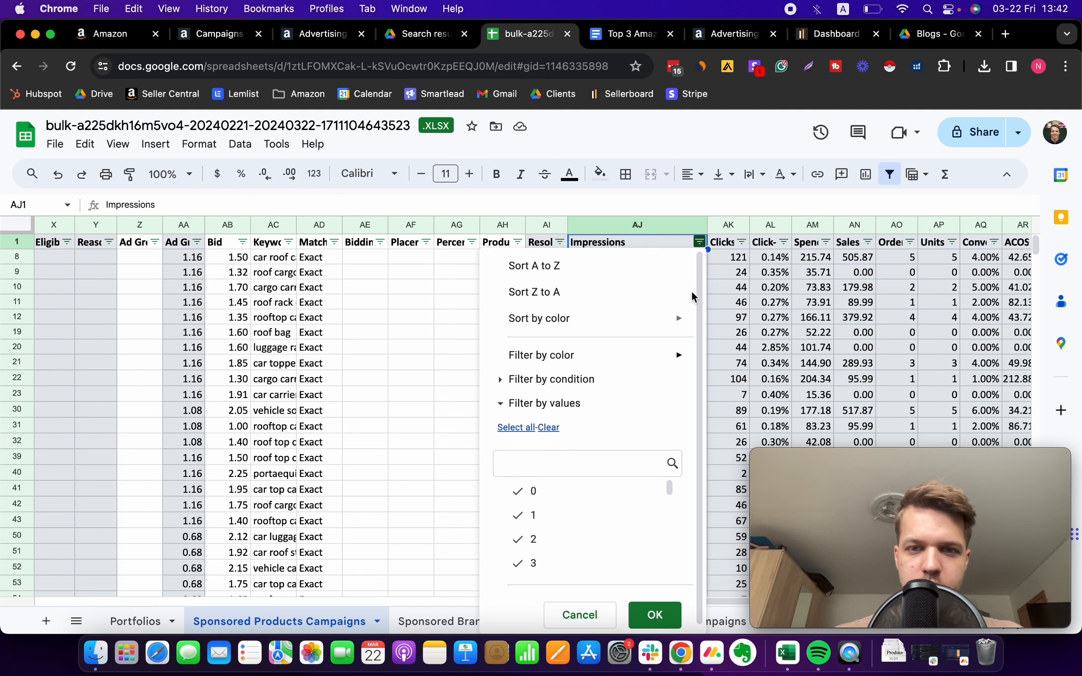
{"action": "mouse_move", "coordinate": [522, 406]}
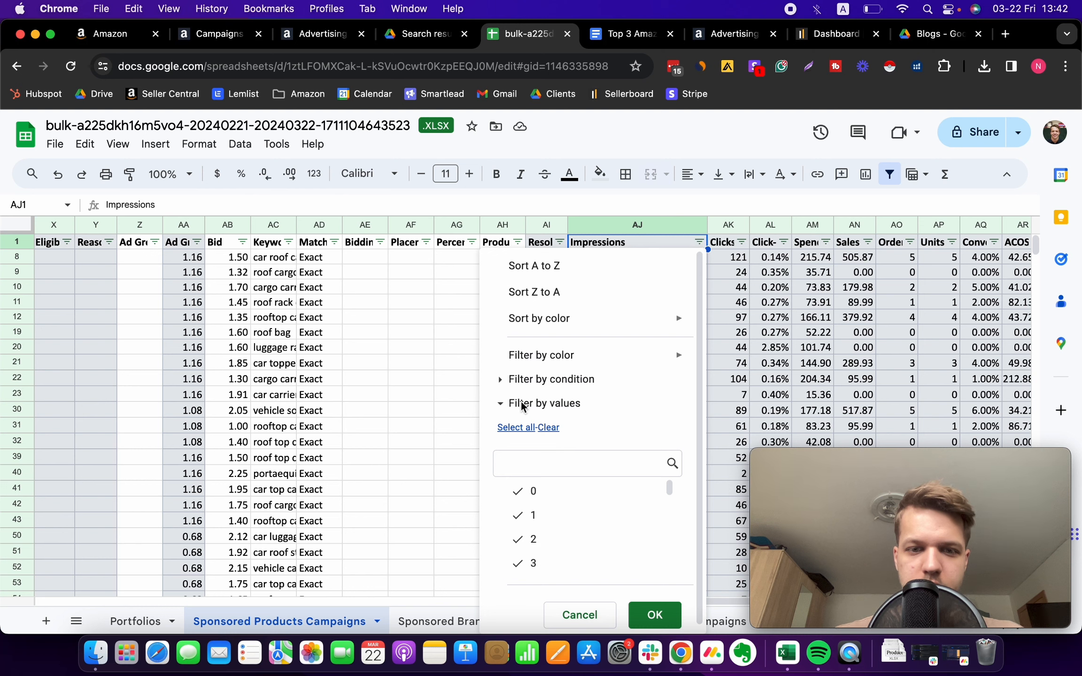
{"action": "left_click", "coordinate": [551, 379]}
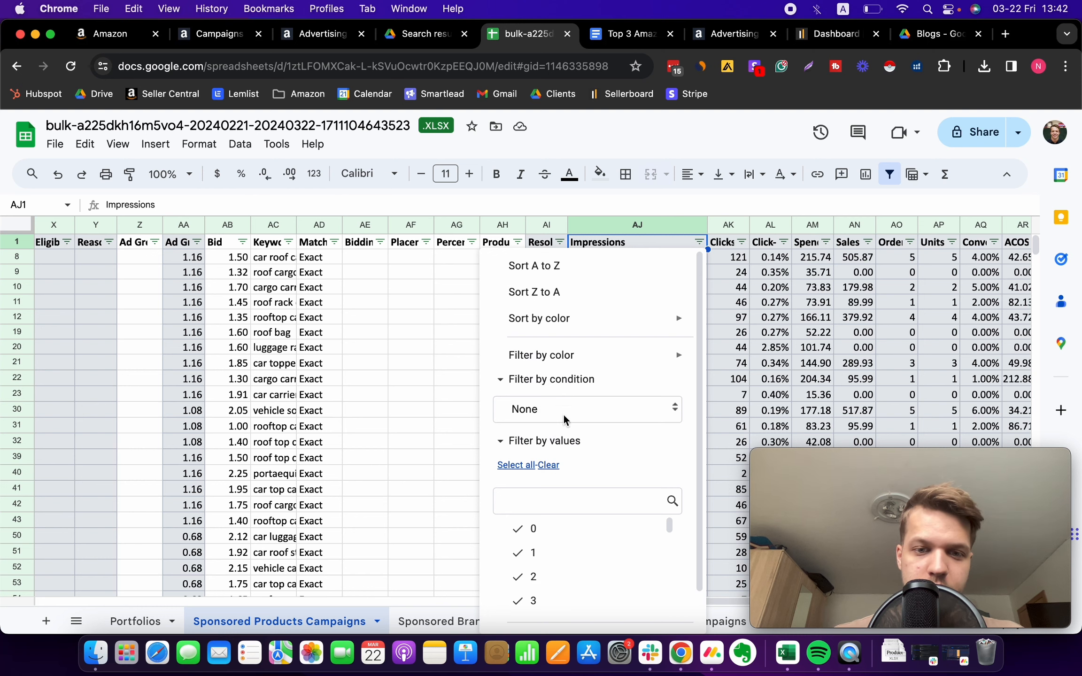
{"action": "left_click", "coordinate": [586, 409]}
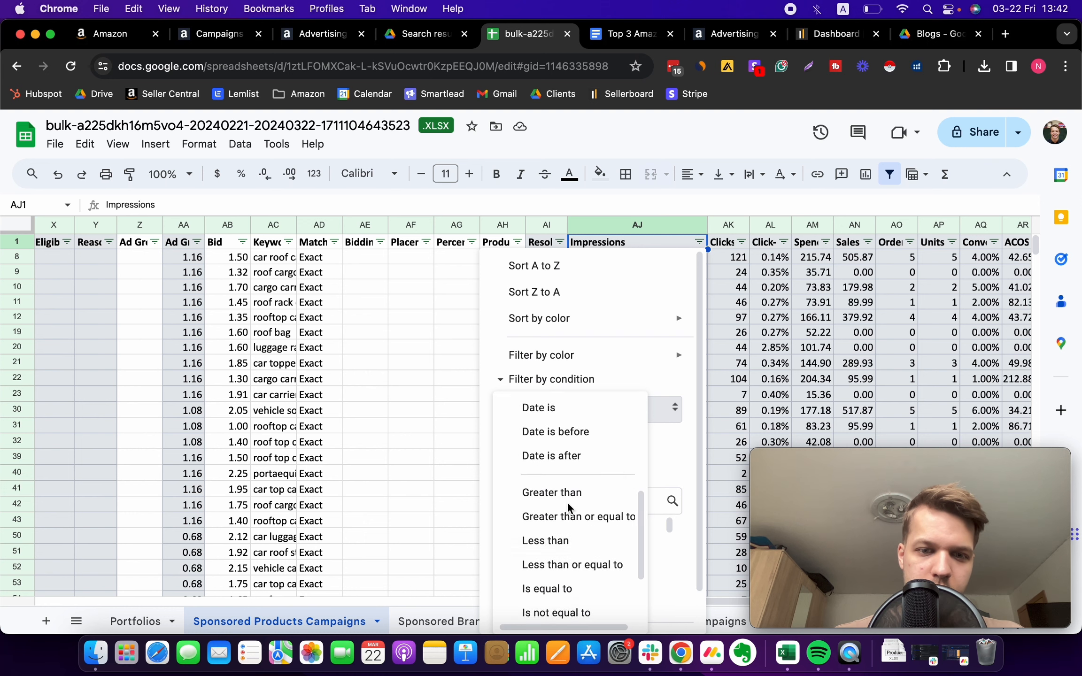
{"action": "left_click", "coordinate": [545, 541]}
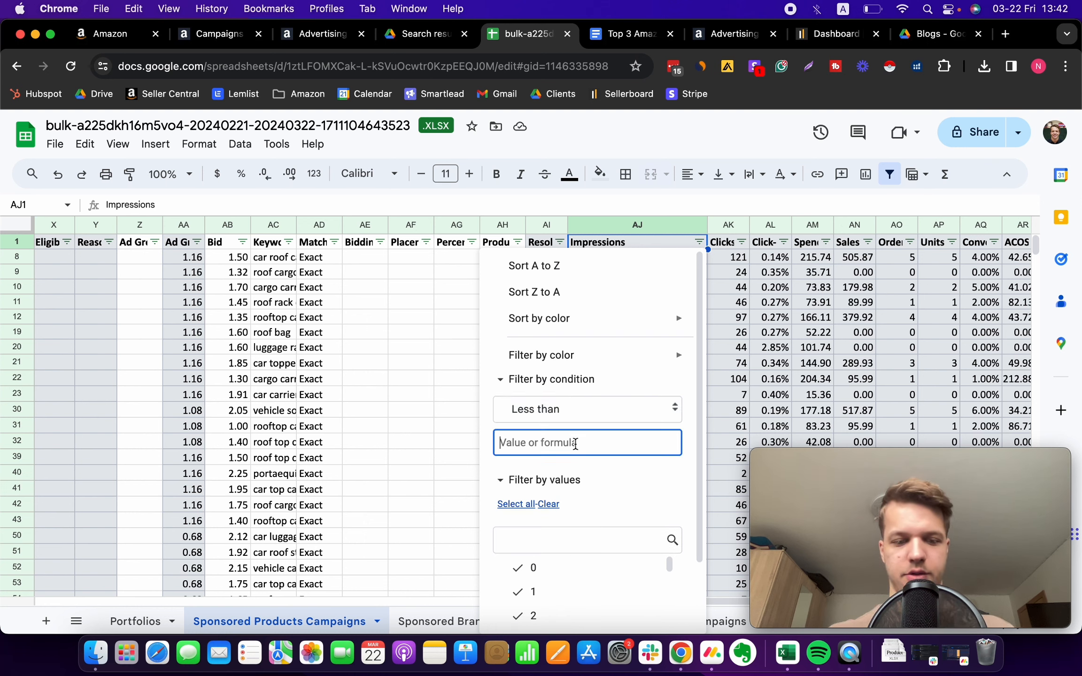
{"action": "type", "text": "300"}
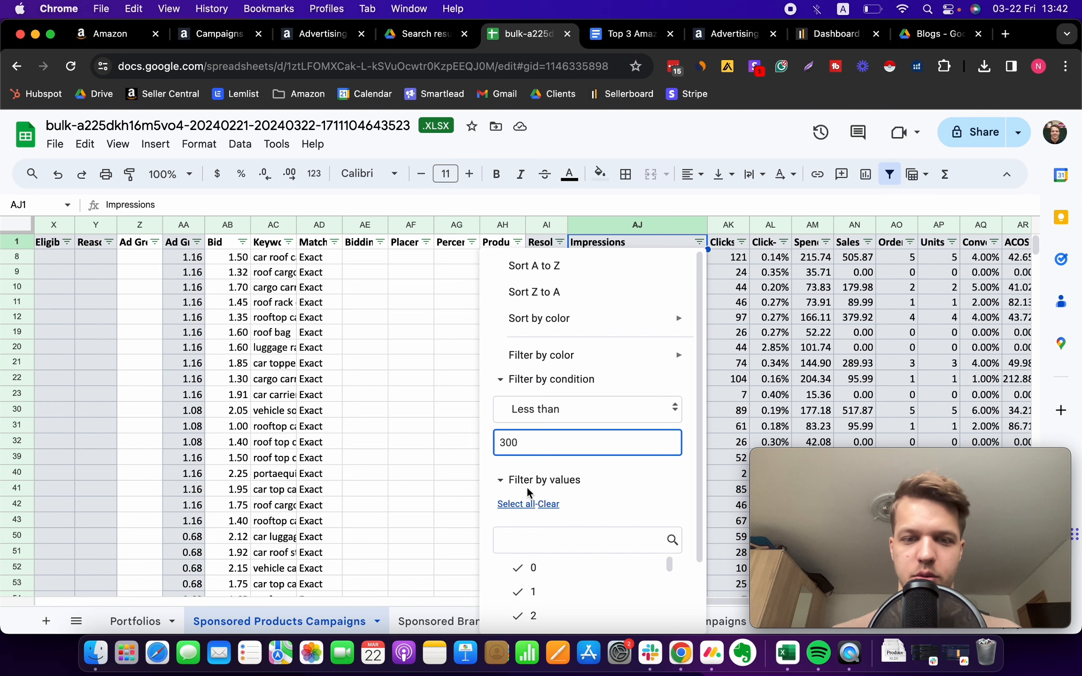
{"action": "scroll", "scroll_direction": "down", "scroll_amount": 3}
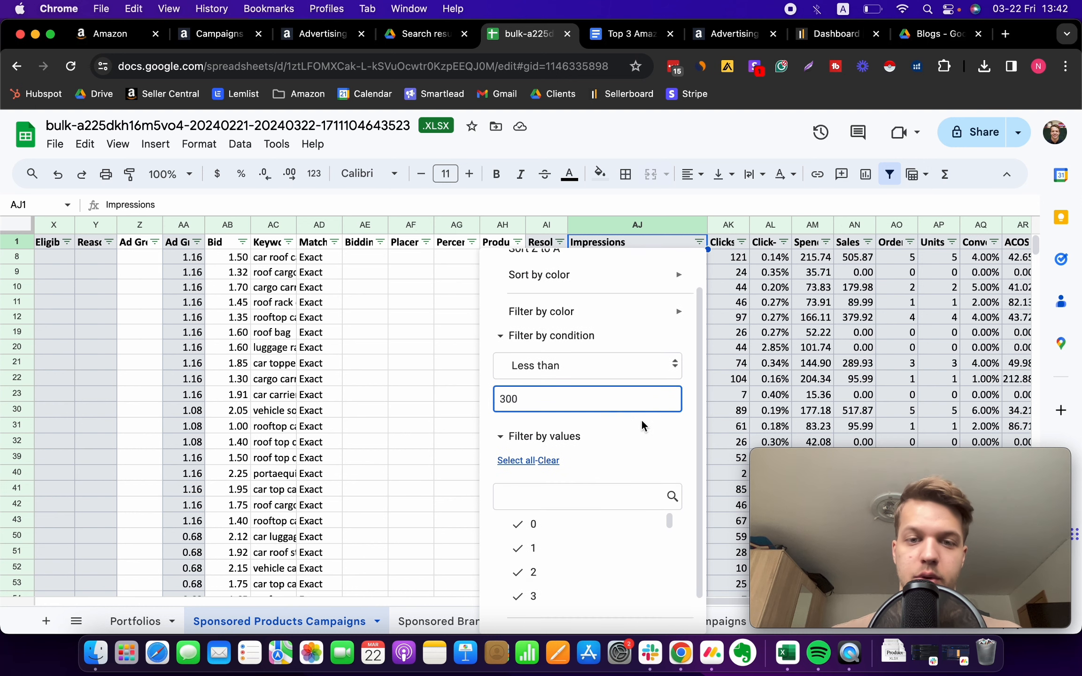
{"action": "scroll", "scroll_direction": "down", "scroll_amount": 3}
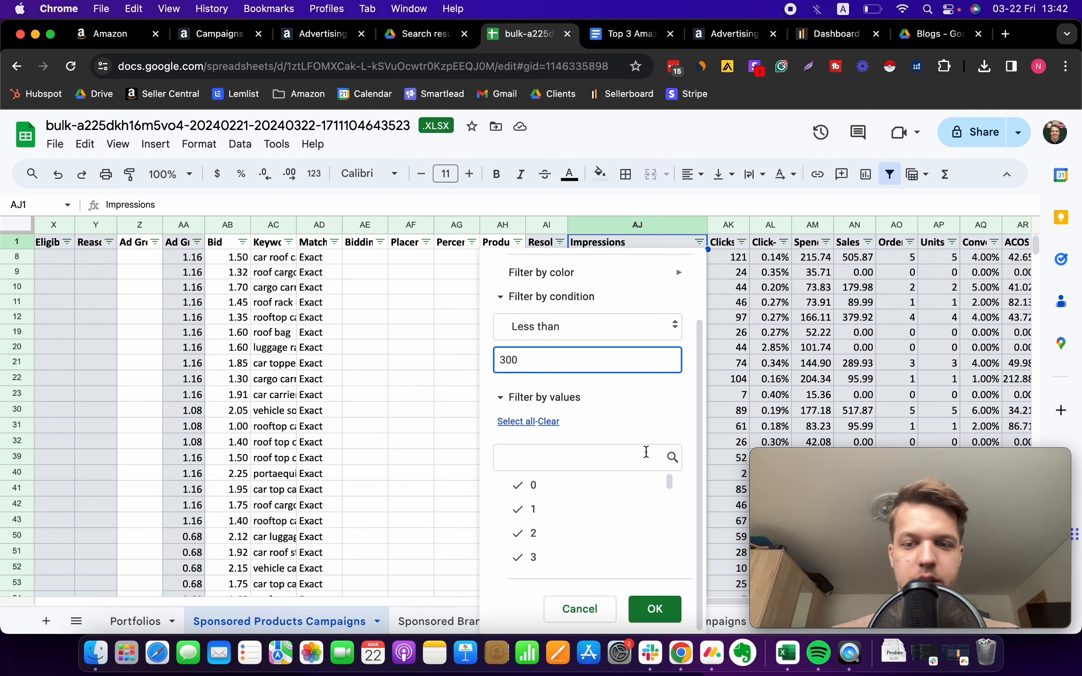
{"action": "mouse_move", "coordinate": [725, 472]}
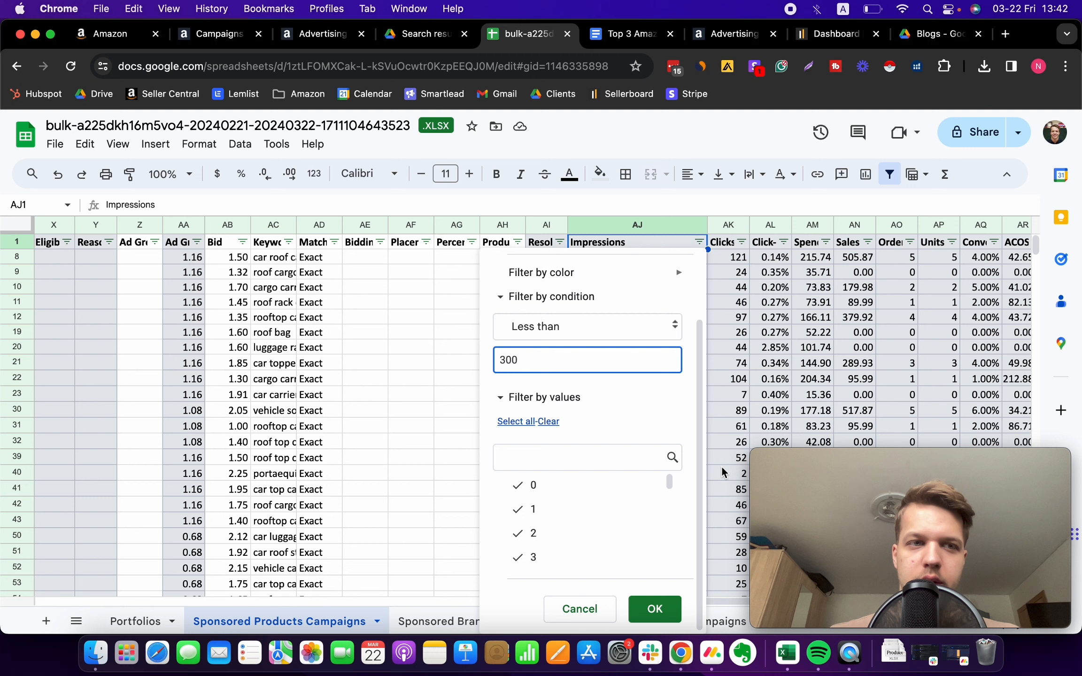
{"action": "mouse_move", "coordinate": [624, 466]}
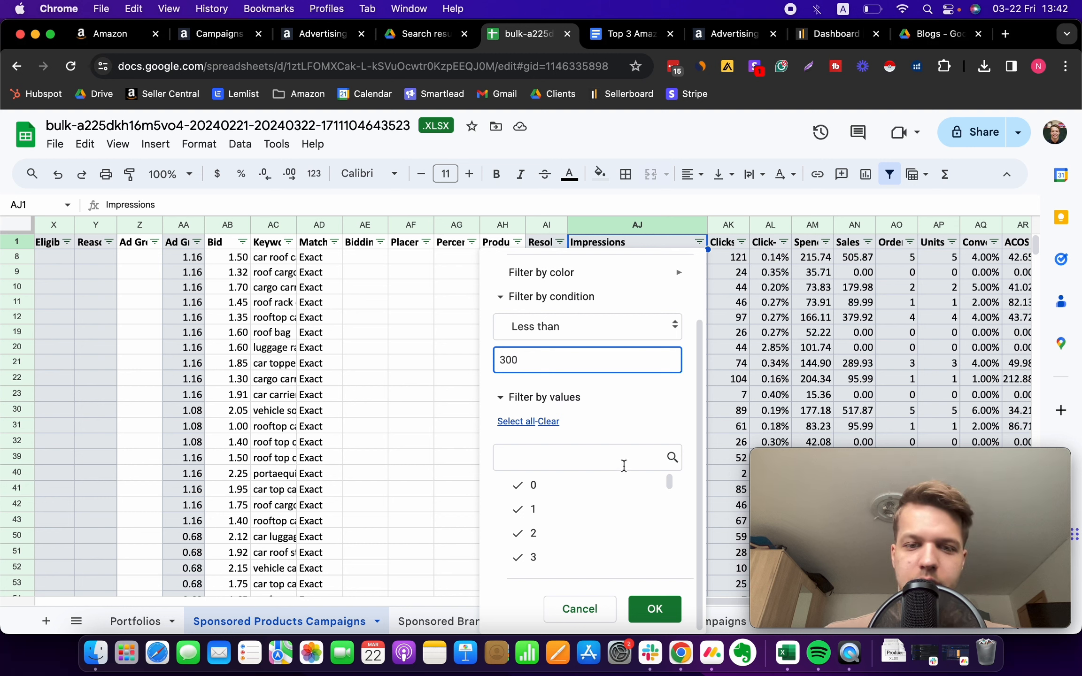
{"action": "mouse_move", "coordinate": [611, 383]}
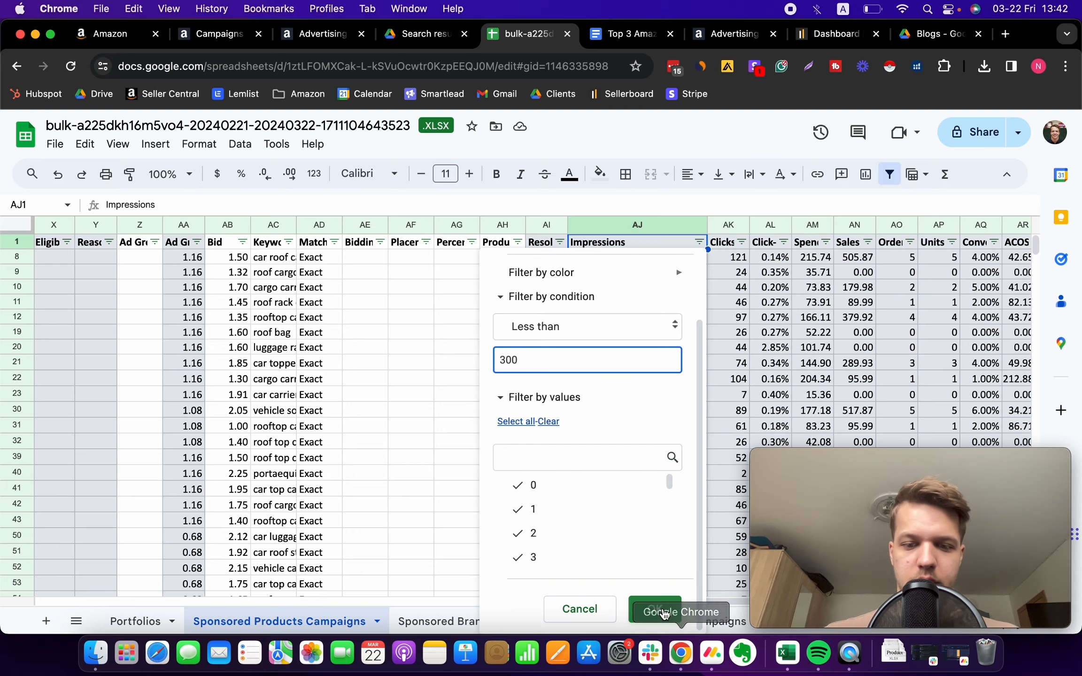
{"action": "left_click", "coordinate": [678, 612]}
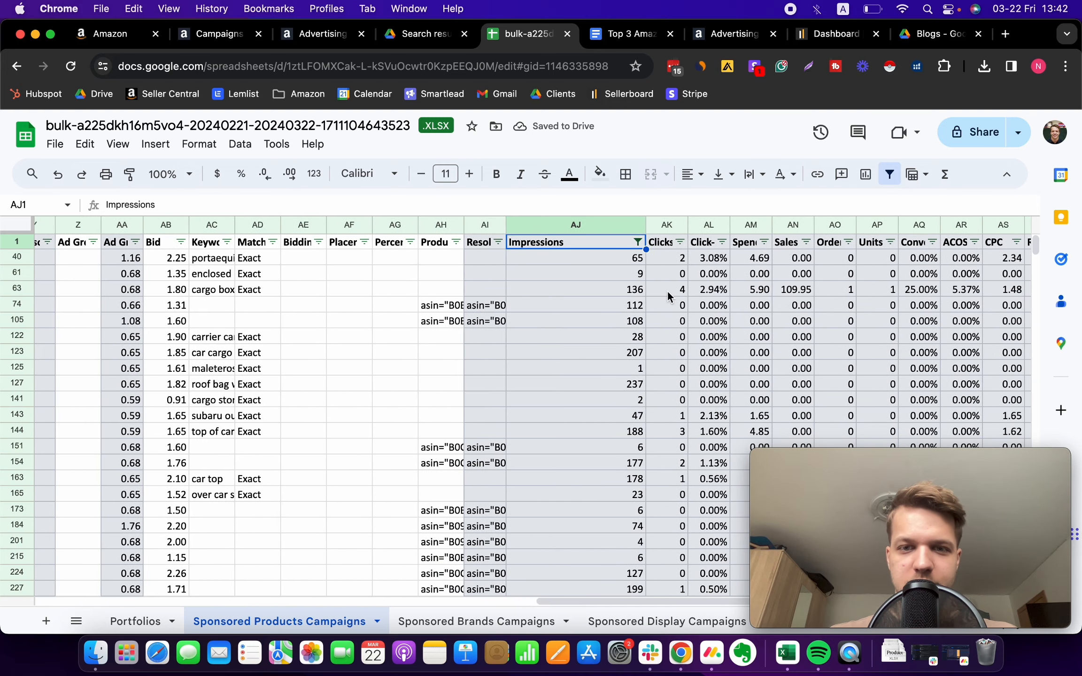
{"action": "scroll", "scroll_direction": "left", "scroll_amount": 3}
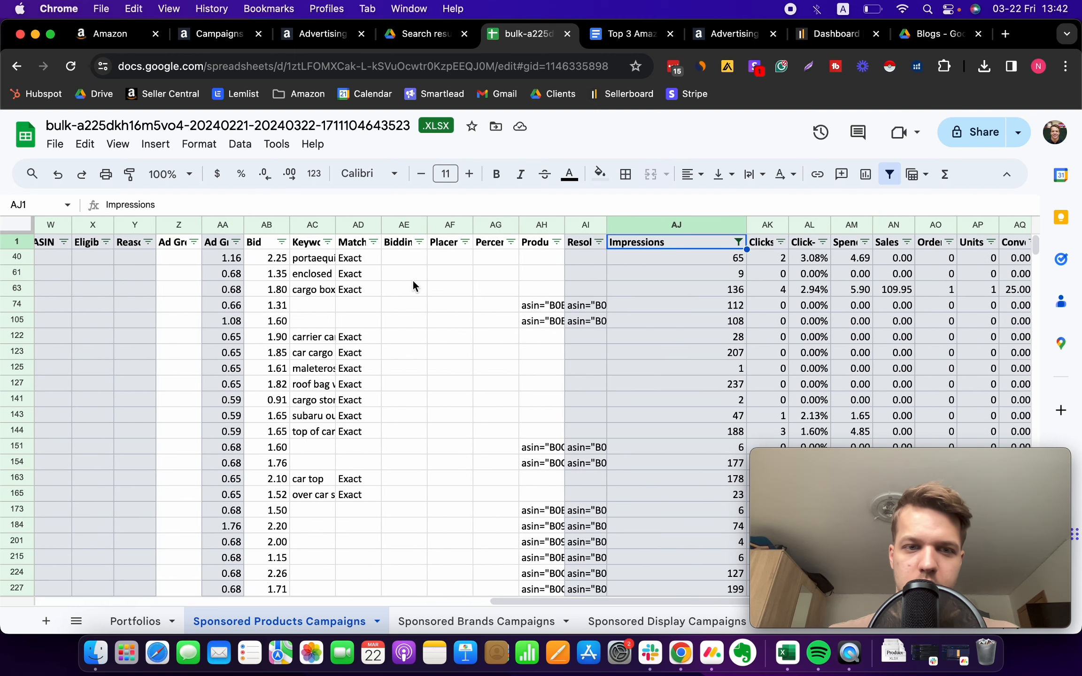
{"action": "left_click", "coordinate": [342, 257]}
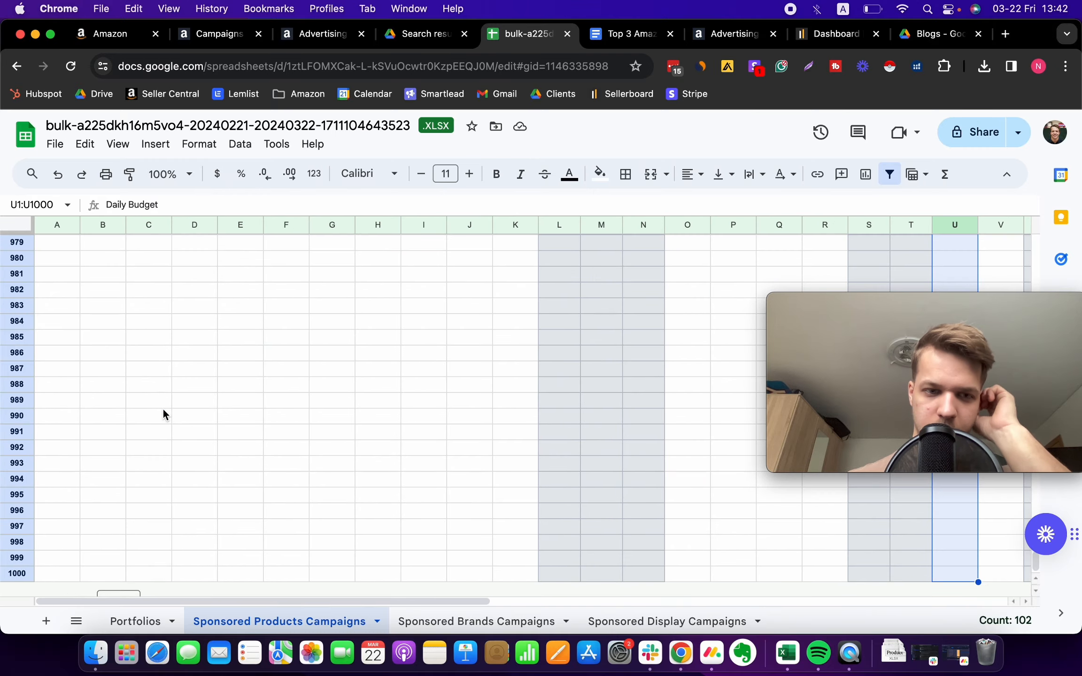
{"action": "scroll", "scroll_direction": "up", "scroll_amount": 3}
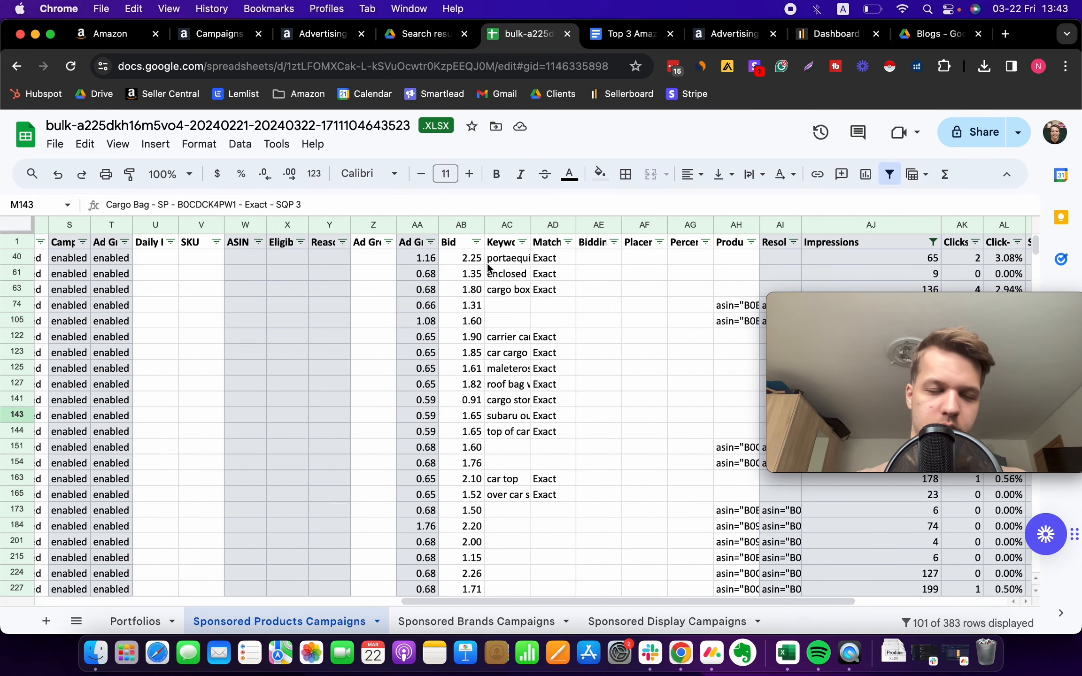
{"action": "left_click", "coordinate": [460, 225]}
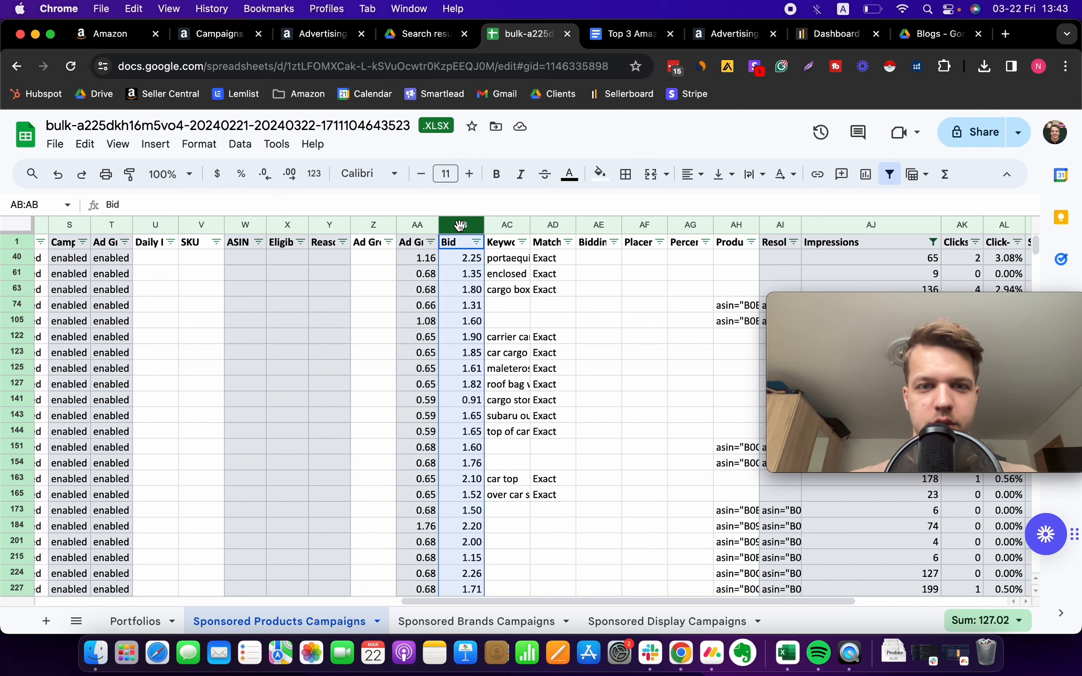
Step: Insert a column right of Bid and label the old and new bid headers
{"action": "right_click", "coordinate": [460, 225]}
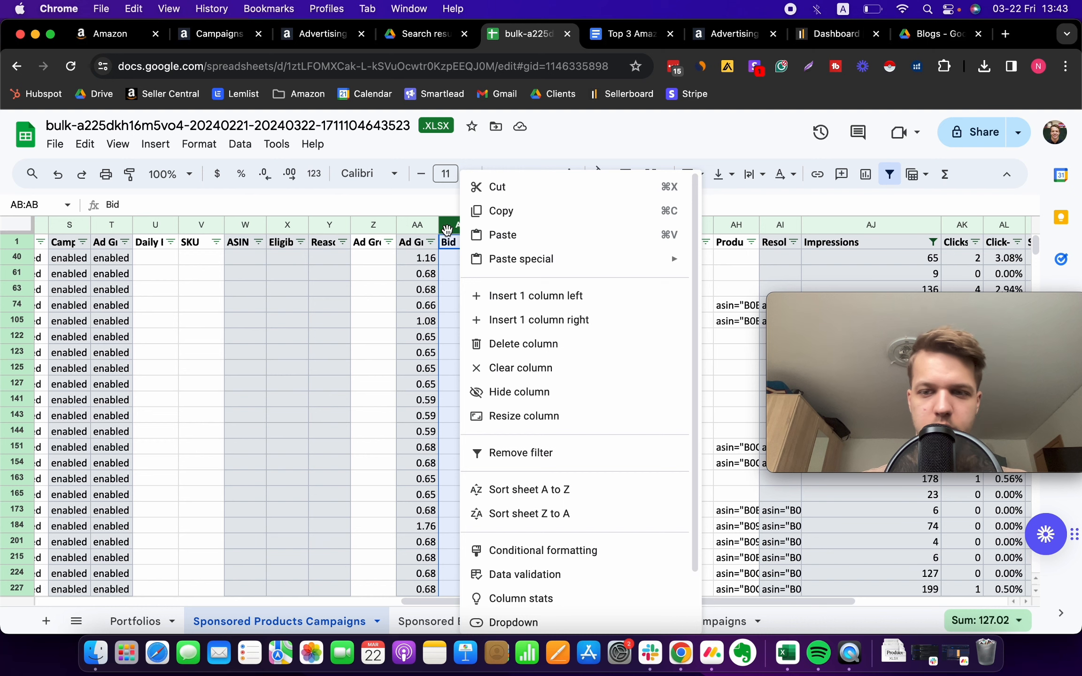
{"action": "mouse_move", "coordinate": [559, 320]}
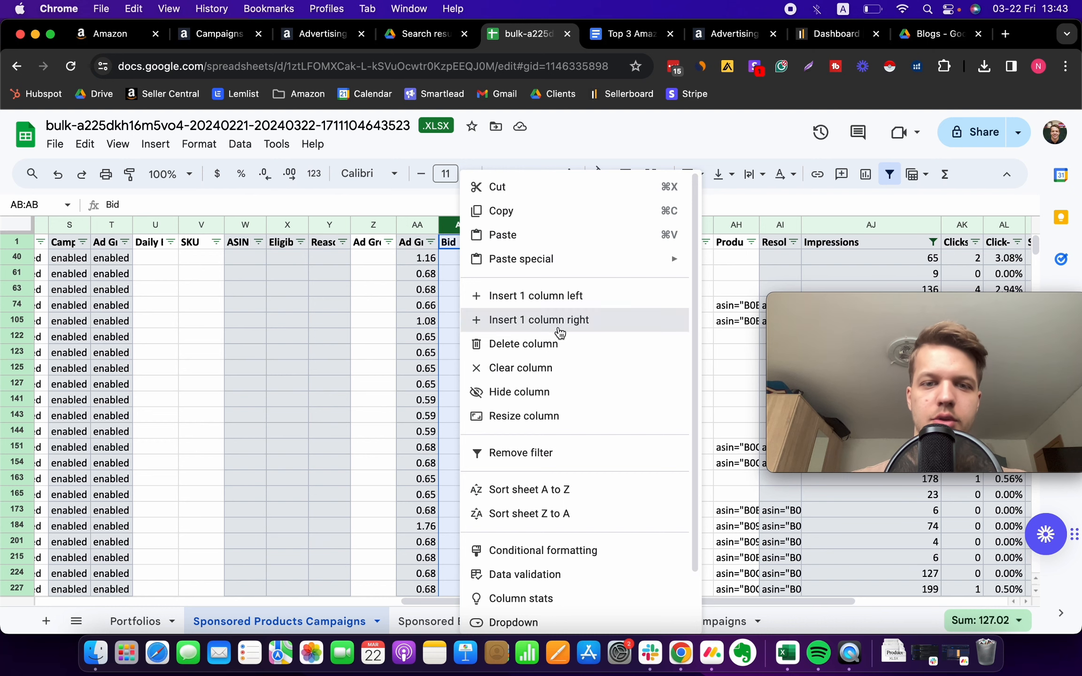
{"action": "left_click", "coordinate": [539, 319]}
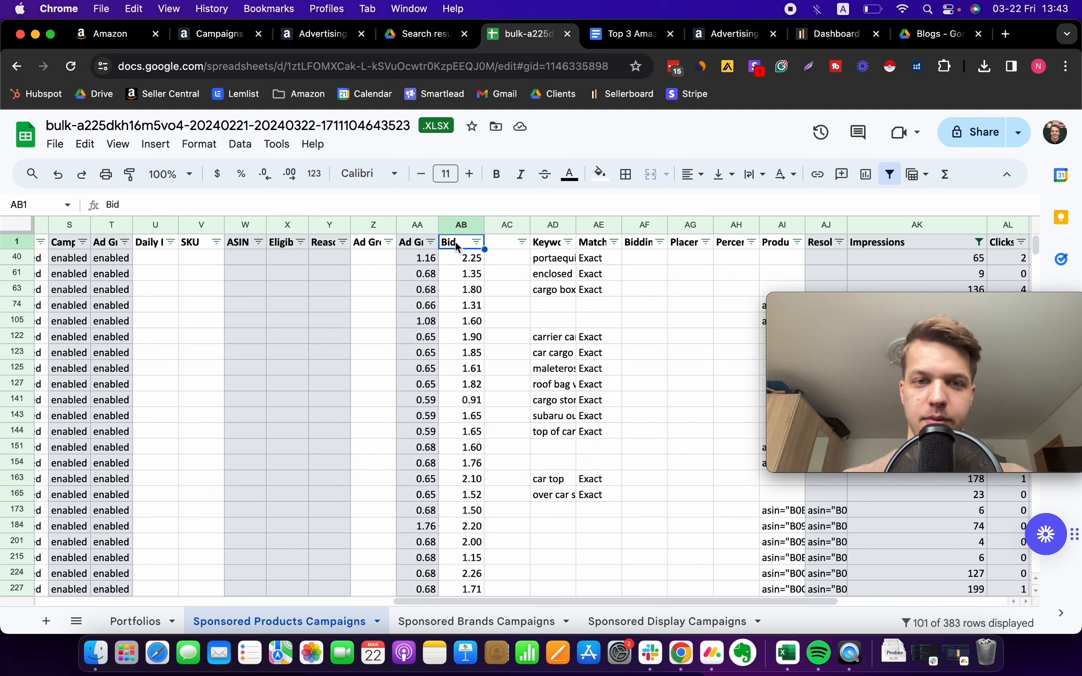
{"action": "type", "text": "Old"}
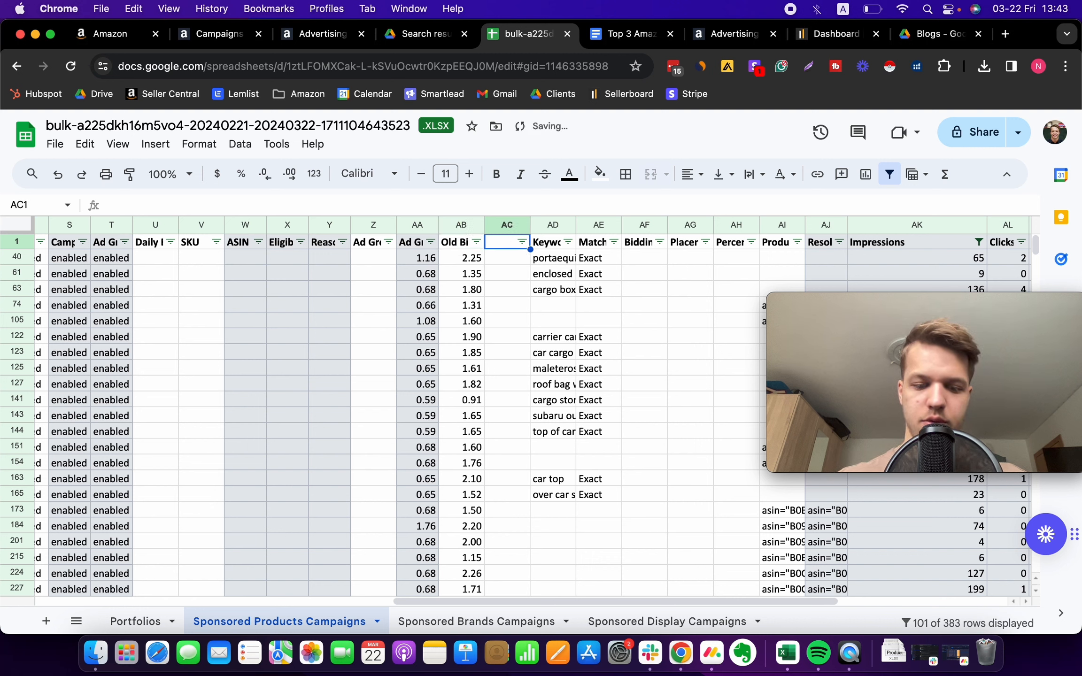
{"action": "type", "text": "New"}
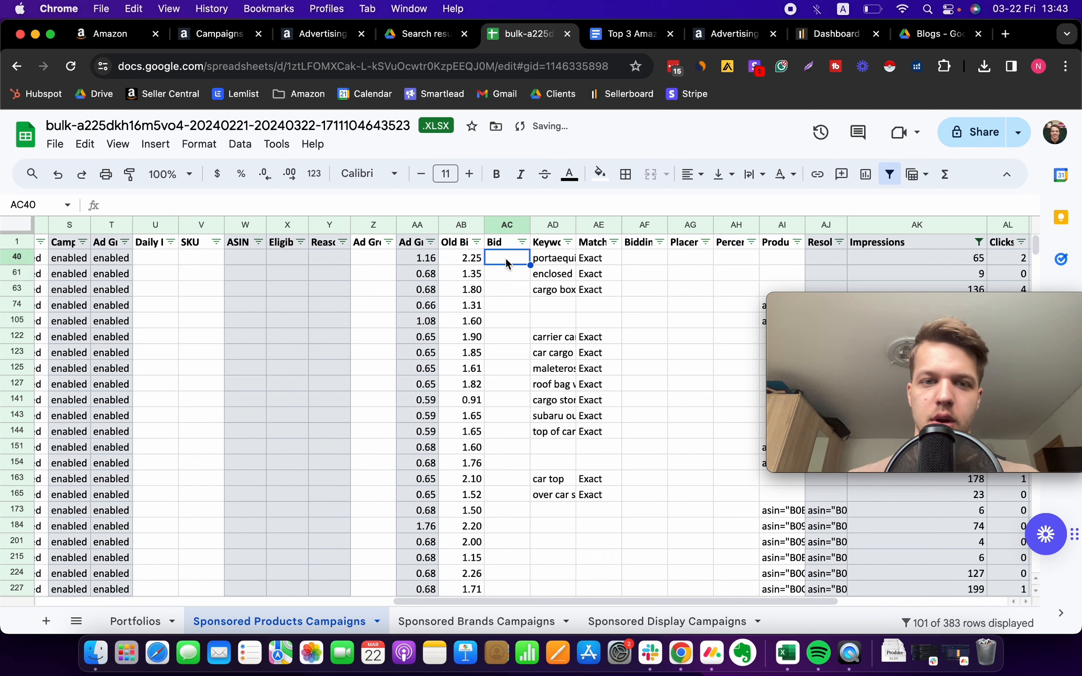
Step: Enter a row 40 Bid formula multiplying the Old Bid cell AB40 by the raise factor
{"action": "type", "text": "="}
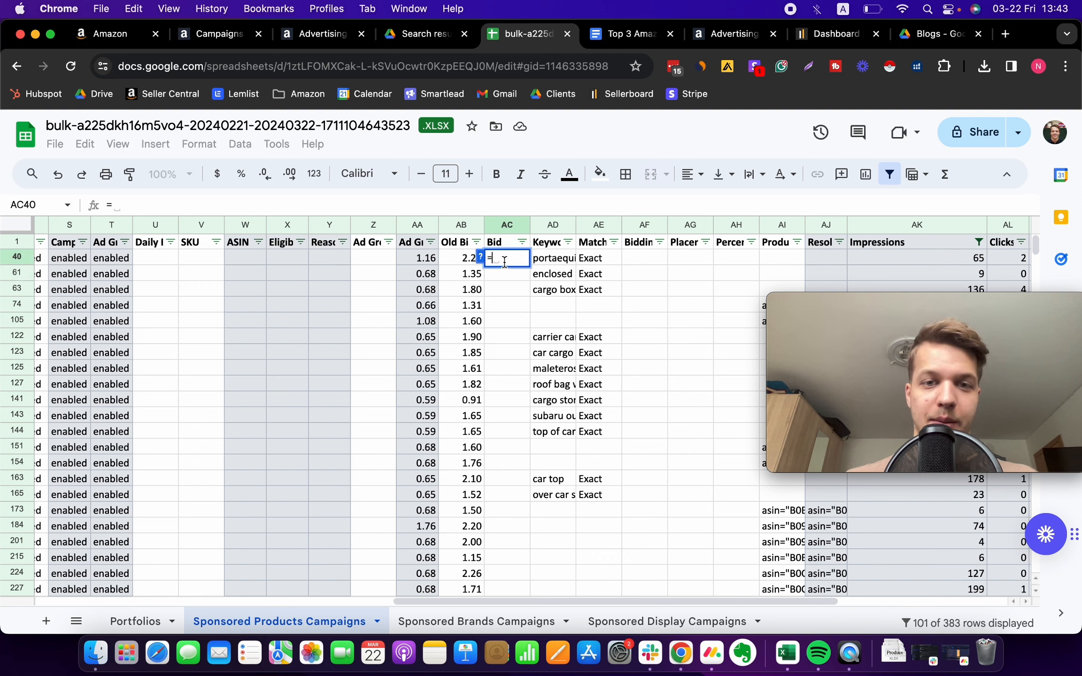
{"action": "left_click", "coordinate": [461, 257]}
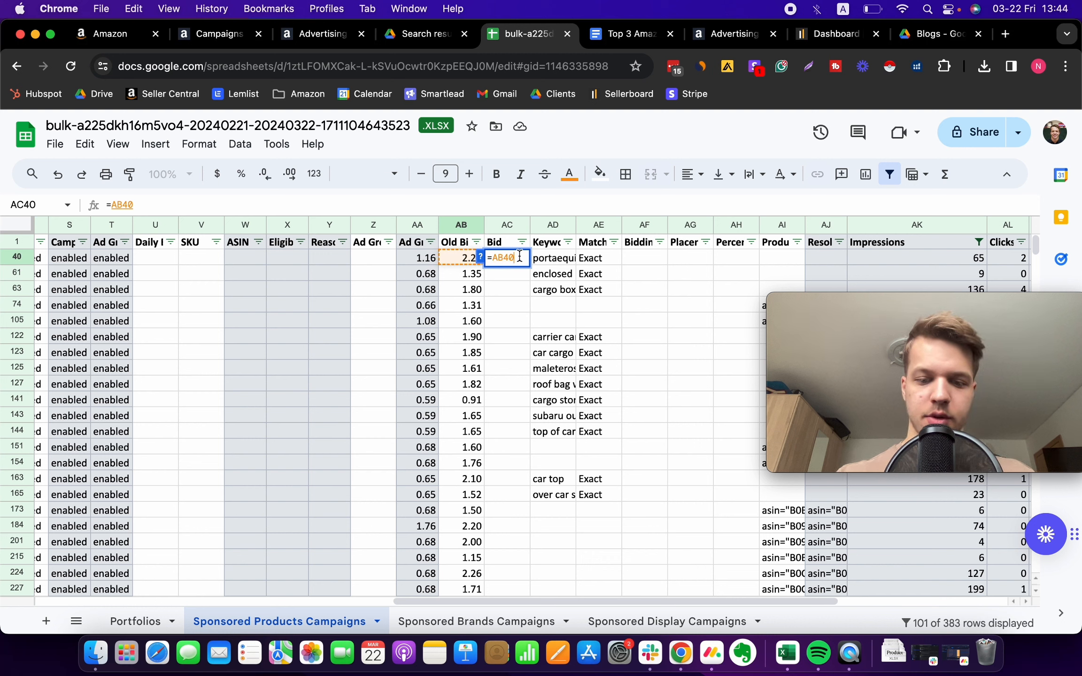
{"action": "type", "text": "*"}
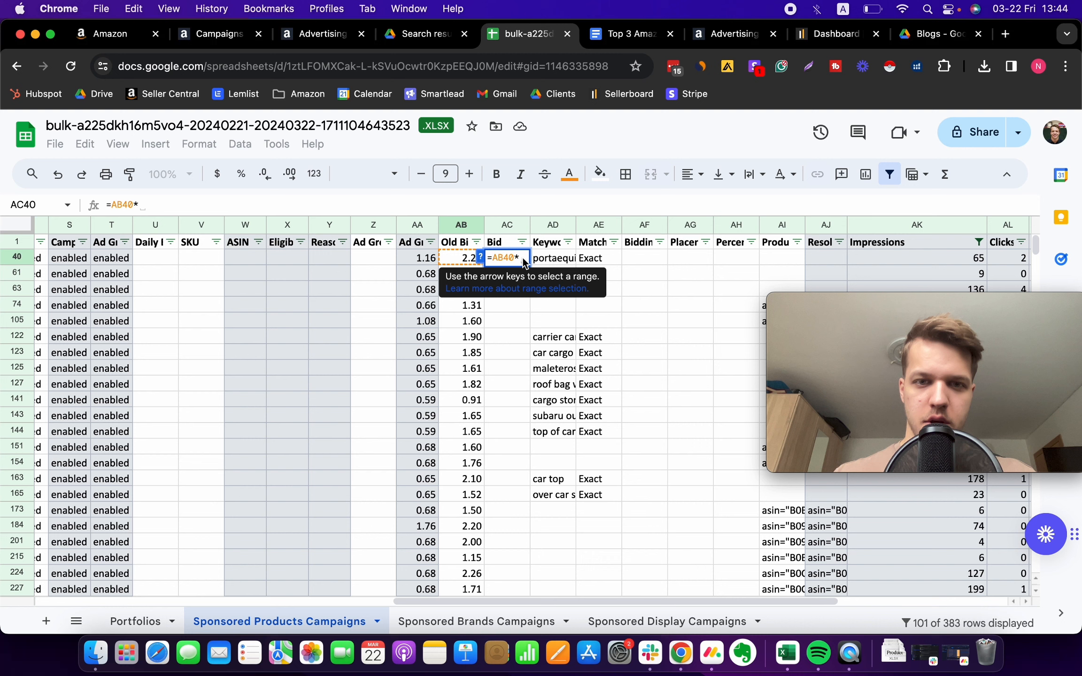
{"action": "type", "text": "1"}
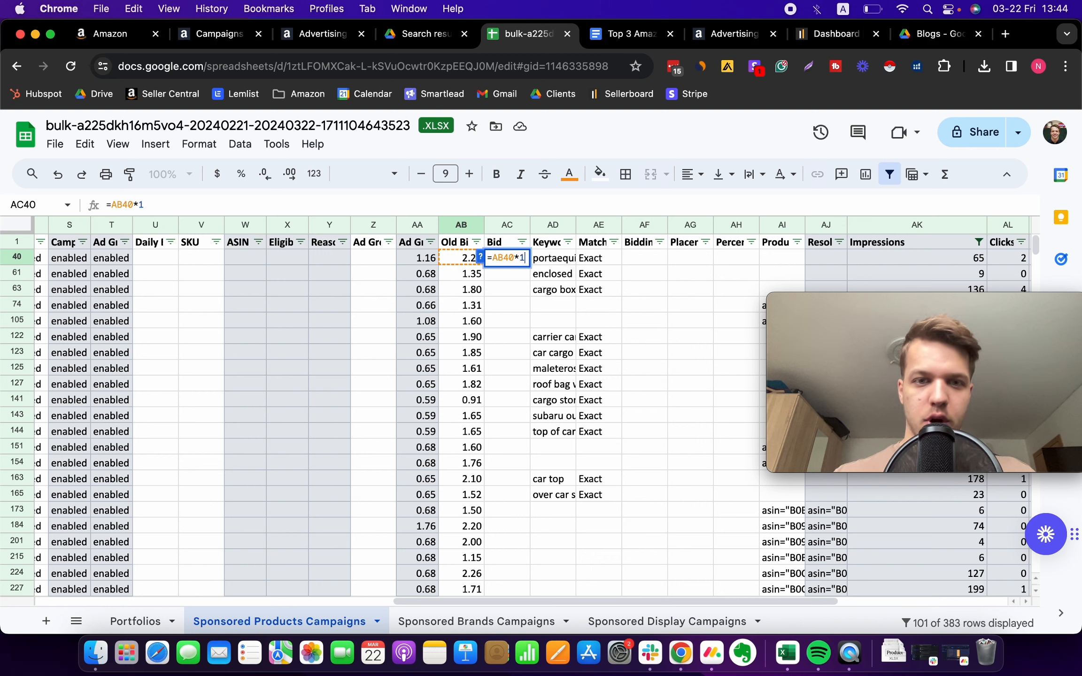
{"action": "type", "text": ".2"}
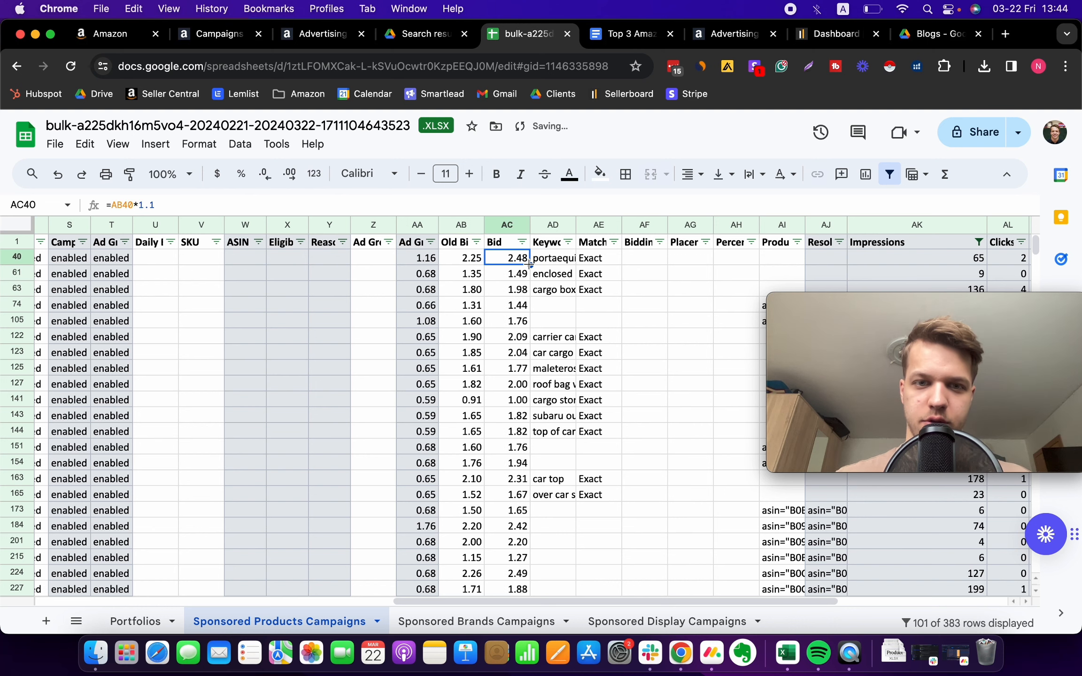
{"action": "left_click", "coordinate": [518, 262]}
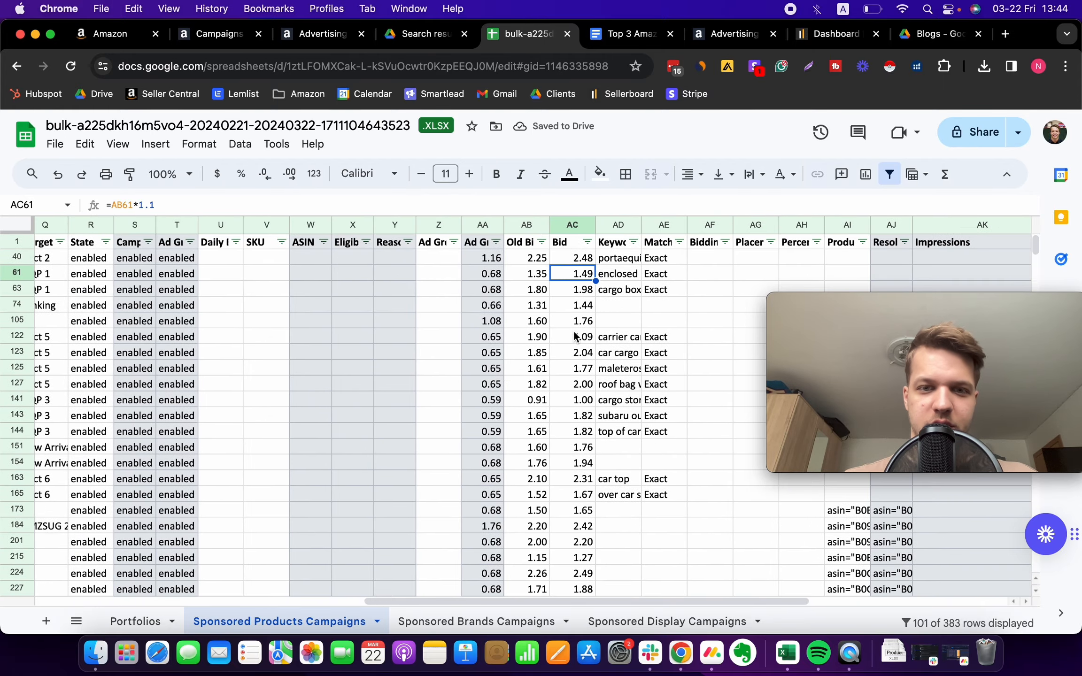
{"action": "scroll", "scroll_direction": "right", "scroll_amount": 3}
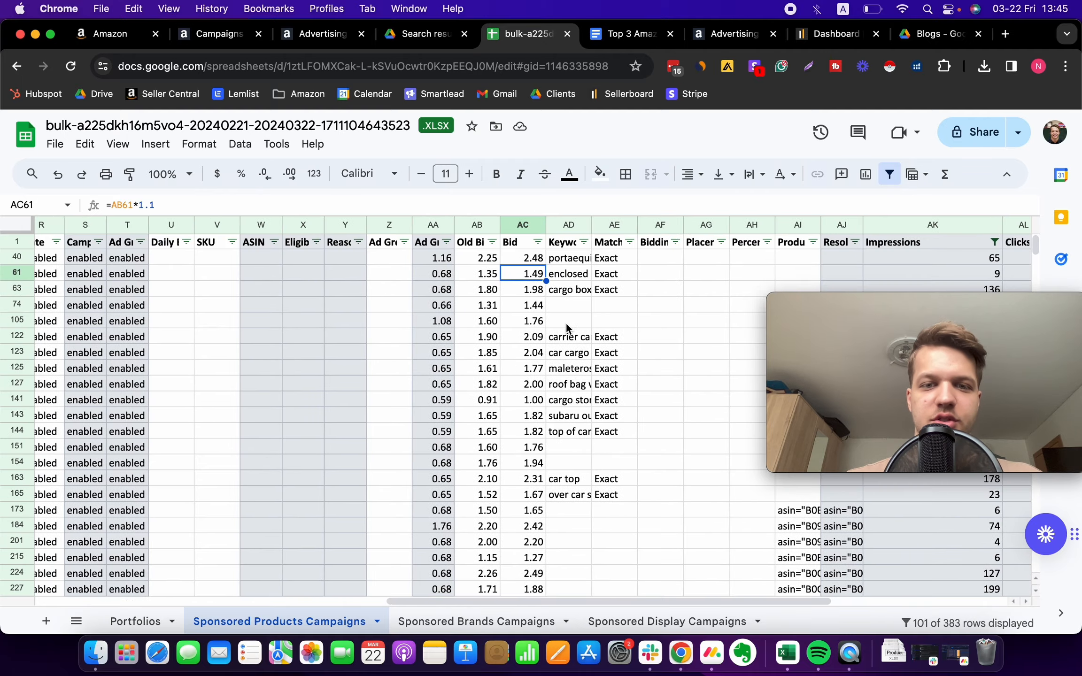
{"action": "scroll", "scroll_direction": "down", "scroll_amount": 3}
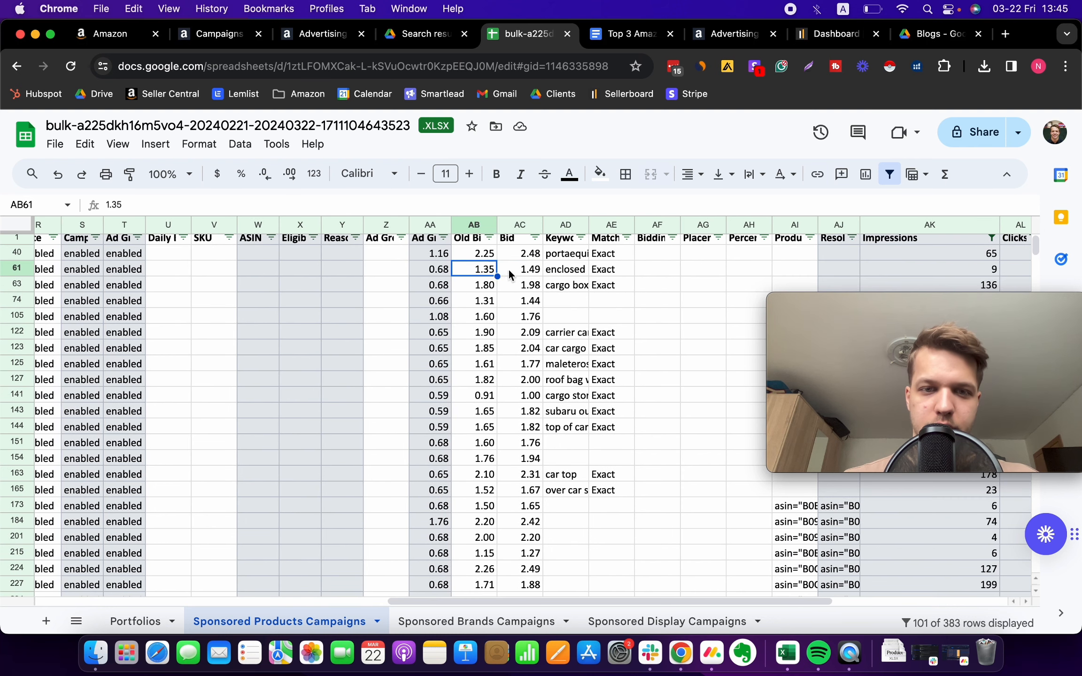
{"action": "left_click", "coordinate": [520, 300]}
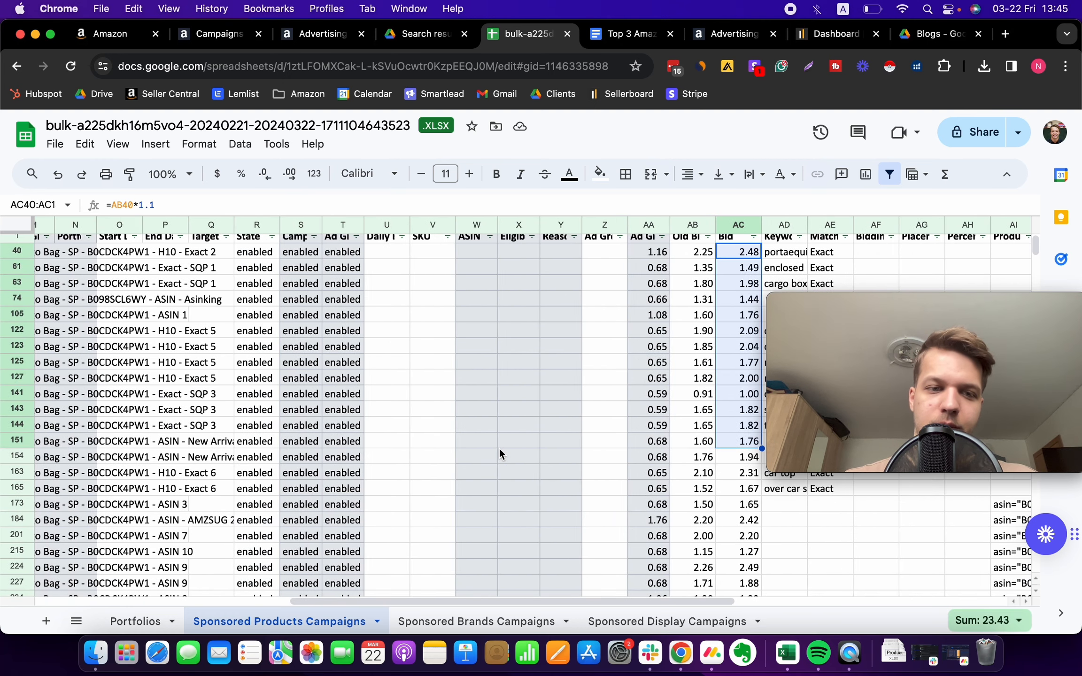
{"action": "scroll", "scroll_direction": "left", "scroll_amount": 3}
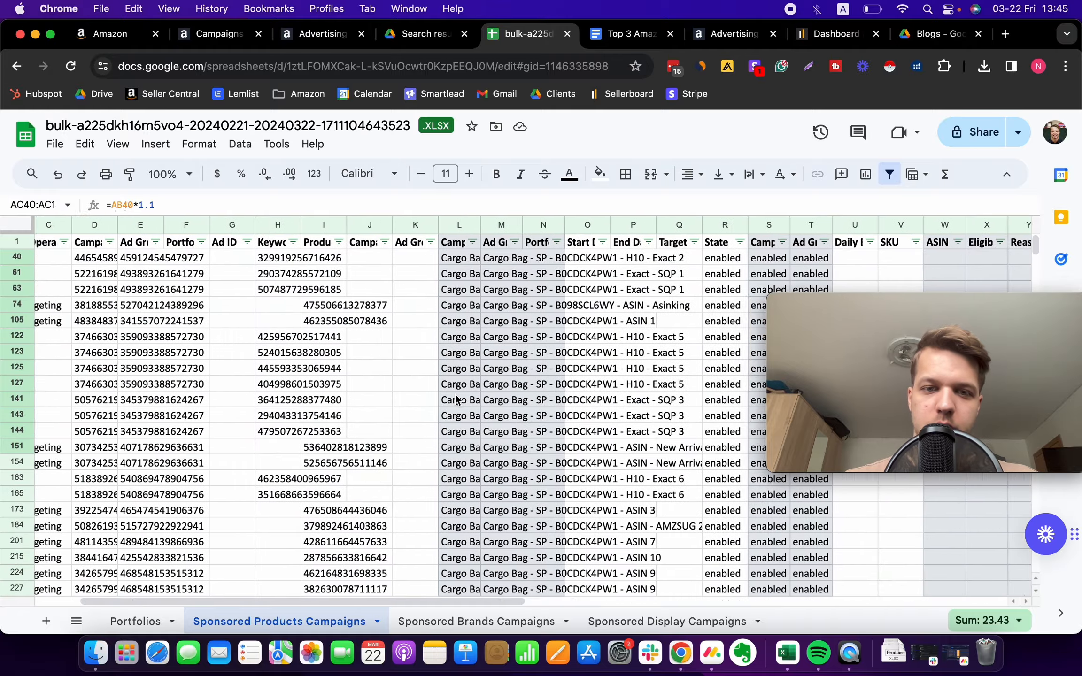
{"action": "scroll", "scroll_direction": "right", "scroll_amount": 3}
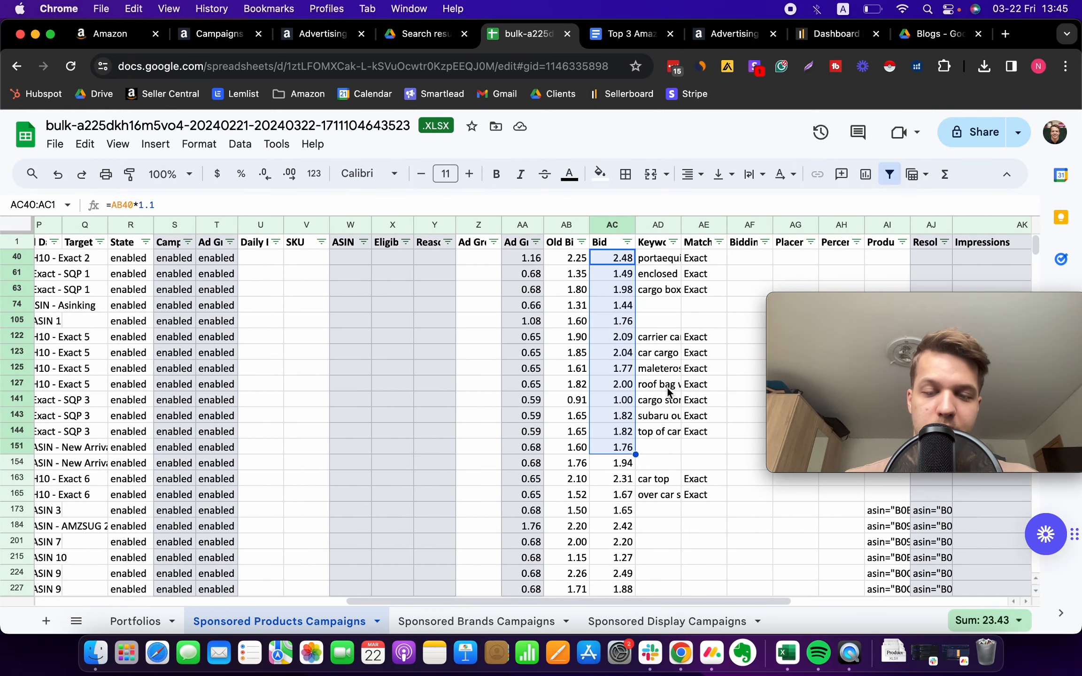
{"action": "left_click", "coordinate": [657, 384]}
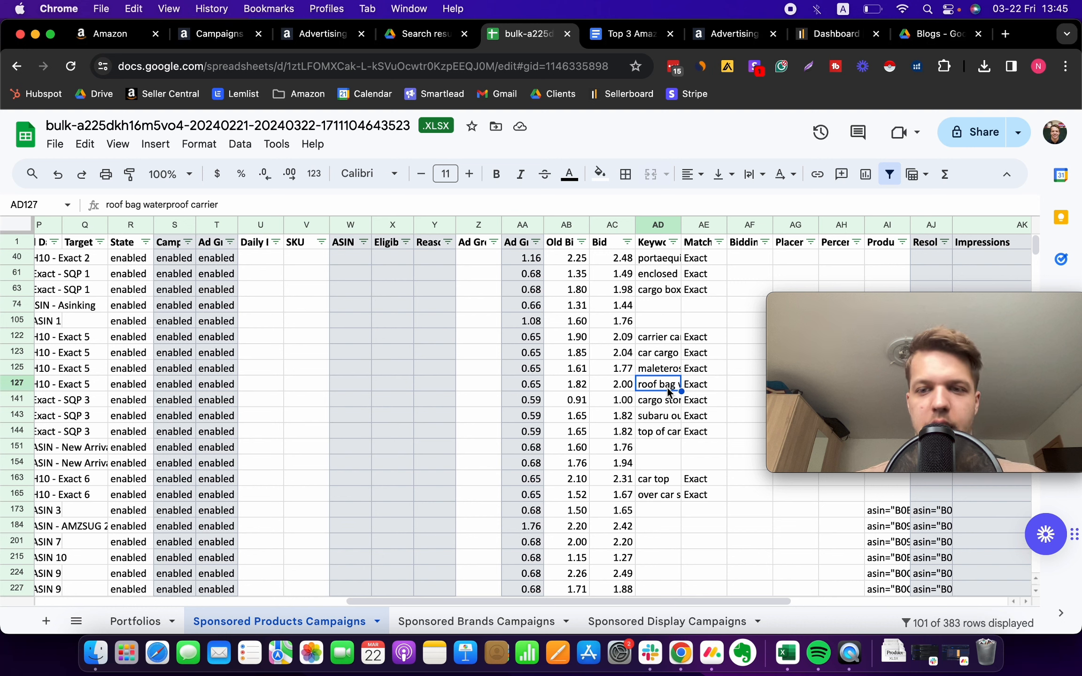
{"action": "mouse_move", "coordinate": [600, 299]}
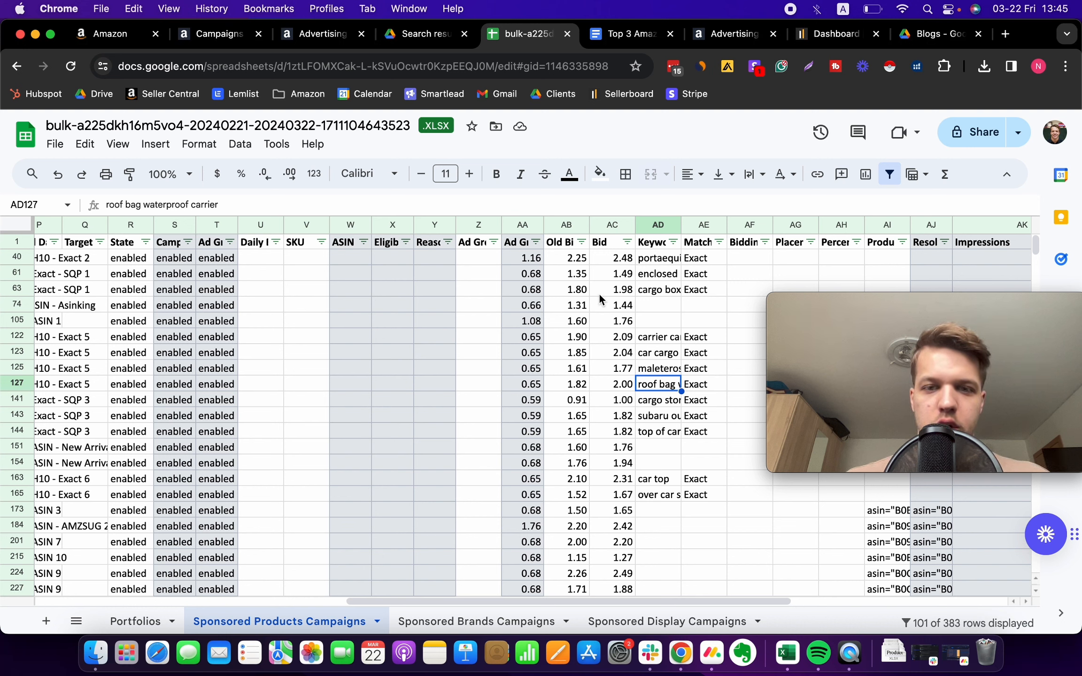
{"action": "mouse_move", "coordinate": [562, 282]}
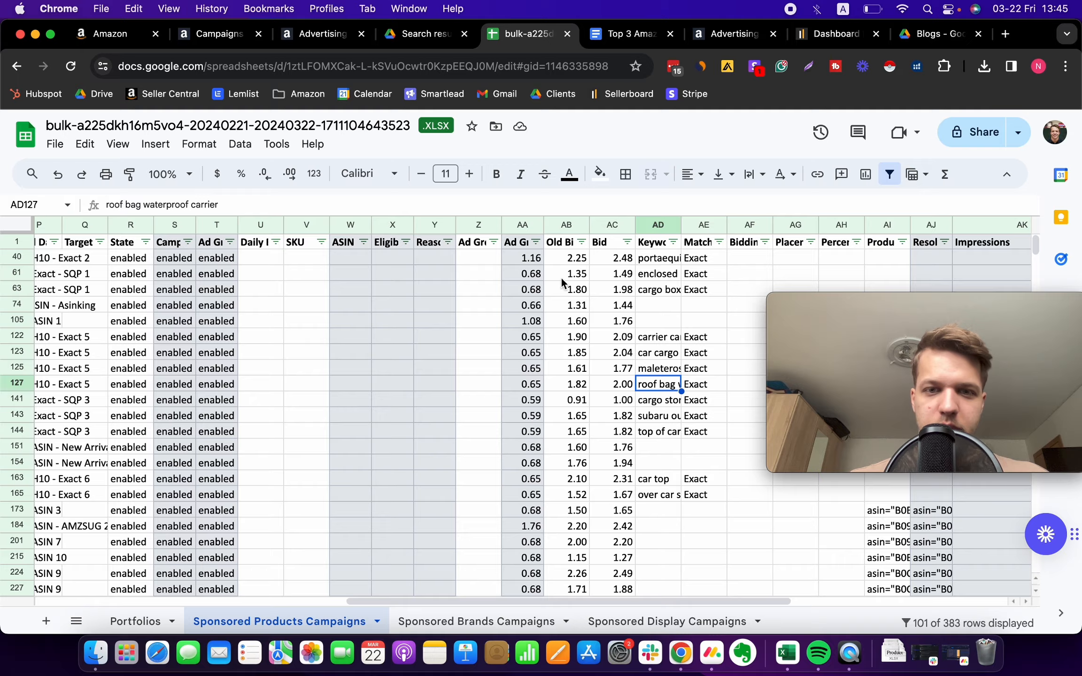
{"action": "scroll", "scroll_direction": "left", "scroll_amount": 3}
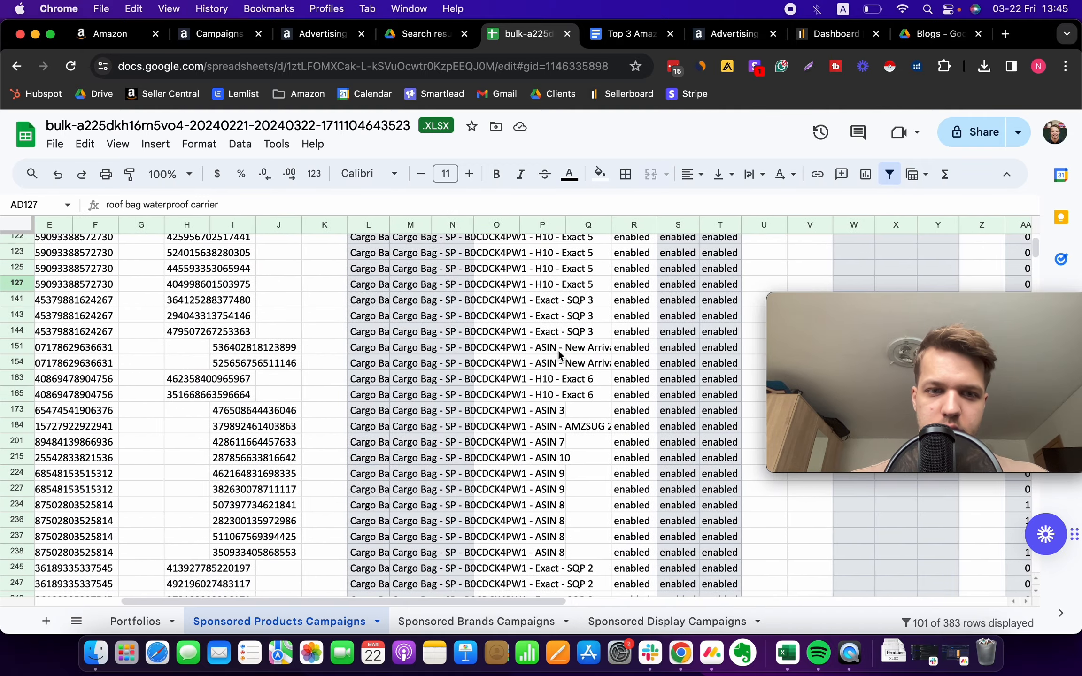
{"action": "left_click", "coordinate": [559, 382]}
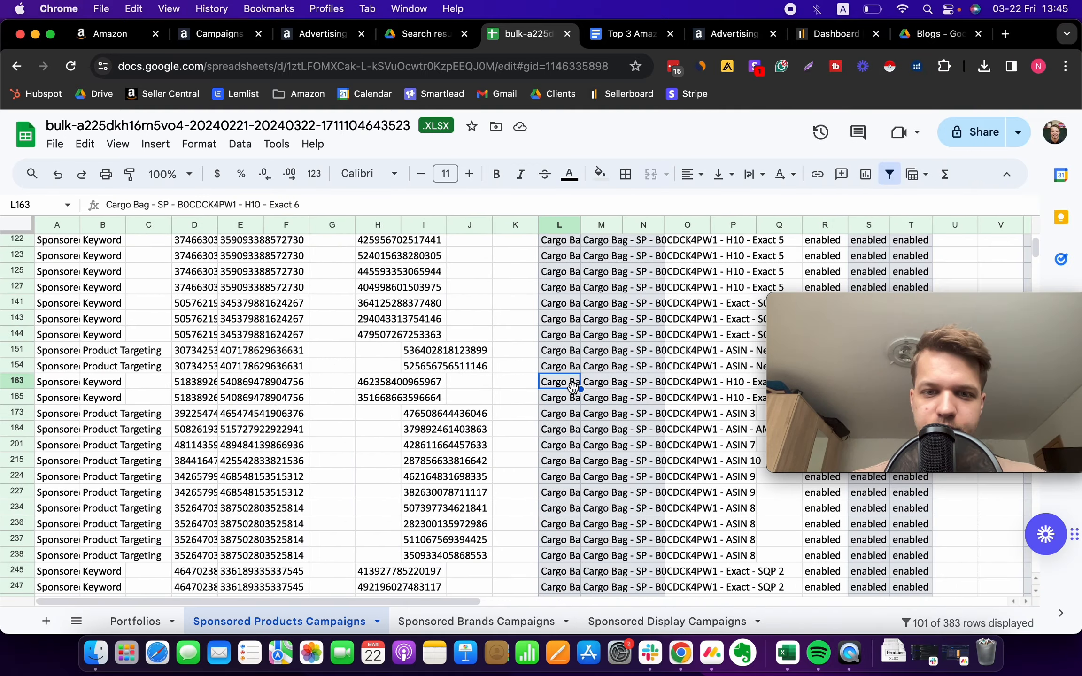
{"action": "scroll", "scroll_direction": "right", "scroll_amount": 3}
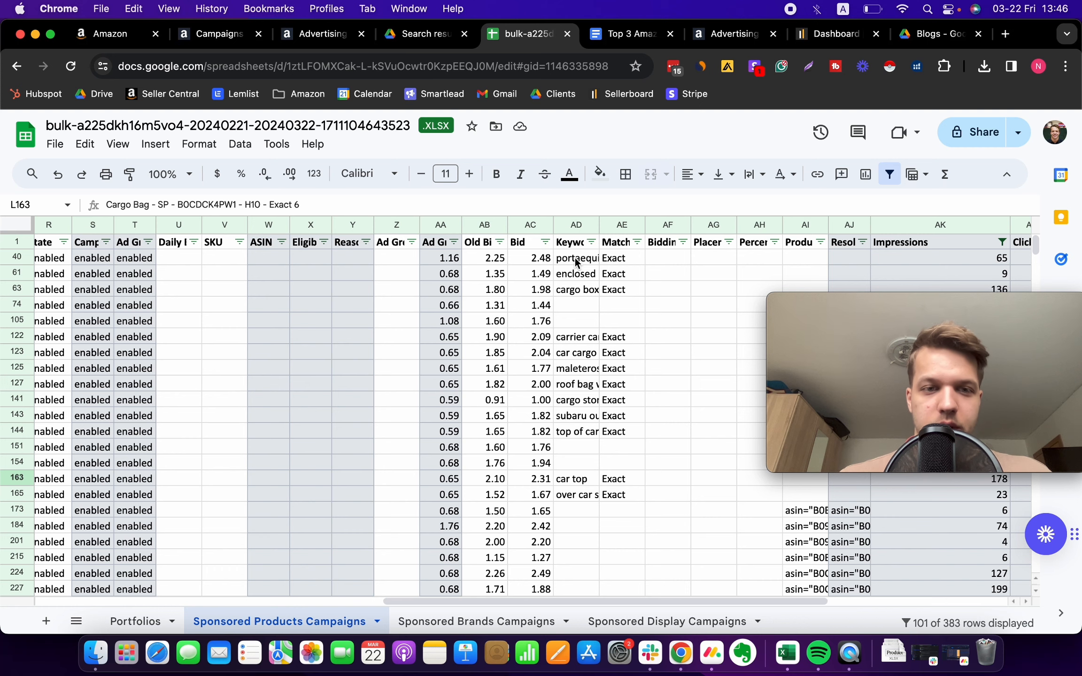
Step: Clear the keyword and impressions filters so all Sponsored Products rows reappear
{"action": "left_click", "coordinate": [576, 320]}
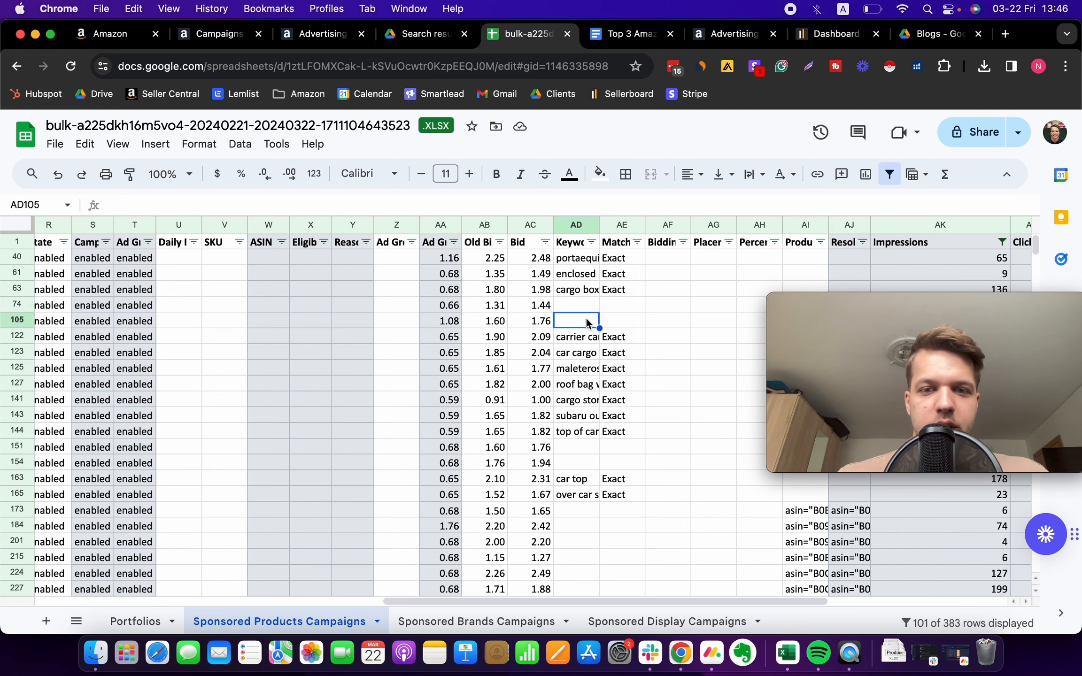
{"action": "scroll", "scroll_direction": "right", "scroll_amount": 3}
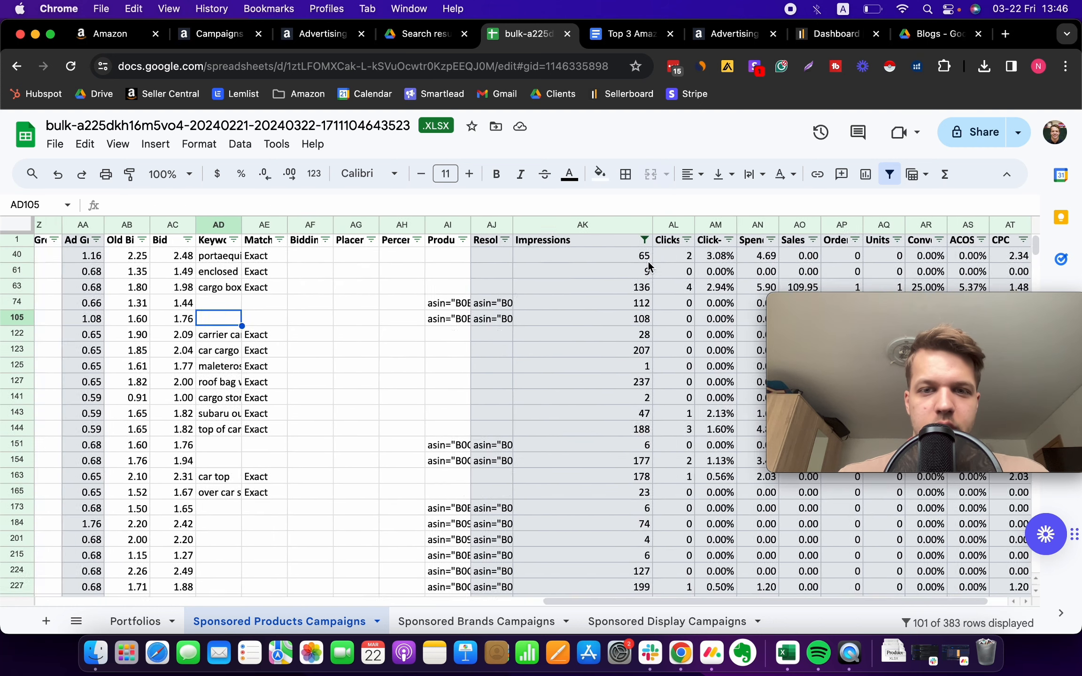
{"action": "scroll", "scroll_direction": "left", "scroll_amount": 3}
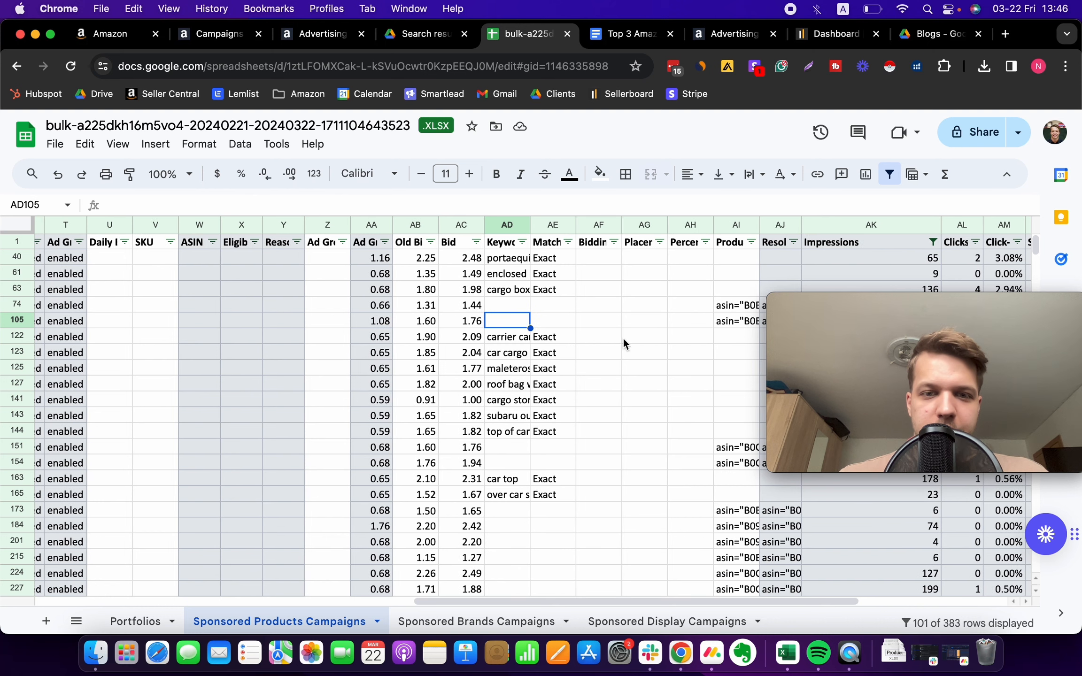
{"action": "left_click", "coordinate": [599, 289]}
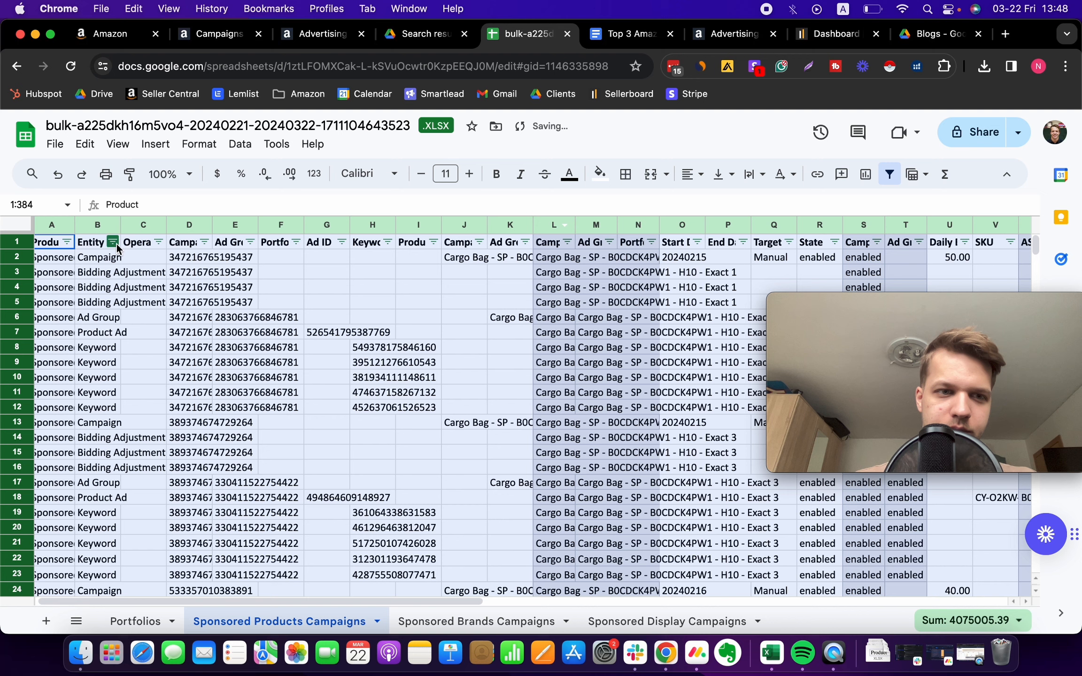
Step: Filter Entity to Keyword and Product Targeting, and Campaign Name to the ASIN - AMZSUG 2 campaign
{"action": "left_click", "coordinate": [112, 242]}
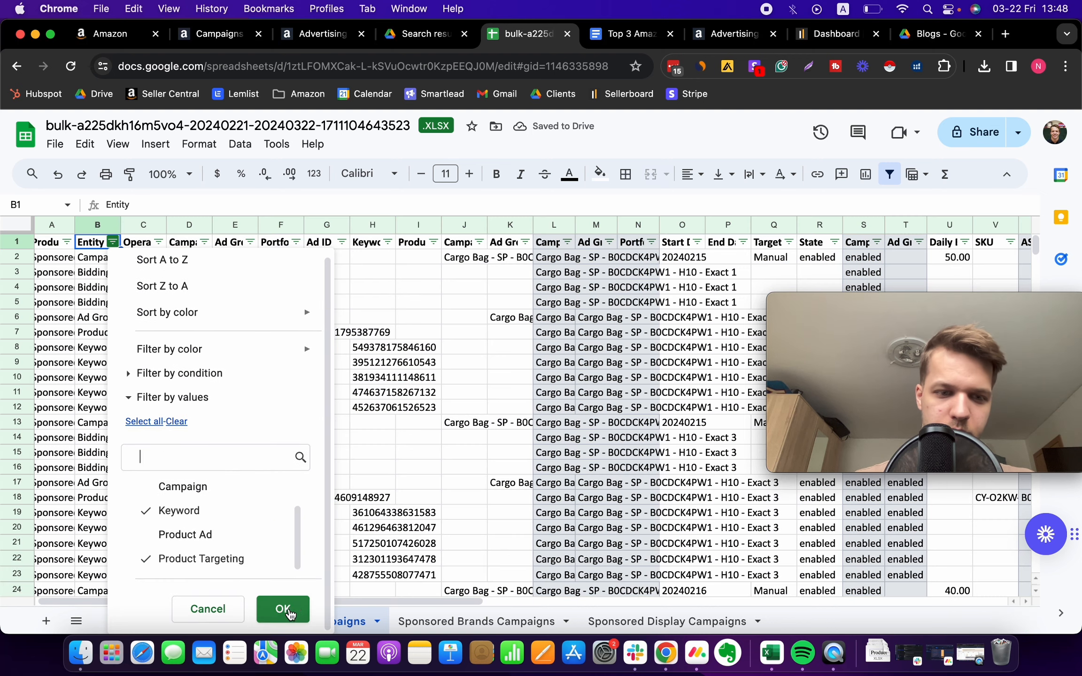
{"action": "left_click", "coordinate": [282, 609]}
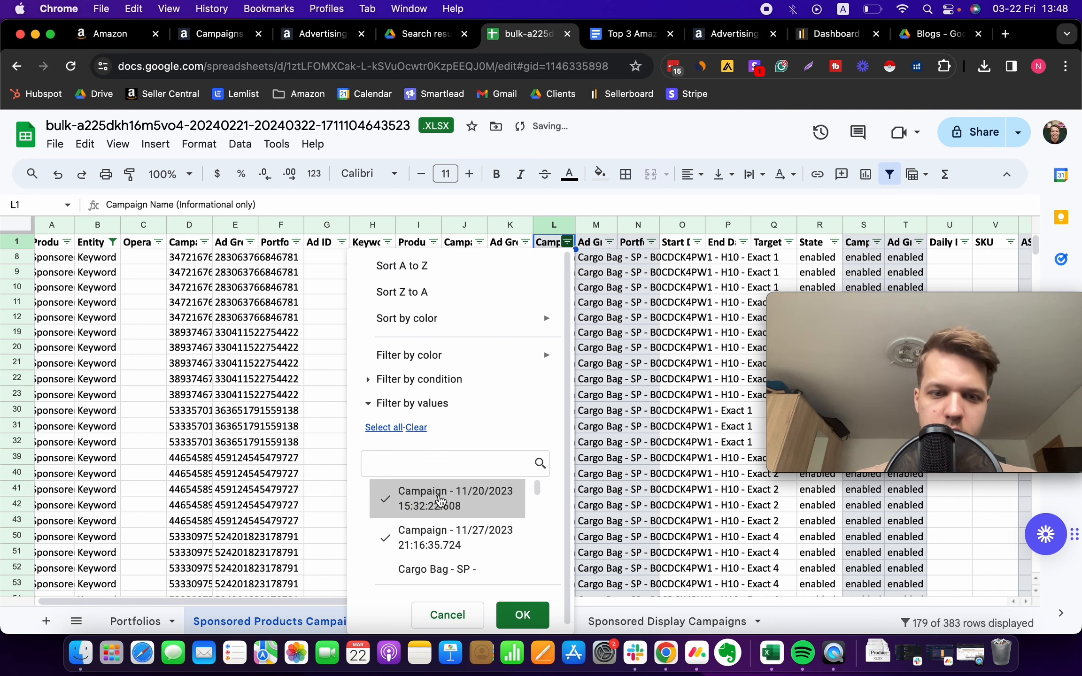
{"action": "scroll", "scroll_direction": "down", "scroll_amount": 3}
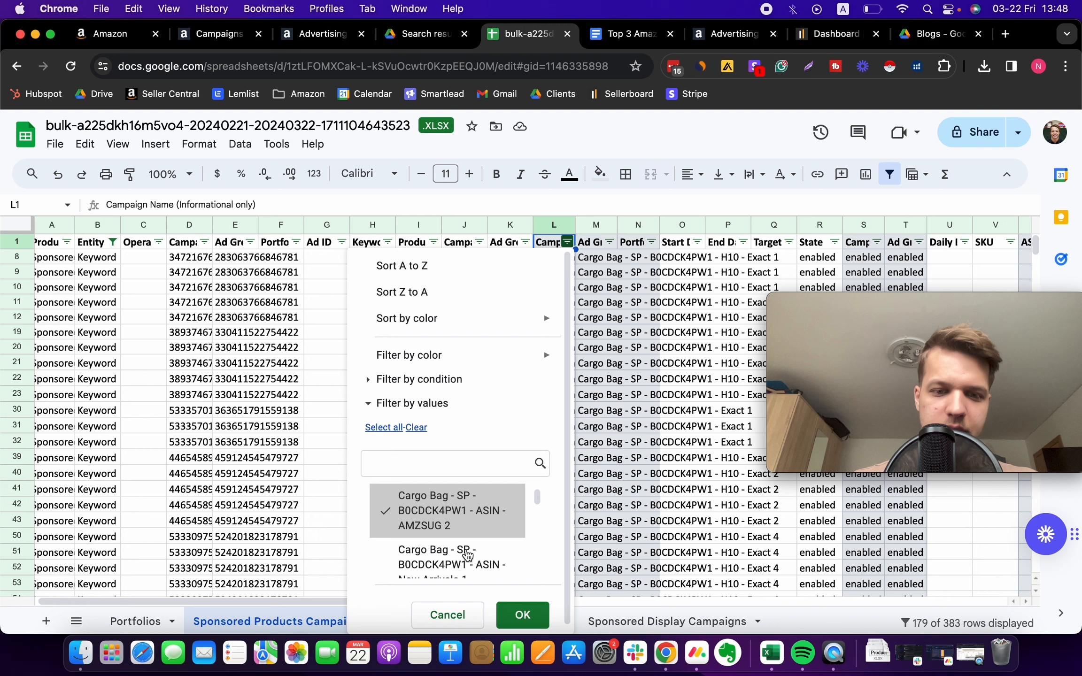
{"action": "left_click", "coordinate": [522, 615]}
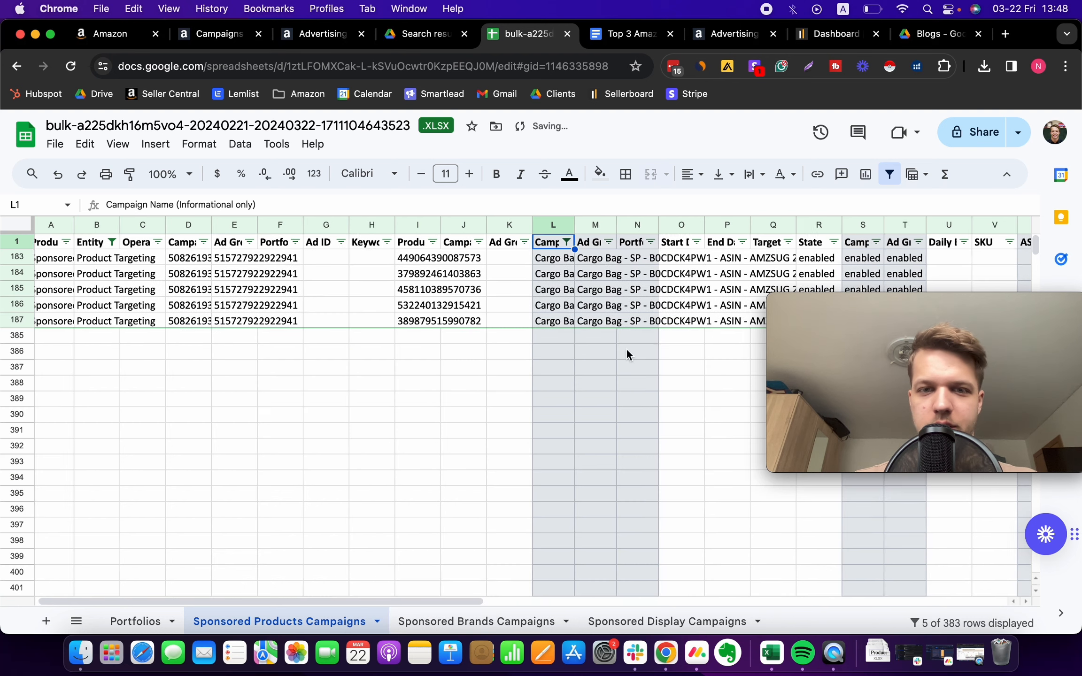
{"action": "scroll", "scroll_direction": "right", "scroll_amount": 3}
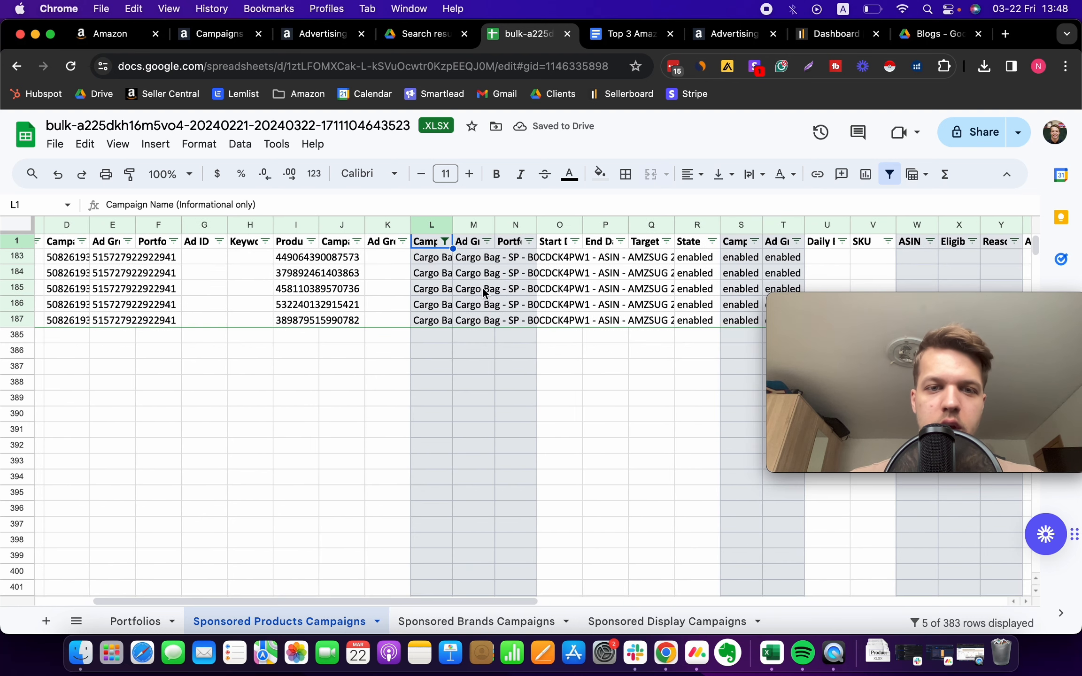
{"action": "scroll", "scroll_direction": "left", "scroll_amount": 3}
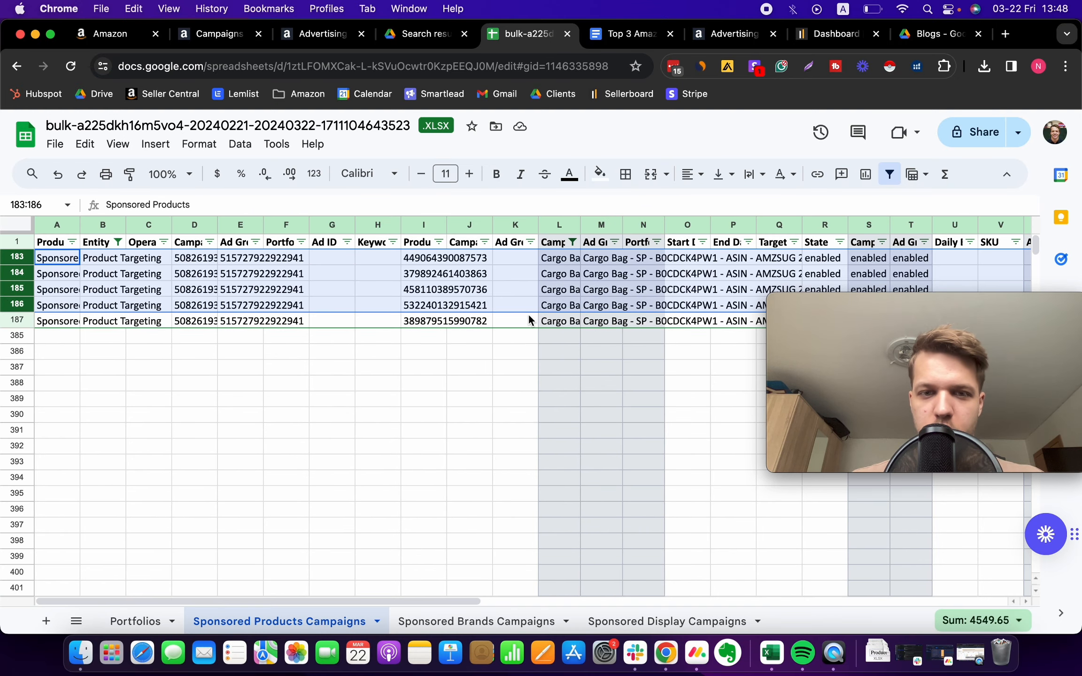
Step: Give one Cargo Bag targeting row a 2.42 bid beside its 2.20 old bid
{"action": "left_click", "coordinate": [642, 321]}
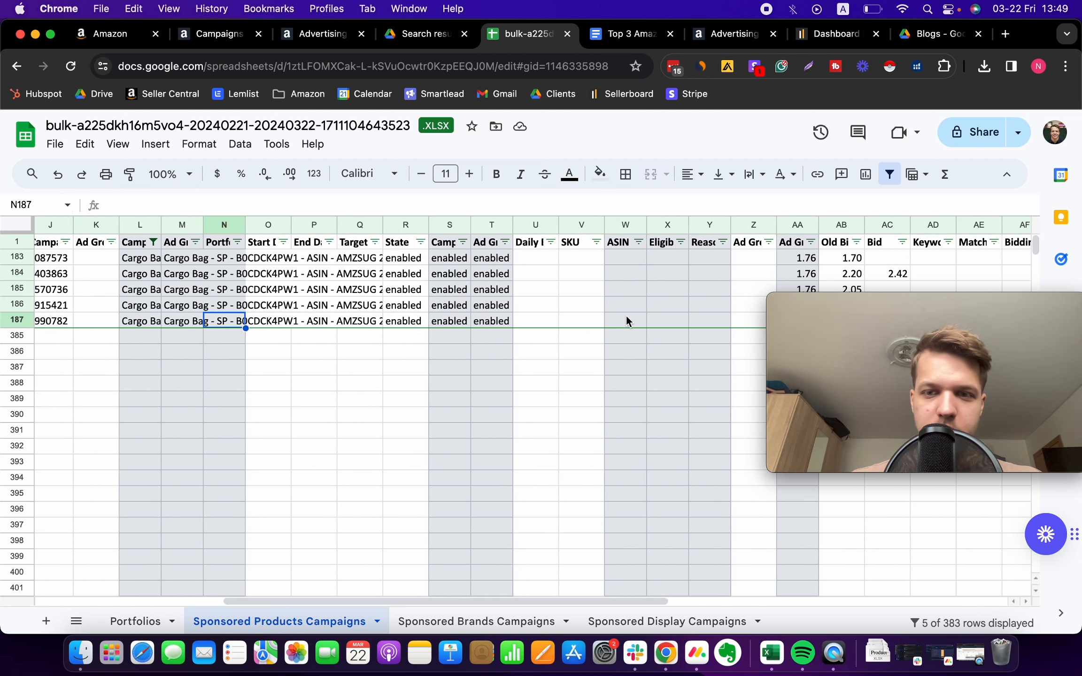
{"action": "scroll", "scroll_direction": "right", "scroll_amount": 3}
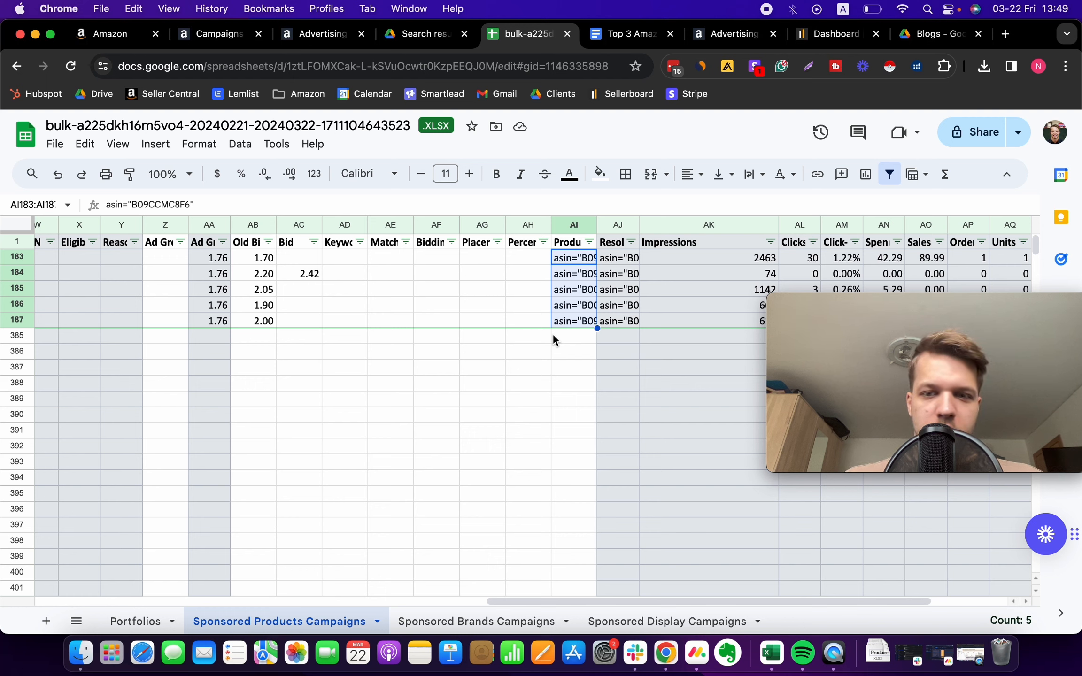
{"action": "mouse_move", "coordinate": [556, 284]}
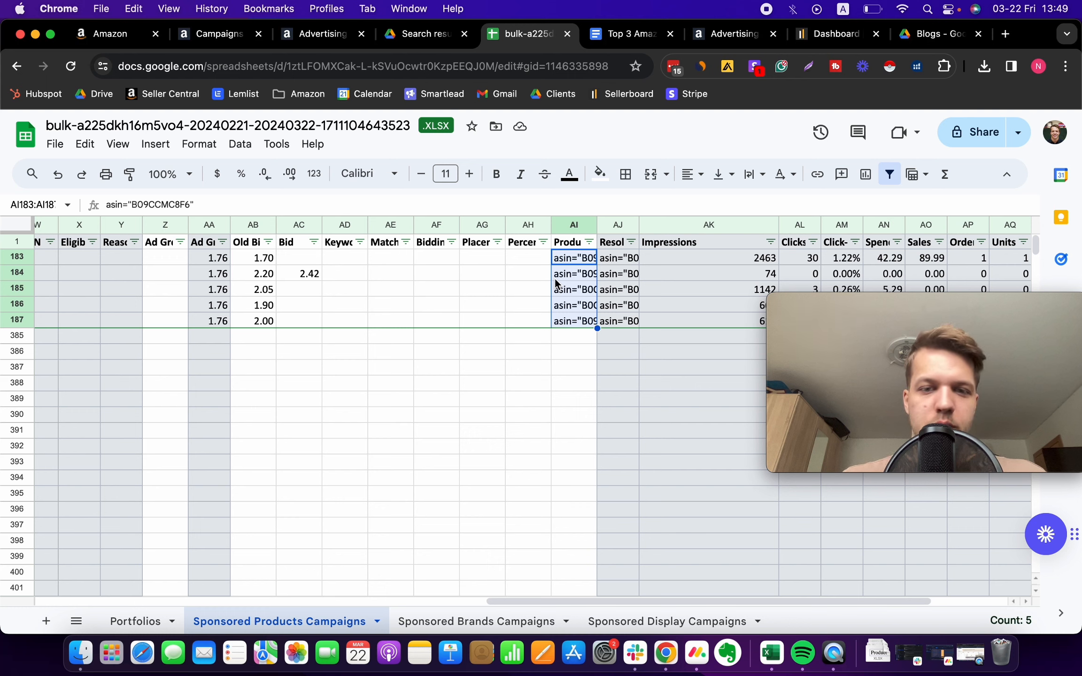
{"action": "left_click", "coordinate": [528, 273]}
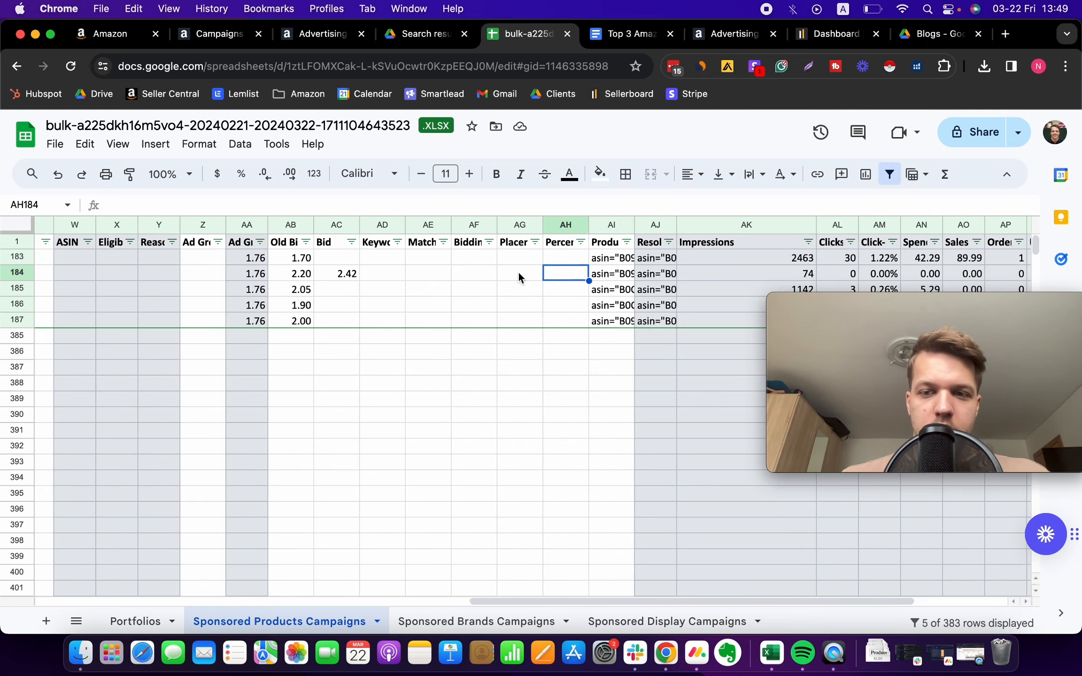
{"action": "scroll", "scroll_direction": "left", "scroll_amount": 3}
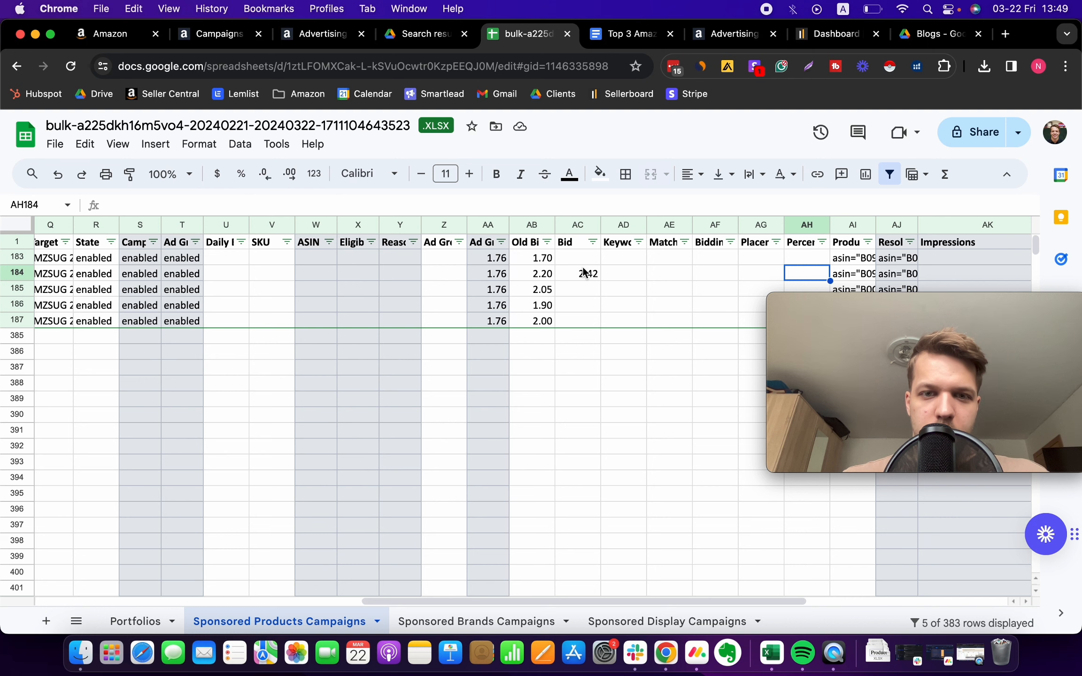
{"action": "scroll", "scroll_direction": "right", "scroll_amount": 3}
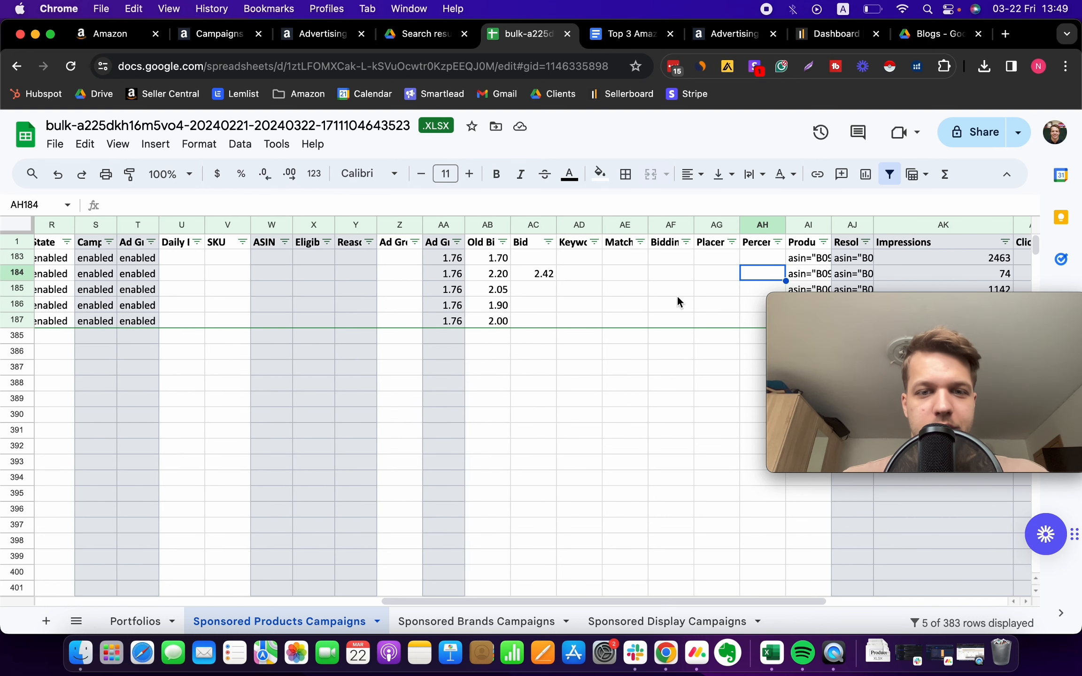
{"action": "mouse_move", "coordinate": [590, 292]}
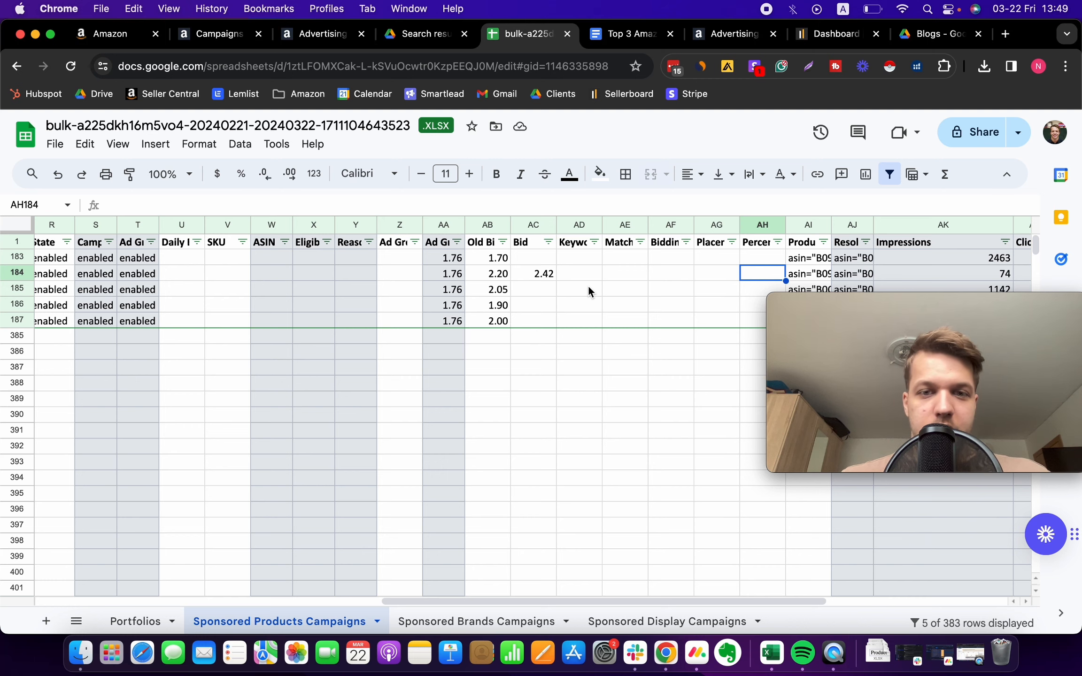
{"action": "scroll", "scroll_direction": "right", "scroll_amount": 3}
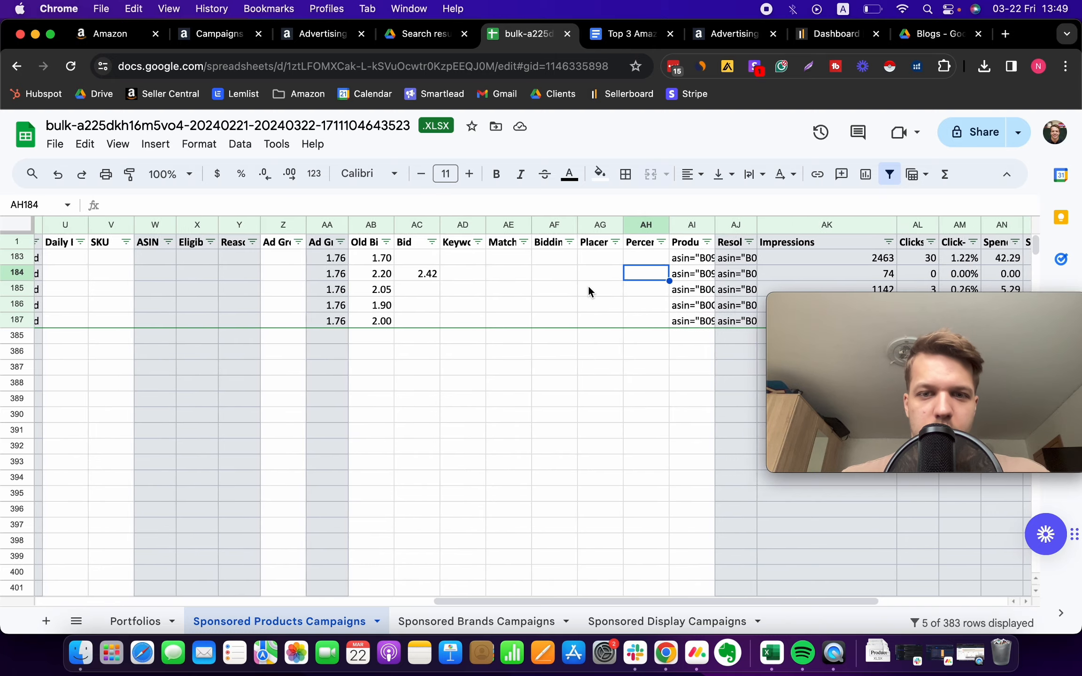
{"action": "scroll", "scroll_direction": "left", "scroll_amount": 3}
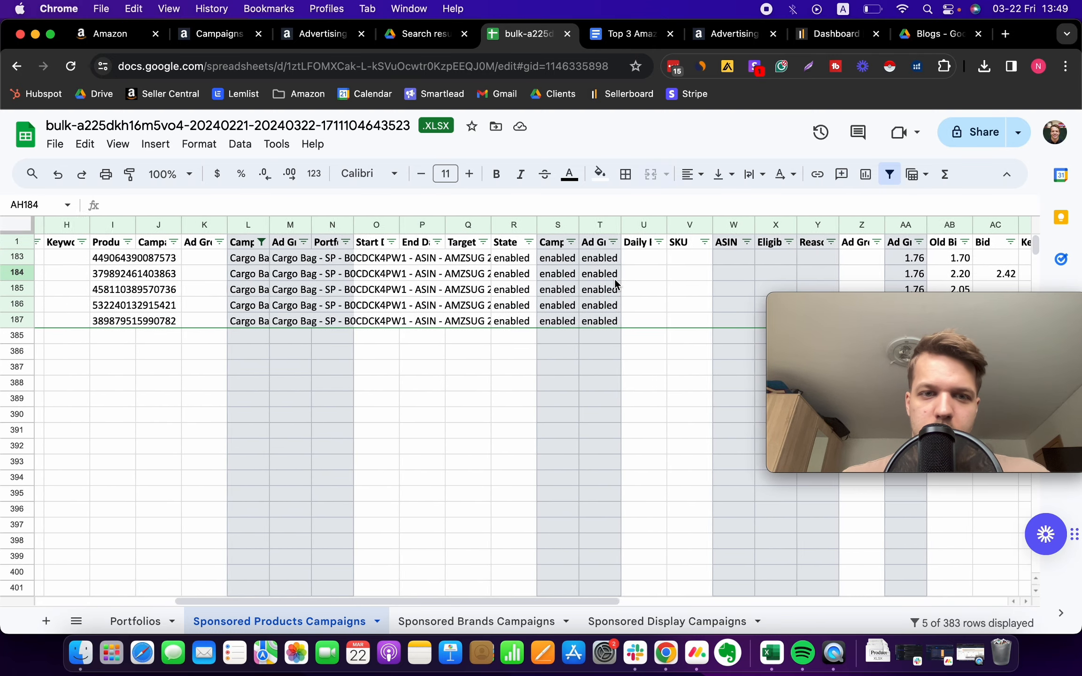
{"action": "scroll", "scroll_direction": "left", "scroll_amount": 3}
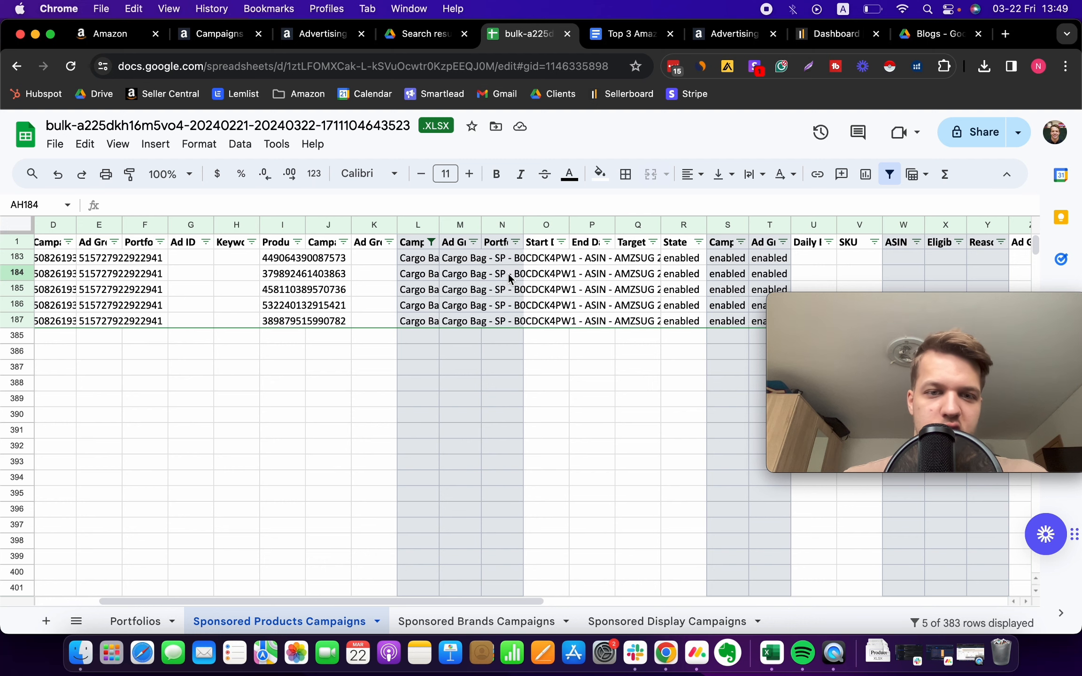
{"action": "scroll", "scroll_direction": "right", "scroll_amount": 3}
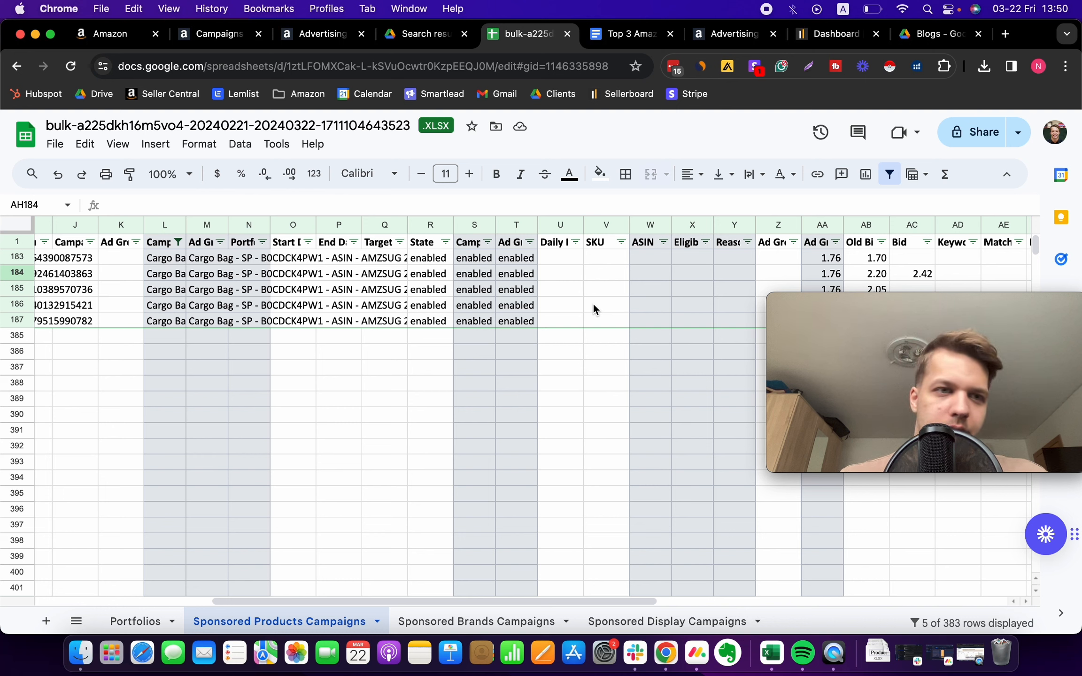
{"action": "mouse_move", "coordinate": [606, 313]}
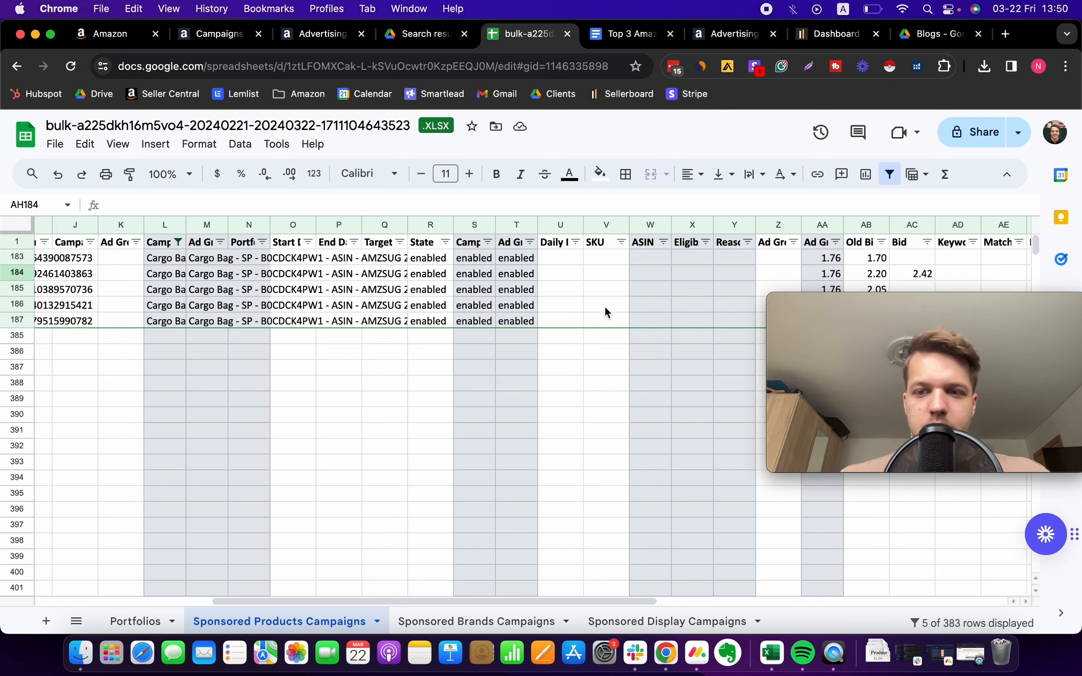
Step: Review the bid columns and bring up the Campaign Name filter-by-values options
{"action": "scroll", "scroll_direction": "right", "scroll_amount": 3}
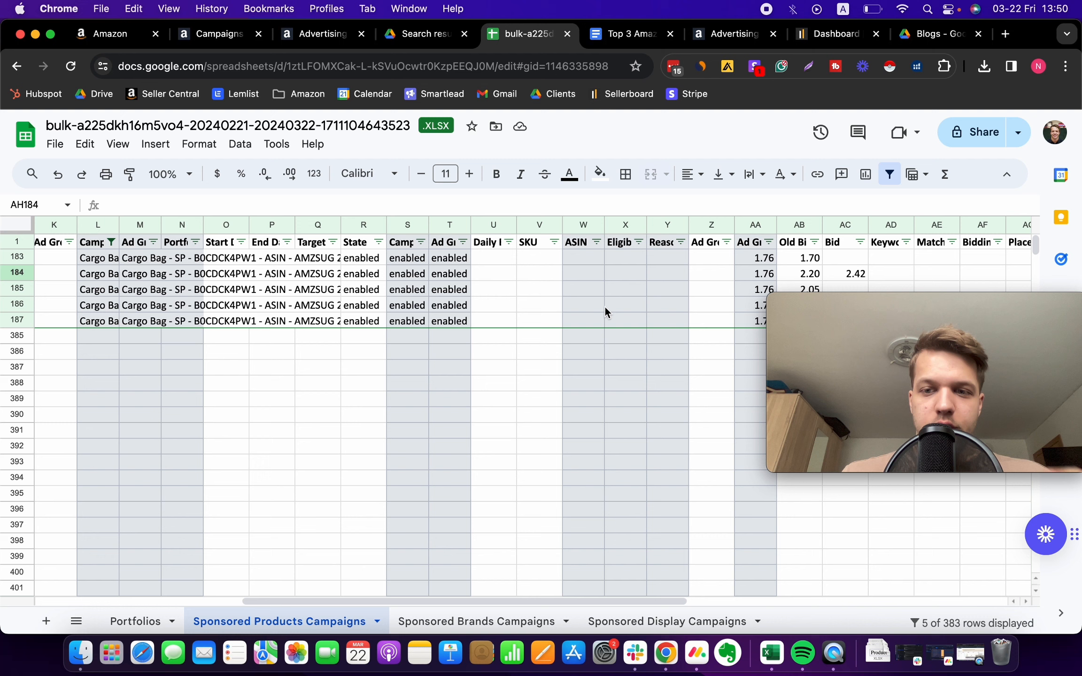
{"action": "scroll", "scroll_direction": "right", "scroll_amount": 3}
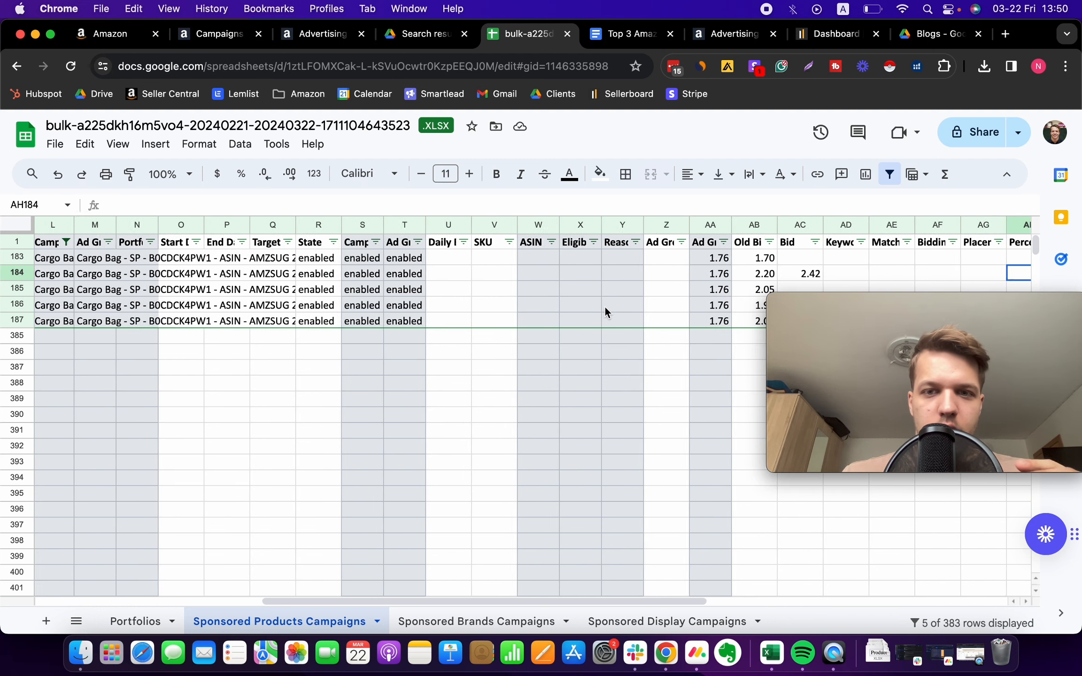
{"action": "scroll", "scroll_direction": "right", "scroll_amount": 3}
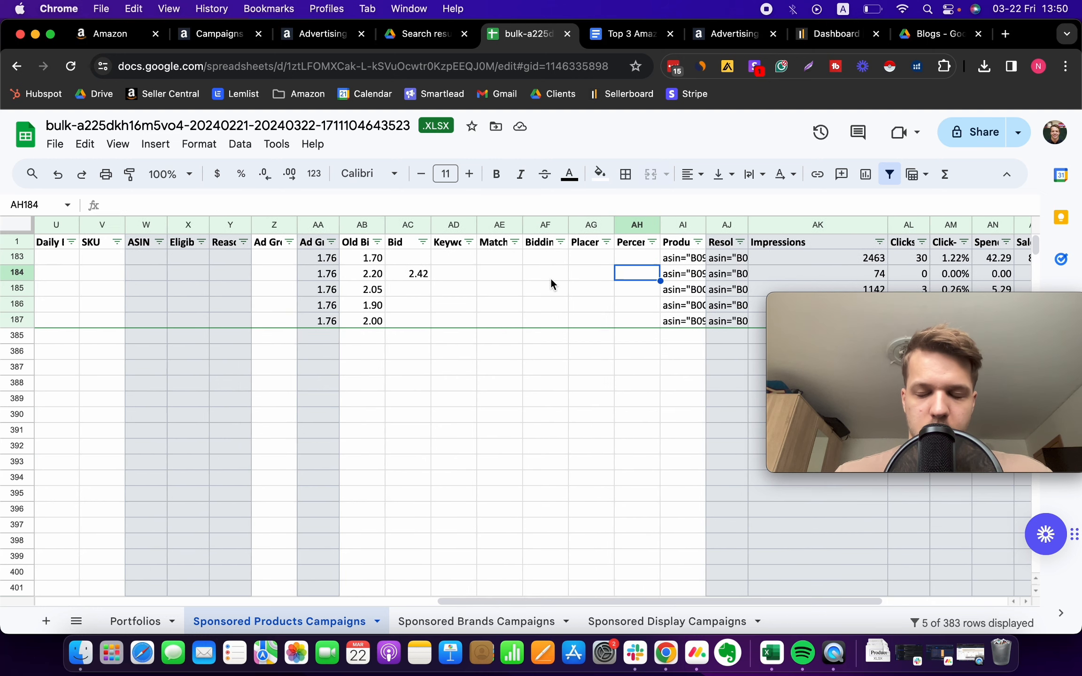
{"action": "scroll", "scroll_direction": "left", "scroll_amount": 3}
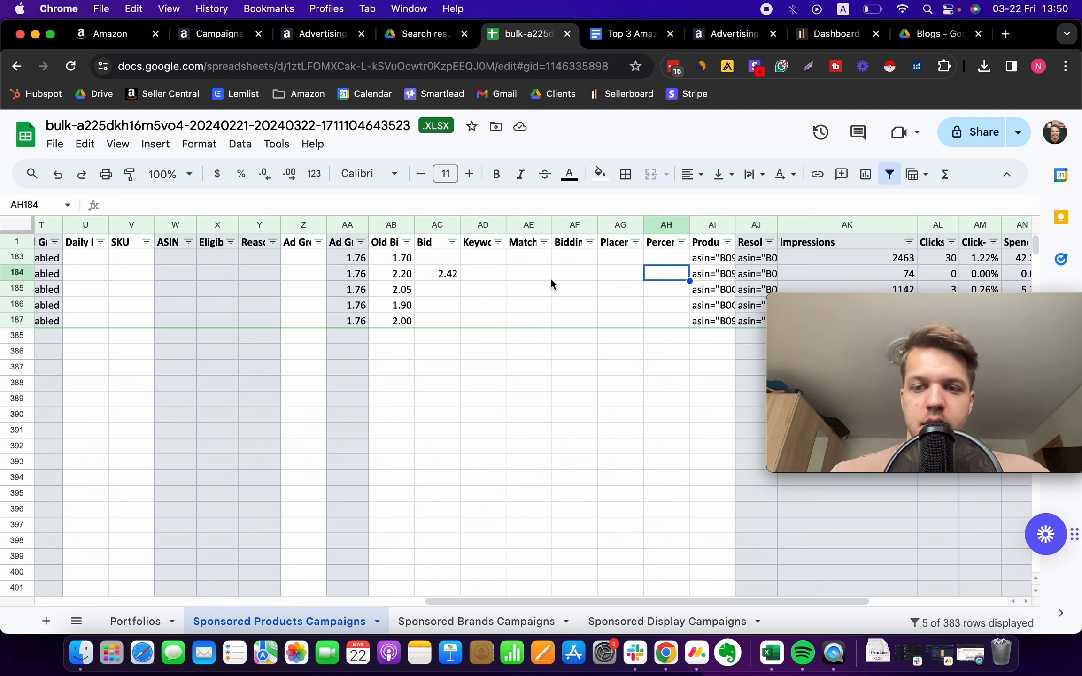
{"action": "mouse_move", "coordinate": [578, 295]}
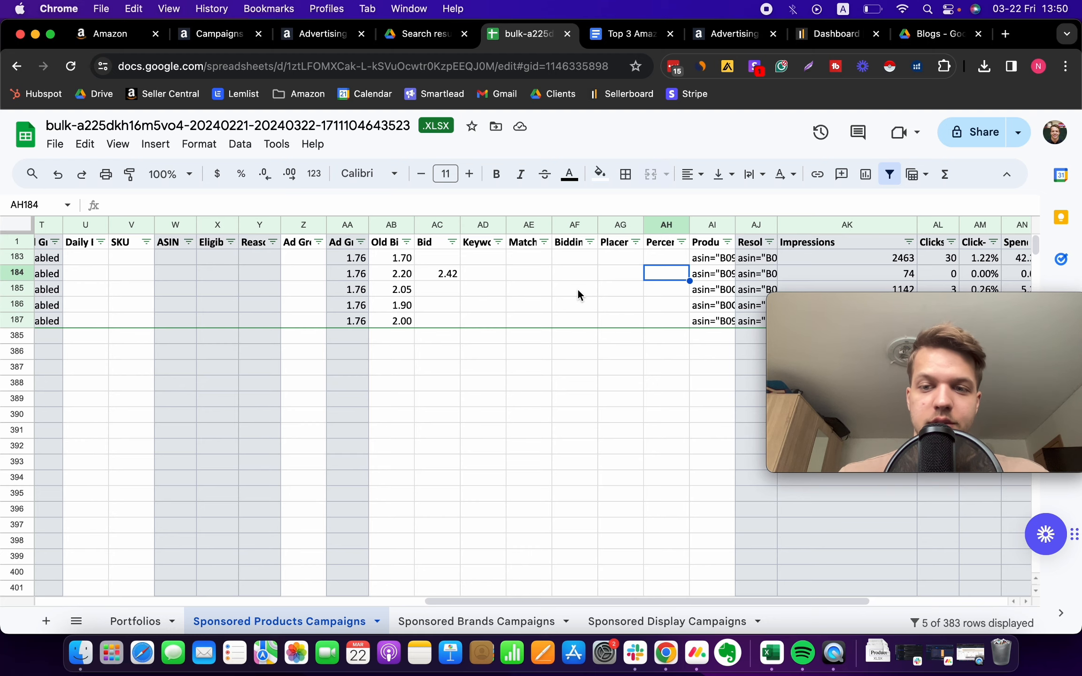
{"action": "scroll", "scroll_direction": "left", "scroll_amount": 3}
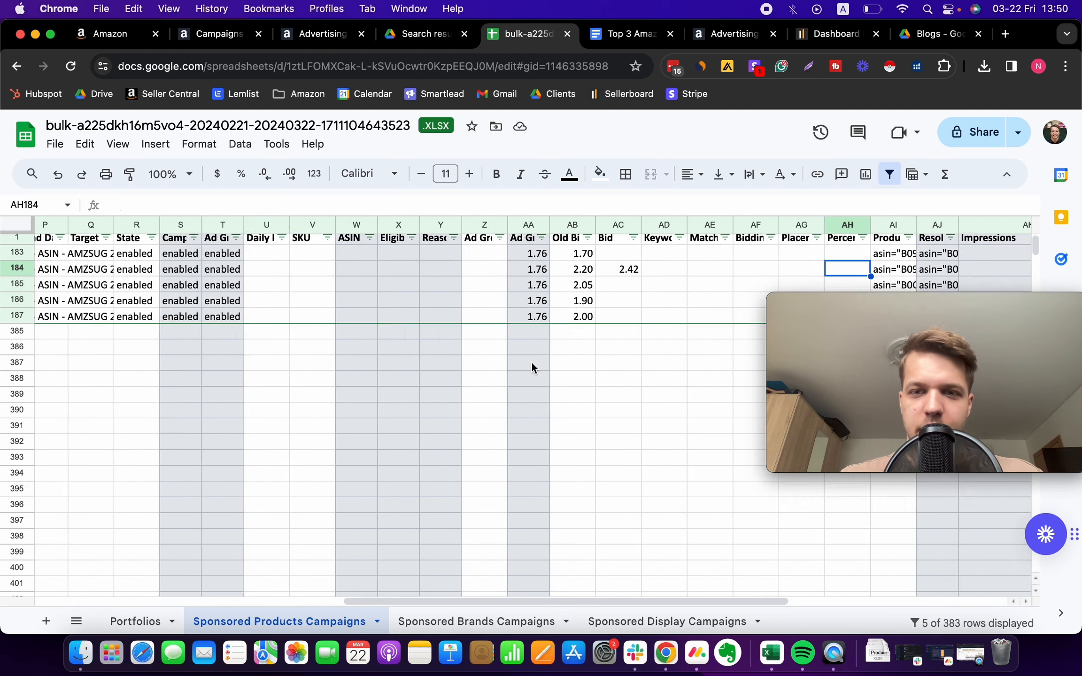
{"action": "scroll", "scroll_direction": "right", "scroll_amount": 3}
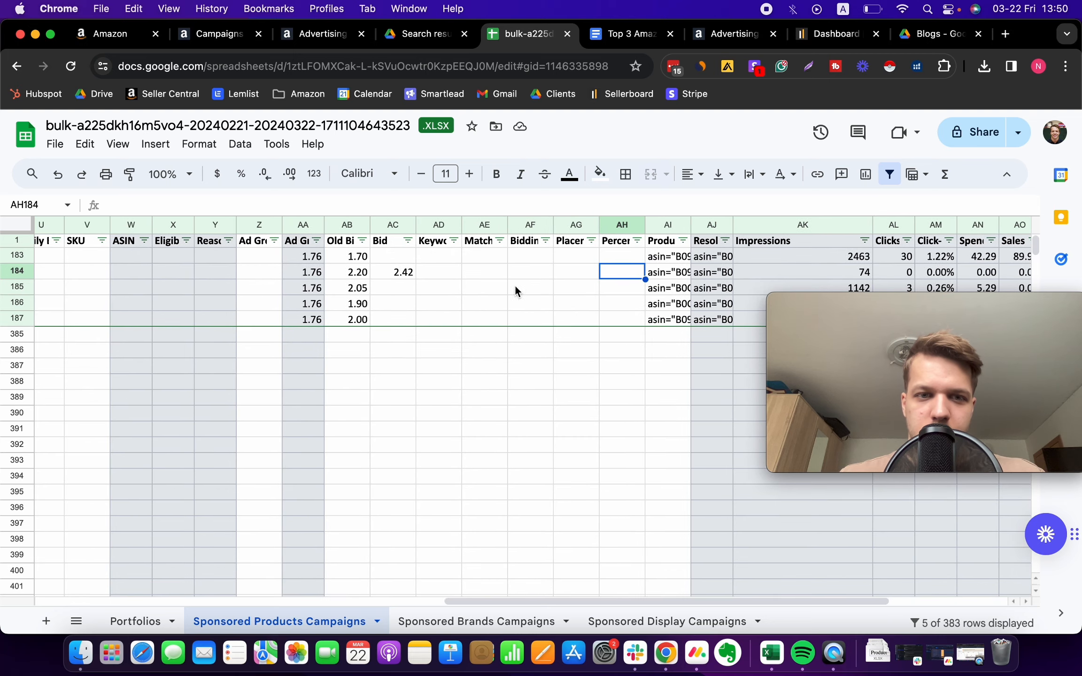
{"action": "scroll", "scroll_direction": "left", "scroll_amount": 3}
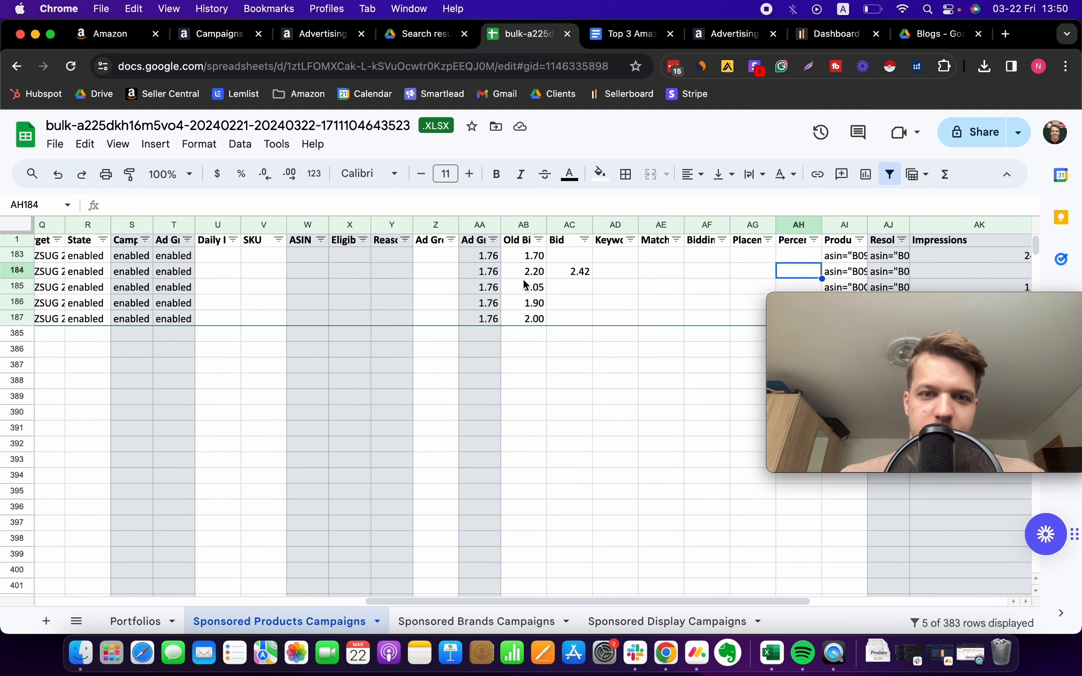
{"action": "scroll", "scroll_direction": "left", "scroll_amount": 3}
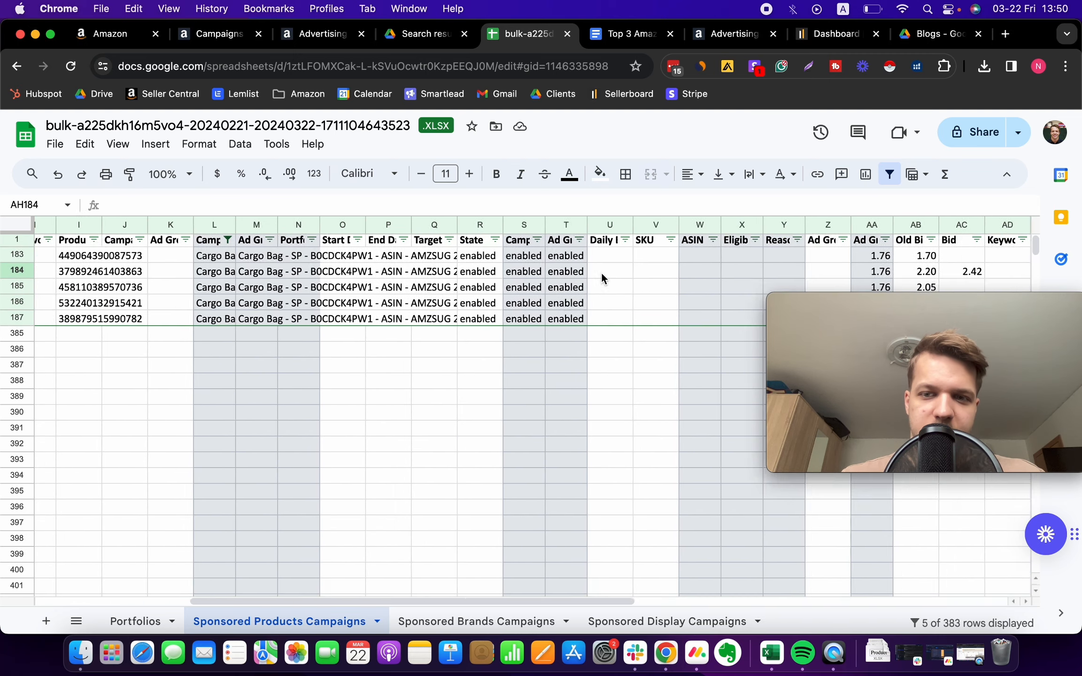
{"action": "scroll", "scroll_direction": "right", "scroll_amount": 3}
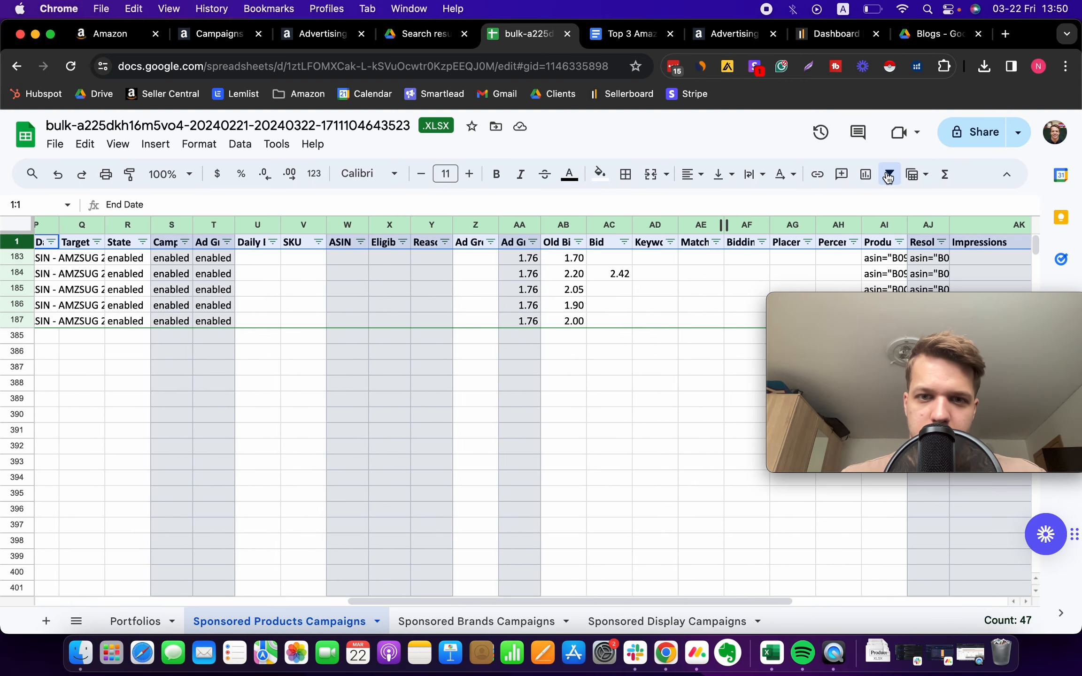
{"action": "scroll", "scroll_direction": "left", "scroll_amount": 3}
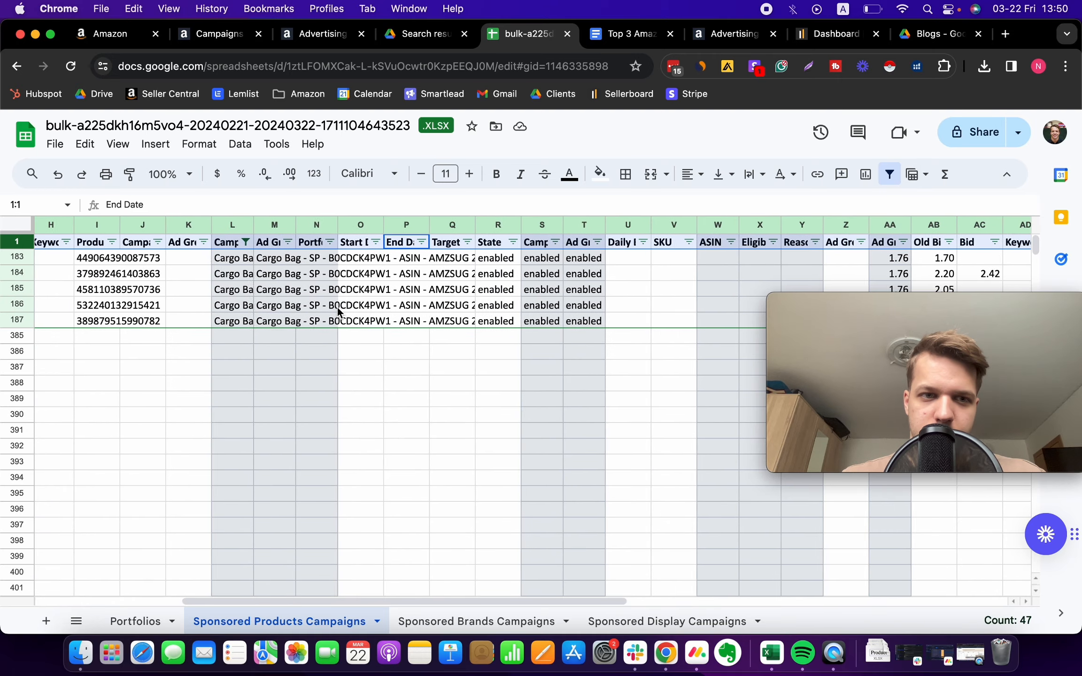
{"action": "left_click", "coordinate": [280, 242]}
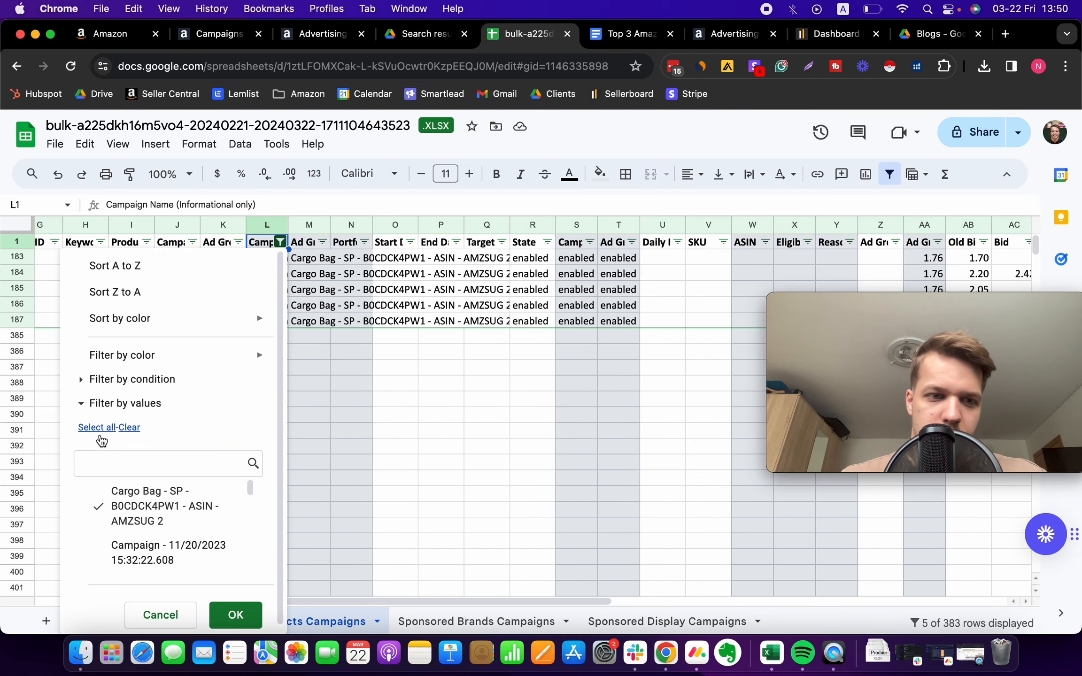
Step: Select all campaigns in the Campaign Name filter, showing 179 of 383 rows
{"action": "left_click", "coordinate": [235, 615]}
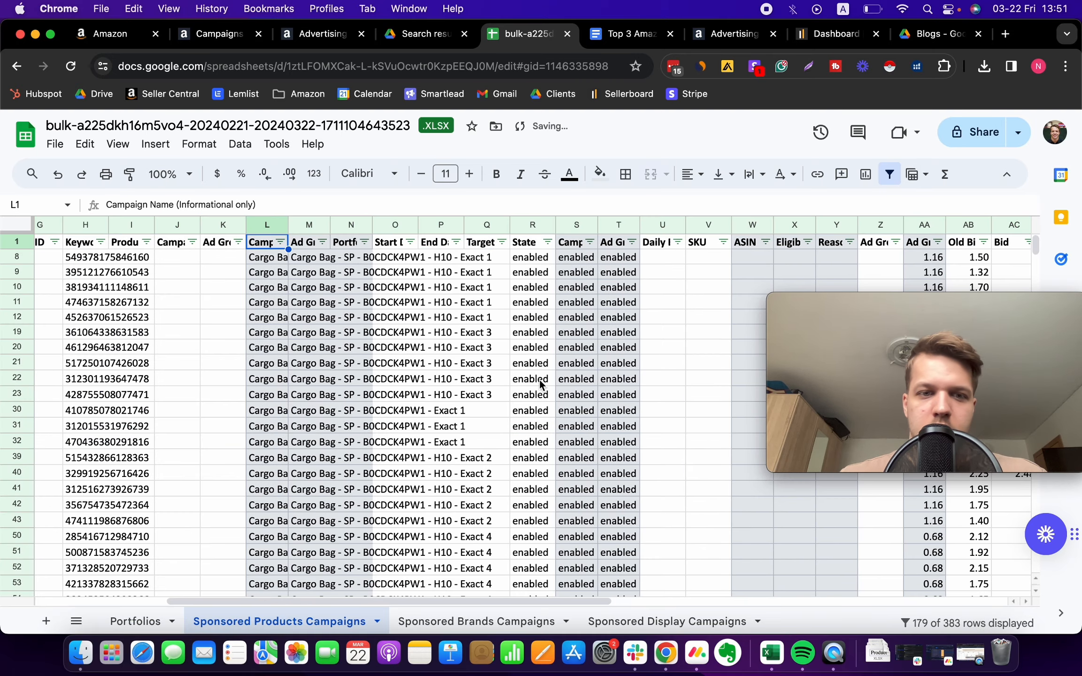
{"action": "scroll", "scroll_direction": "right", "scroll_amount": 3}
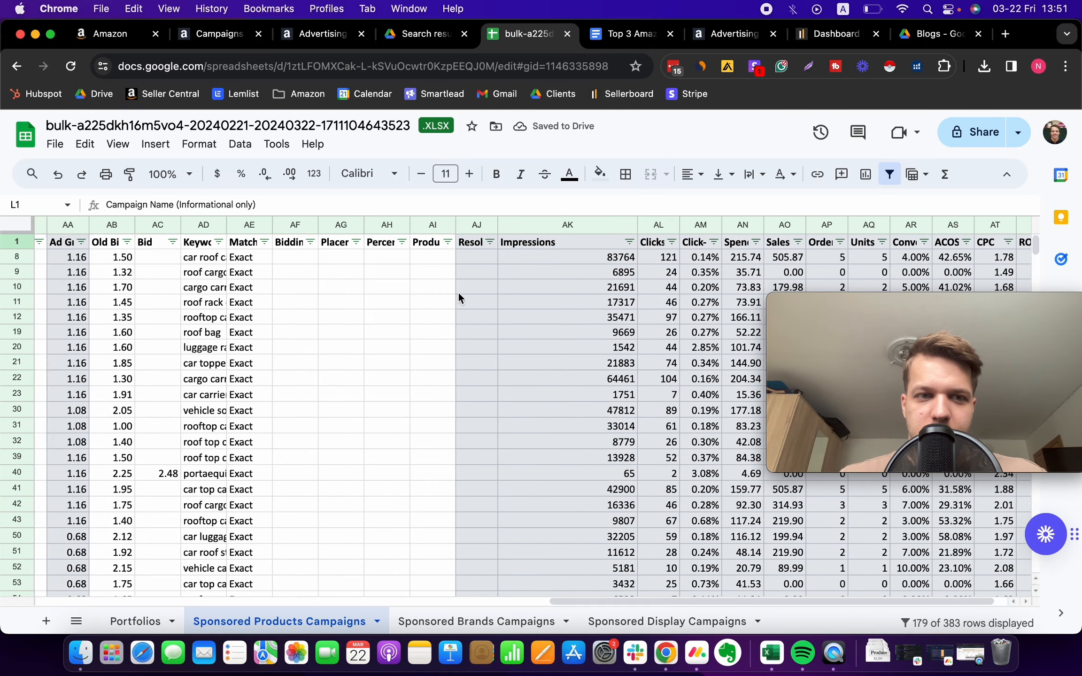
{"action": "scroll", "scroll_direction": "left", "scroll_amount": 3}
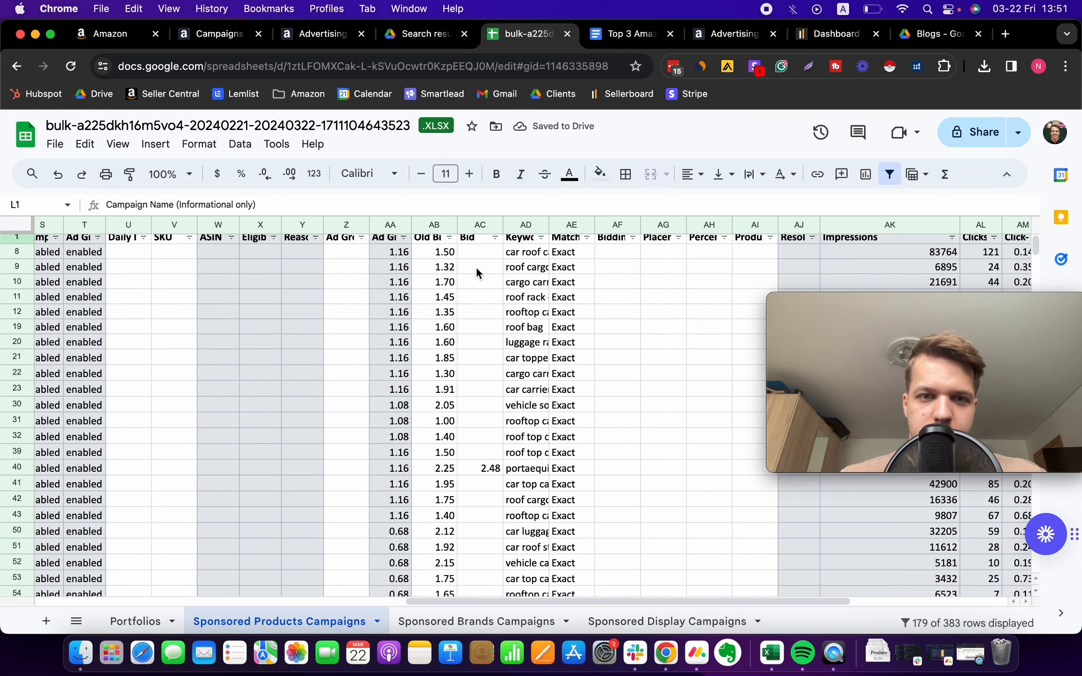
{"action": "scroll", "scroll_direction": "left", "scroll_amount": 3}
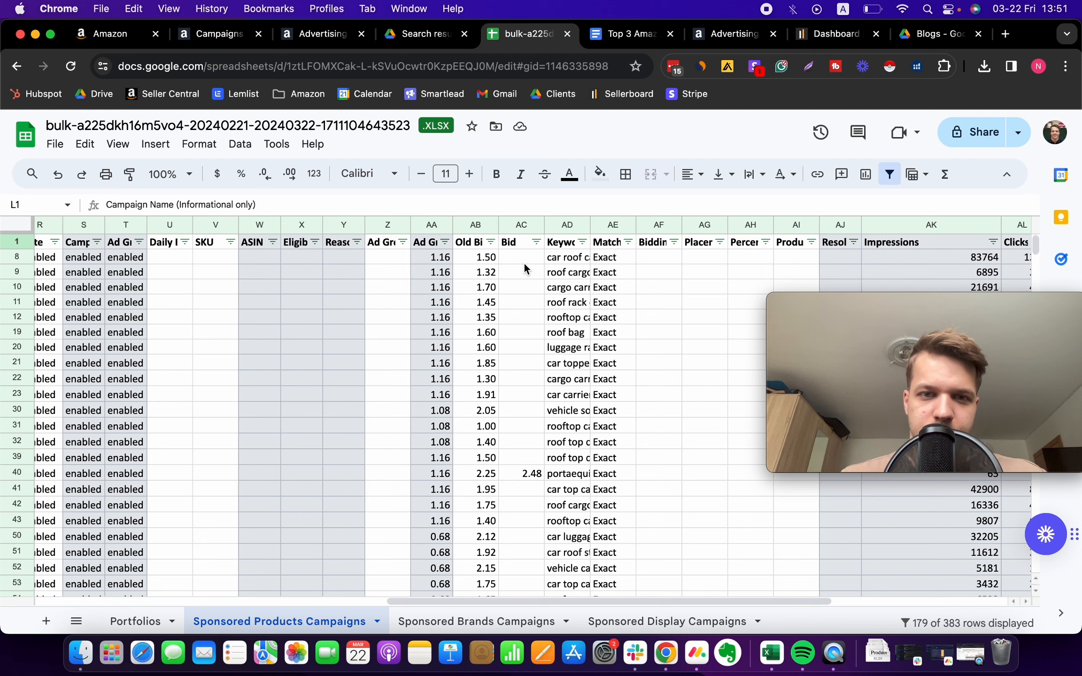
{"action": "scroll", "scroll_direction": "right", "scroll_amount": 3}
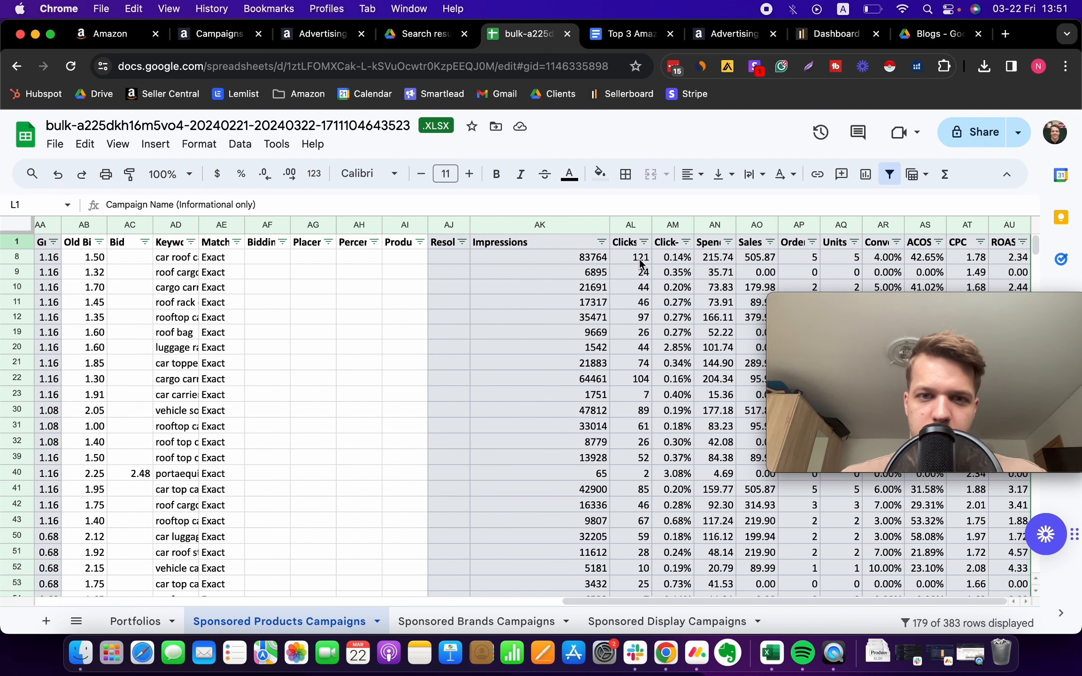
Step: Filter Impressions to less than 300, leaving 101 of 383 rows, and scroll left
{"action": "left_click", "coordinate": [600, 242]}
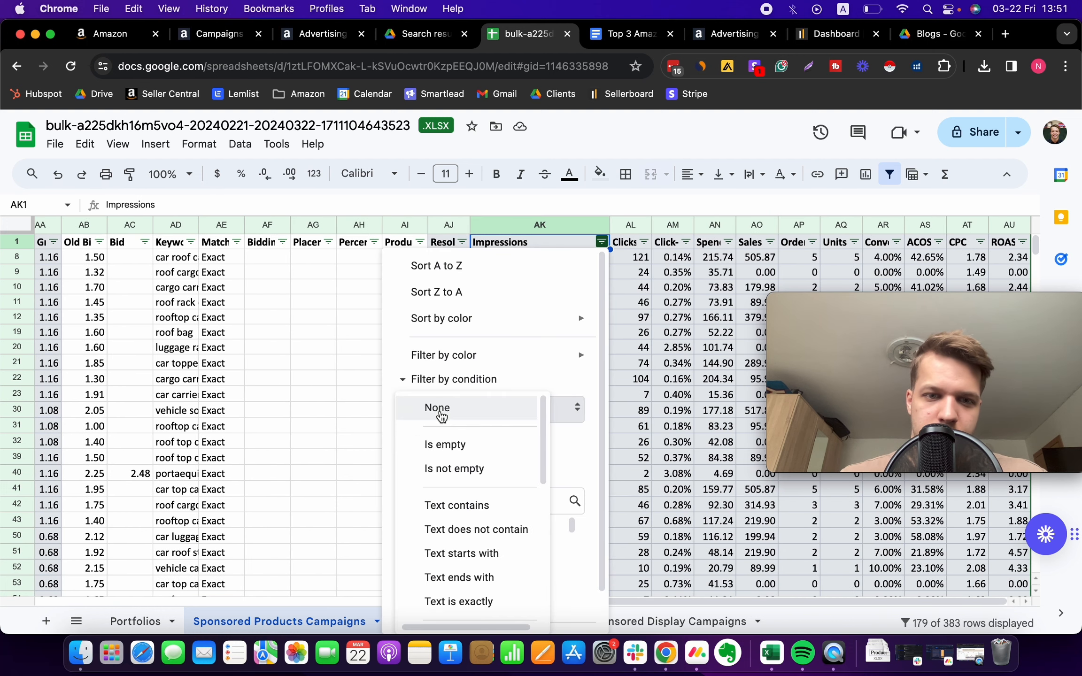
{"action": "left_click", "coordinate": [439, 407]}
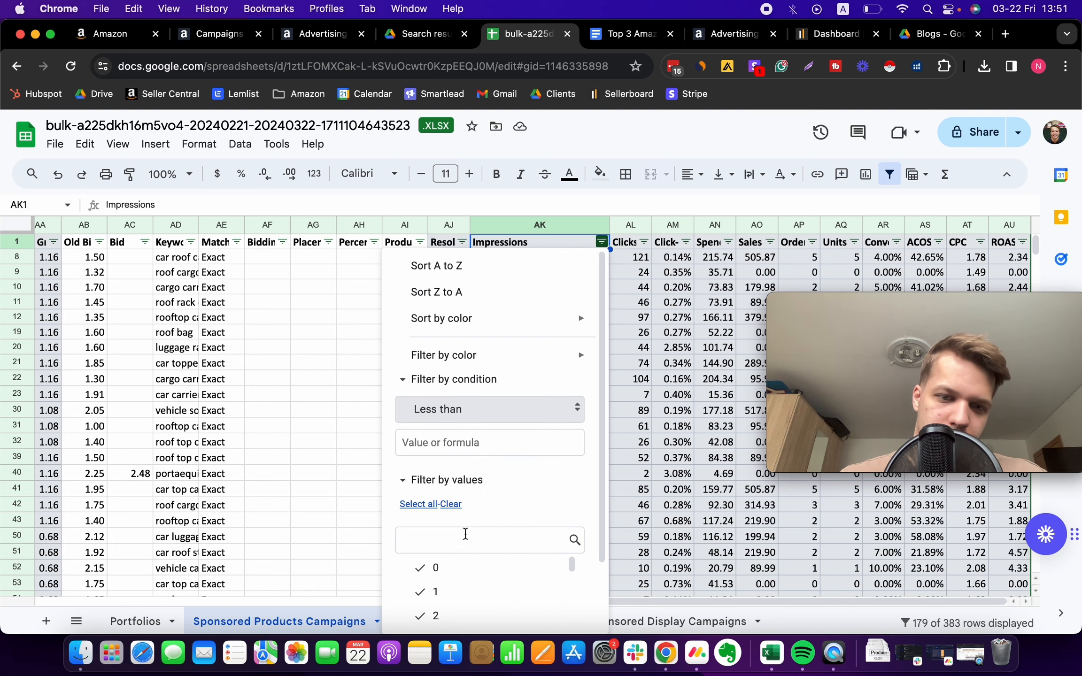
{"action": "type", "text": "300"}
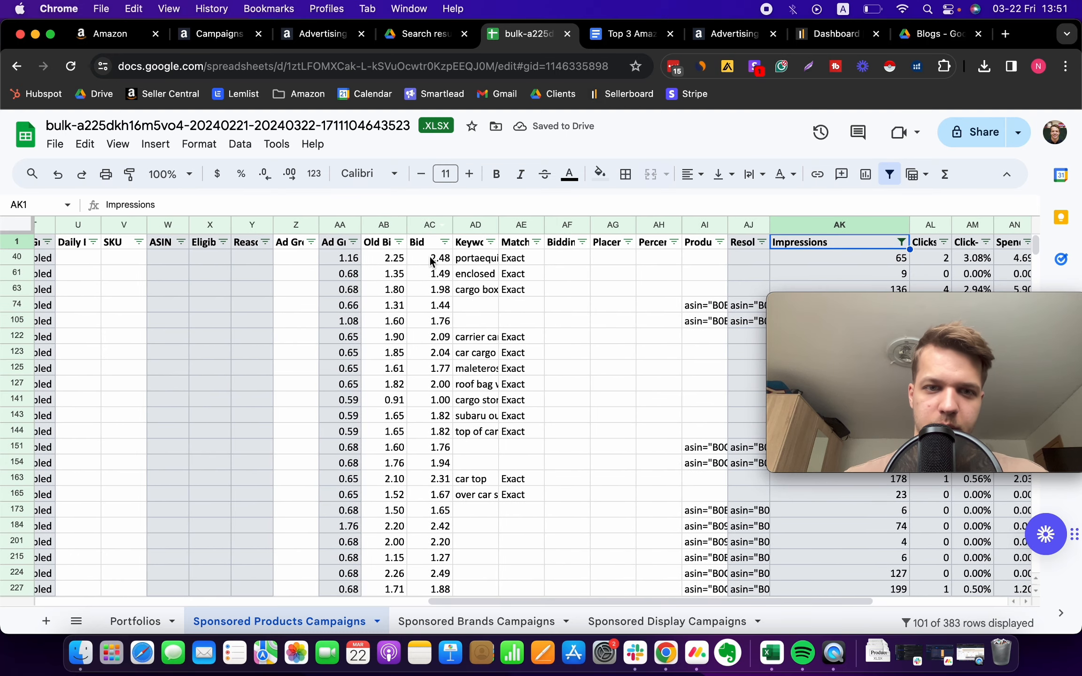
{"action": "scroll", "scroll_direction": "left", "scroll_amount": 3}
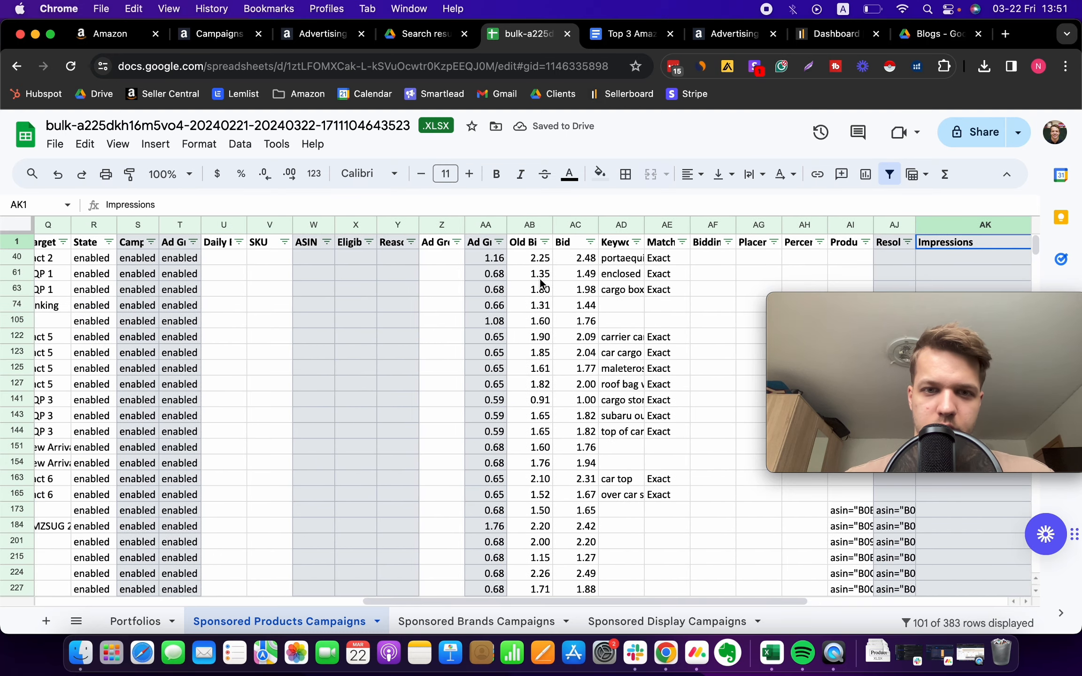
{"action": "scroll", "scroll_direction": "left", "scroll_amount": 3}
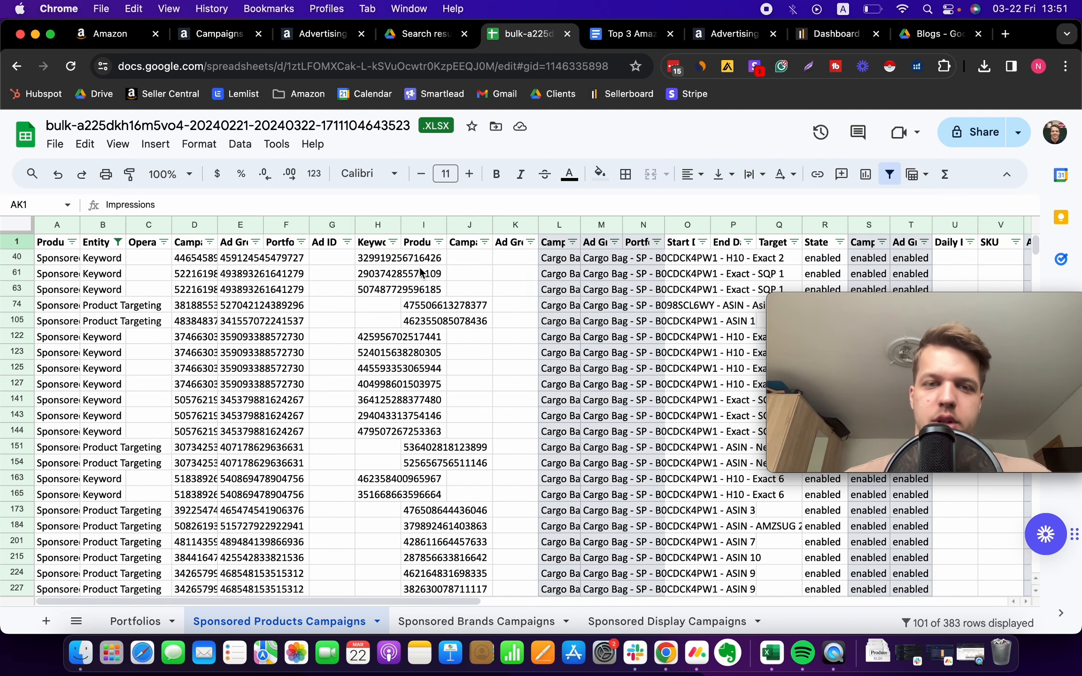
Step: Enter Update in Operation cell C40 and copy it
{"action": "left_click", "coordinate": [148, 257]}
{"action": "type", "text": "Update"}
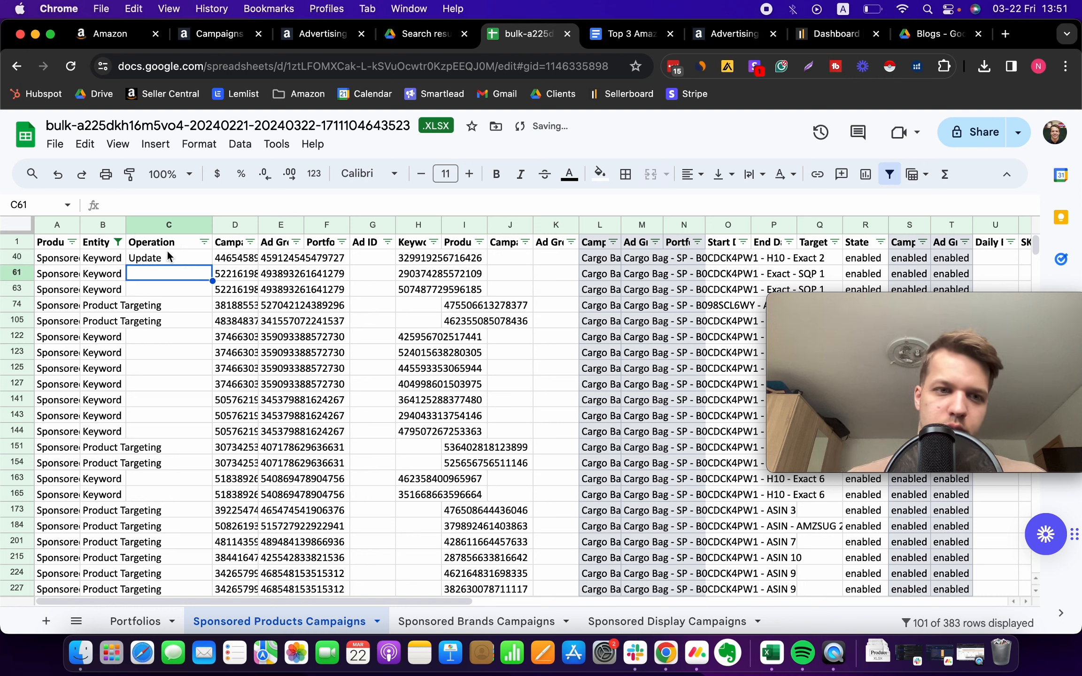
{"action": "left_click", "coordinate": [168, 258]}
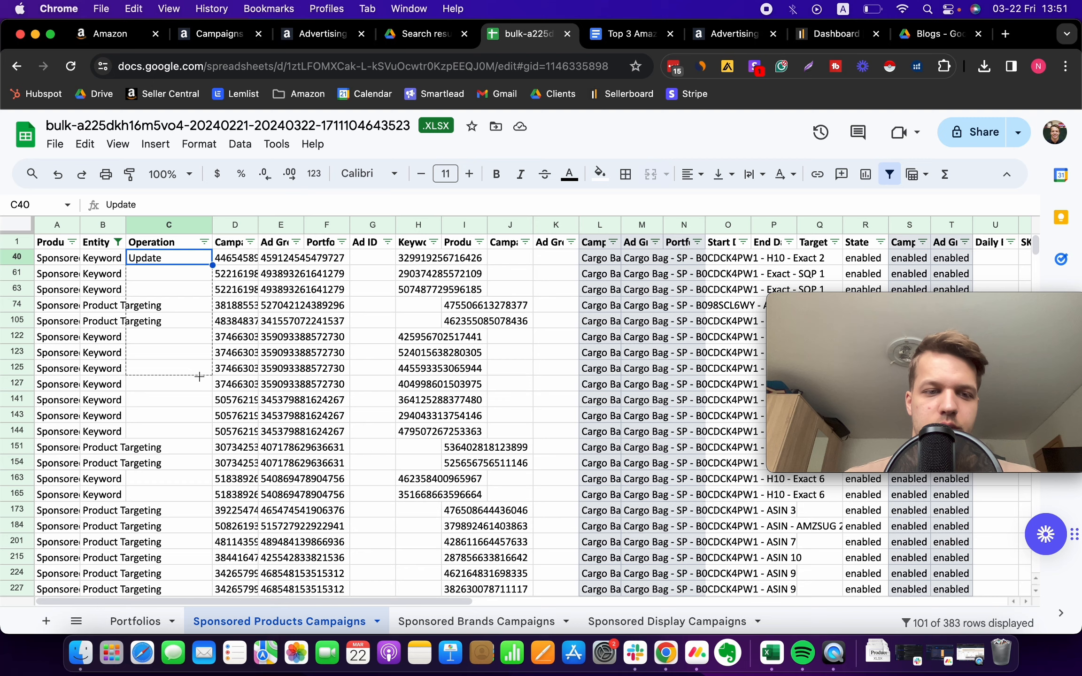
{"action": "scroll", "scroll_direction": "down", "scroll_amount": 3}
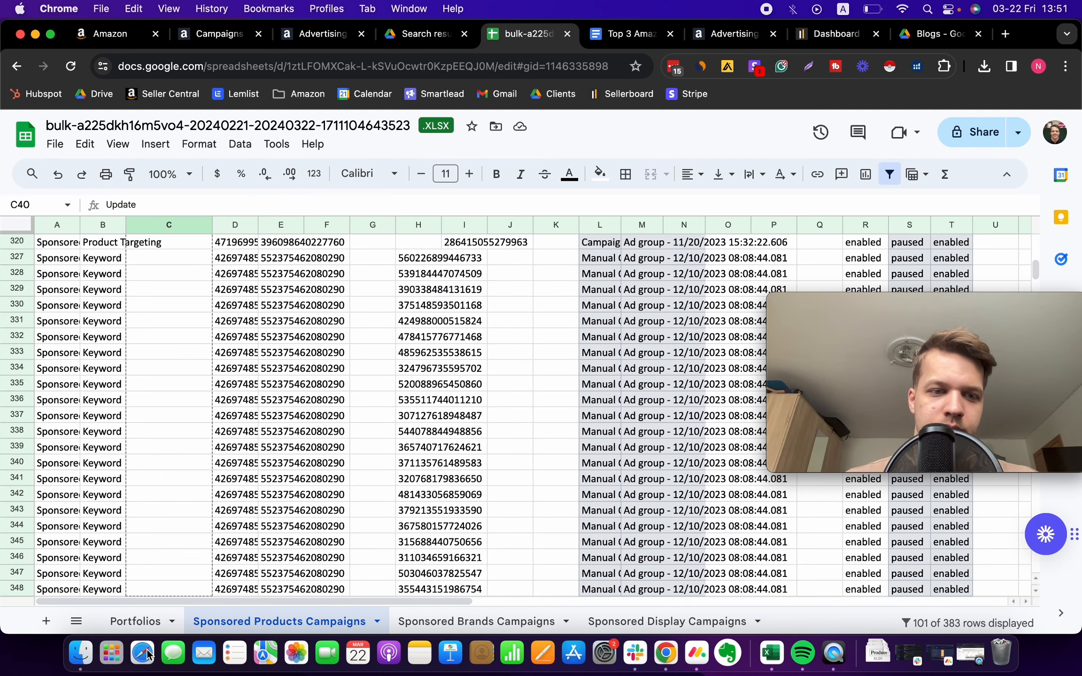
{"action": "scroll", "scroll_direction": "down", "scroll_amount": 3}
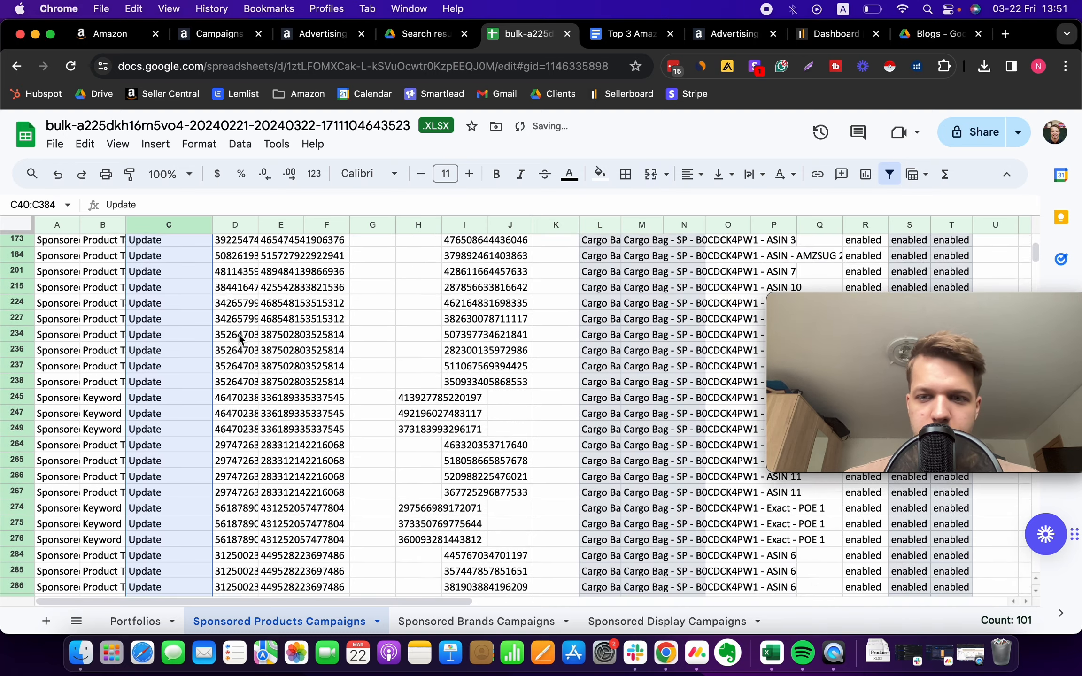
{"action": "scroll", "scroll_direction": "up", "scroll_amount": 3}
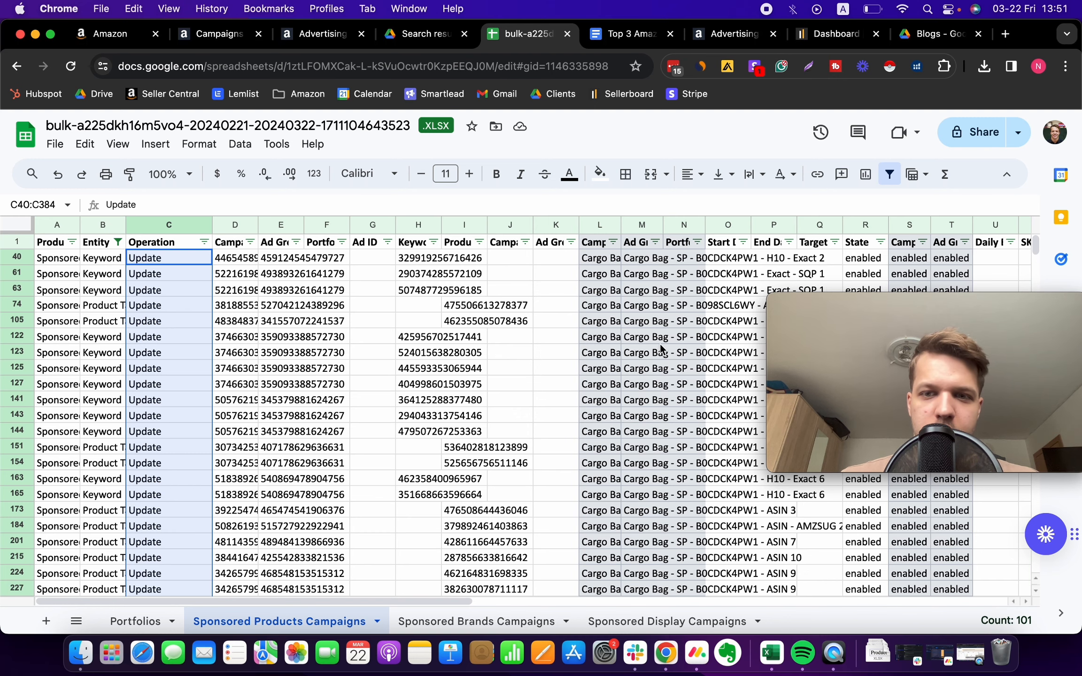
{"action": "mouse_move", "coordinate": [491, 335]}
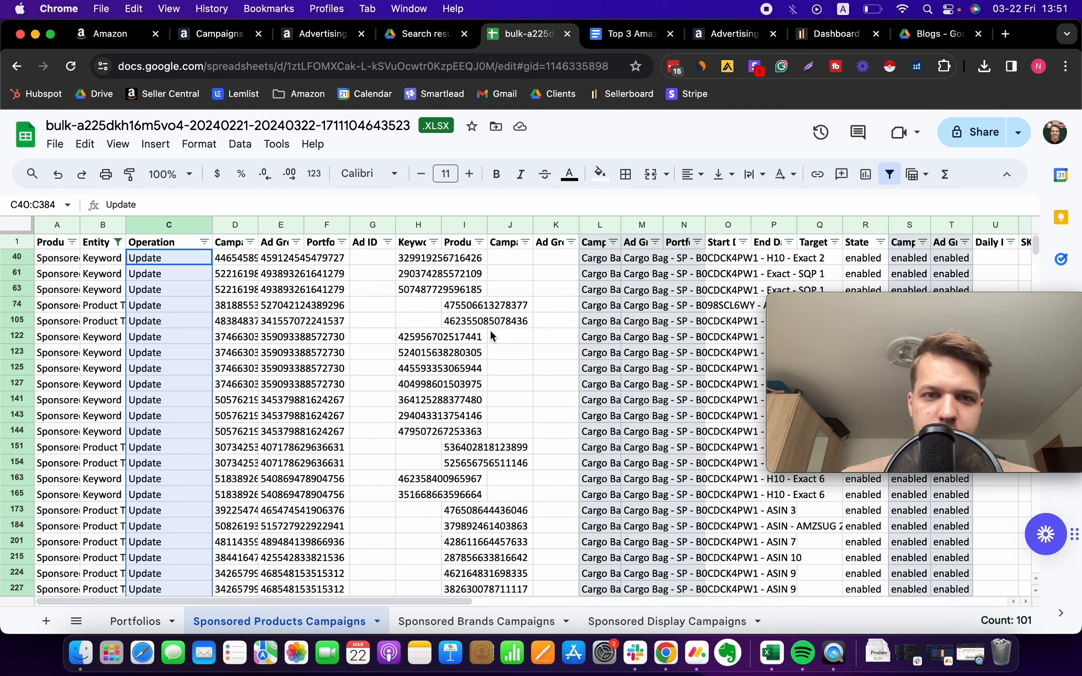
{"action": "mouse_move", "coordinate": [242, 267]}
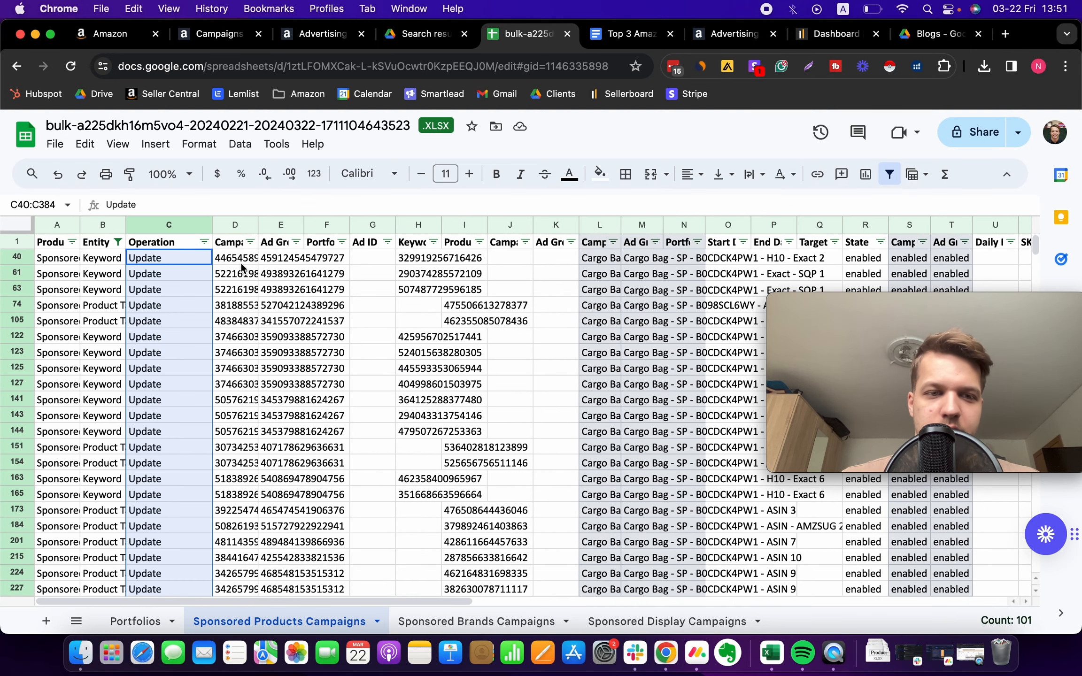
Step: Paste Update down the Operation column for all 101 filtered rows
{"action": "left_click", "coordinate": [169, 336]}
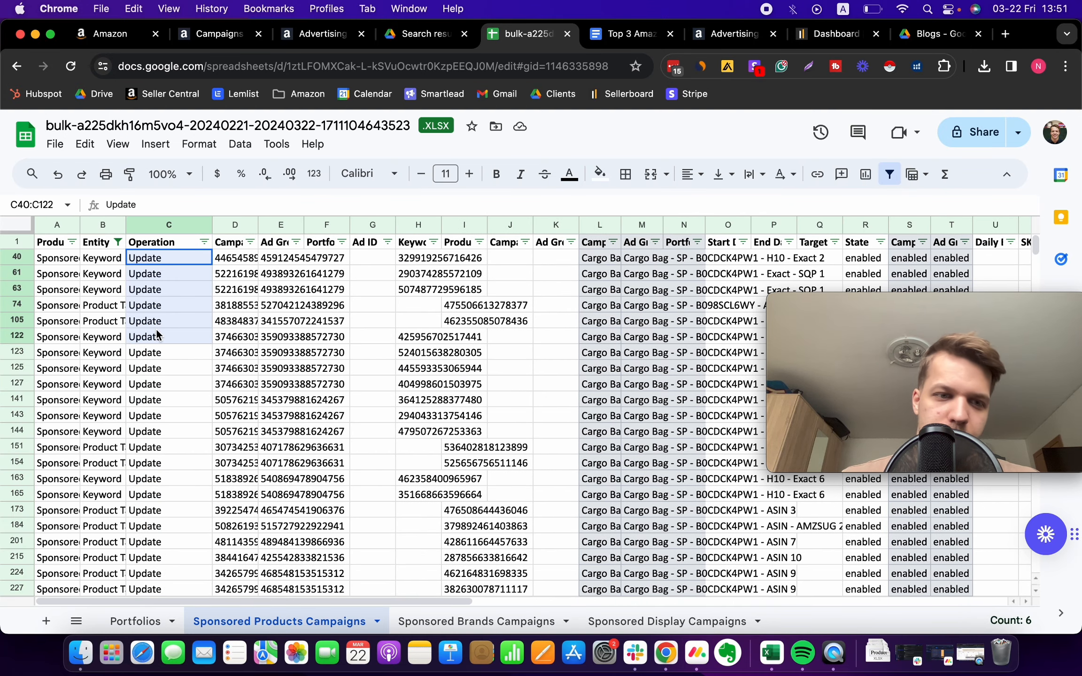
{"action": "left_click", "coordinate": [167, 320]}
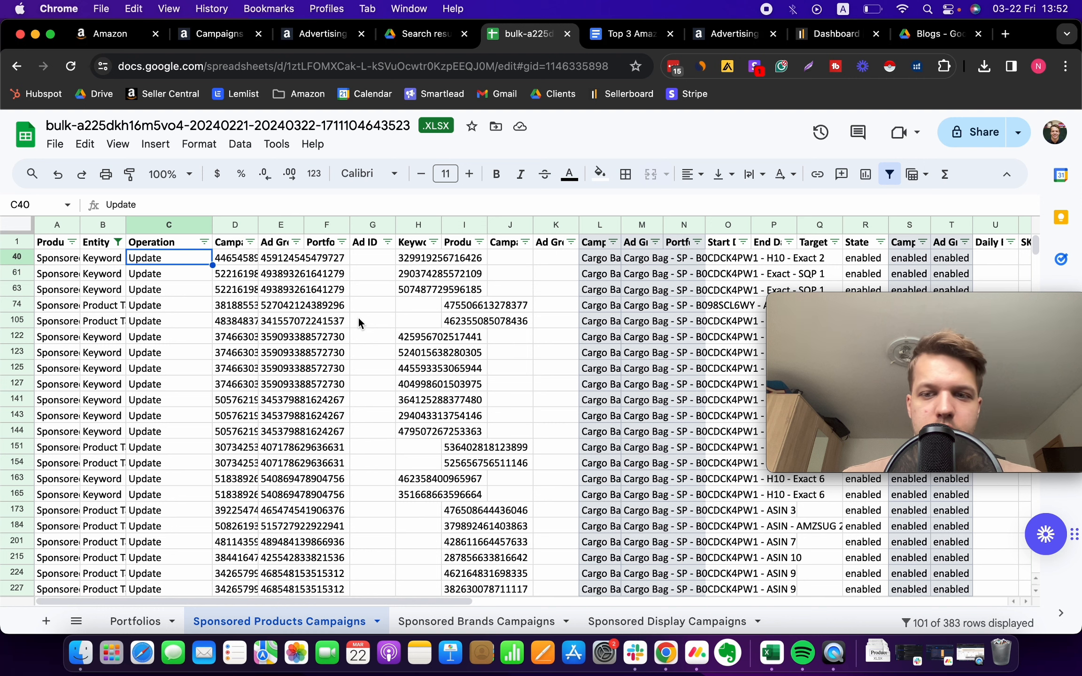
{"action": "mouse_move", "coordinate": [300, 305]}
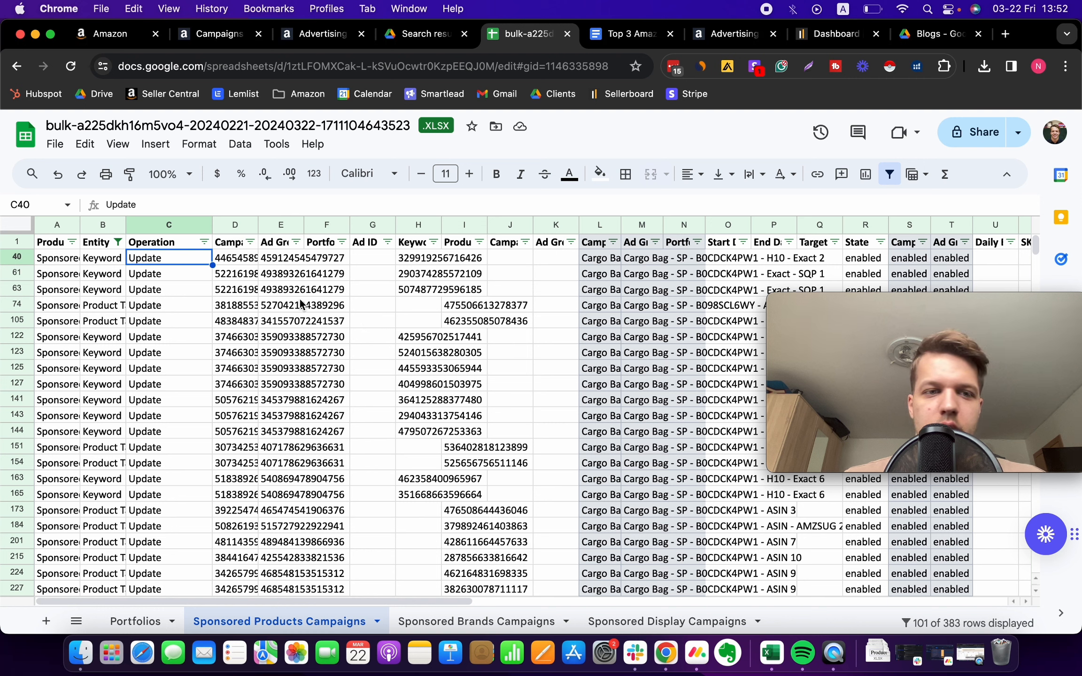
{"action": "scroll", "scroll_direction": "down", "scroll_amount": 3}
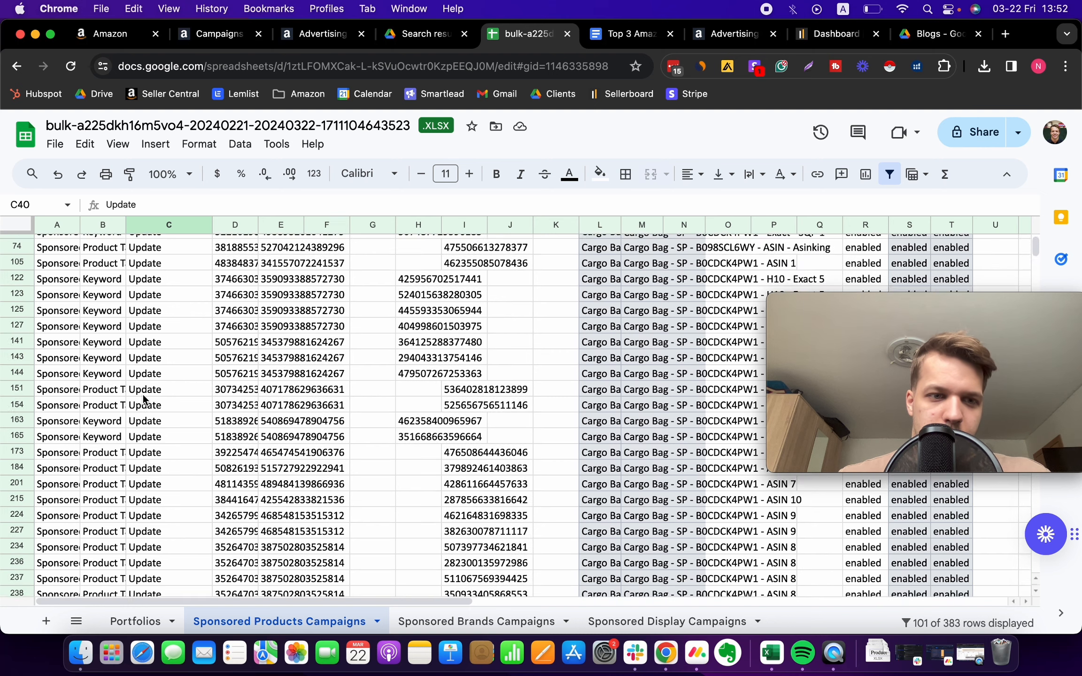
{"action": "scroll", "scroll_direction": "up", "scroll_amount": 3}
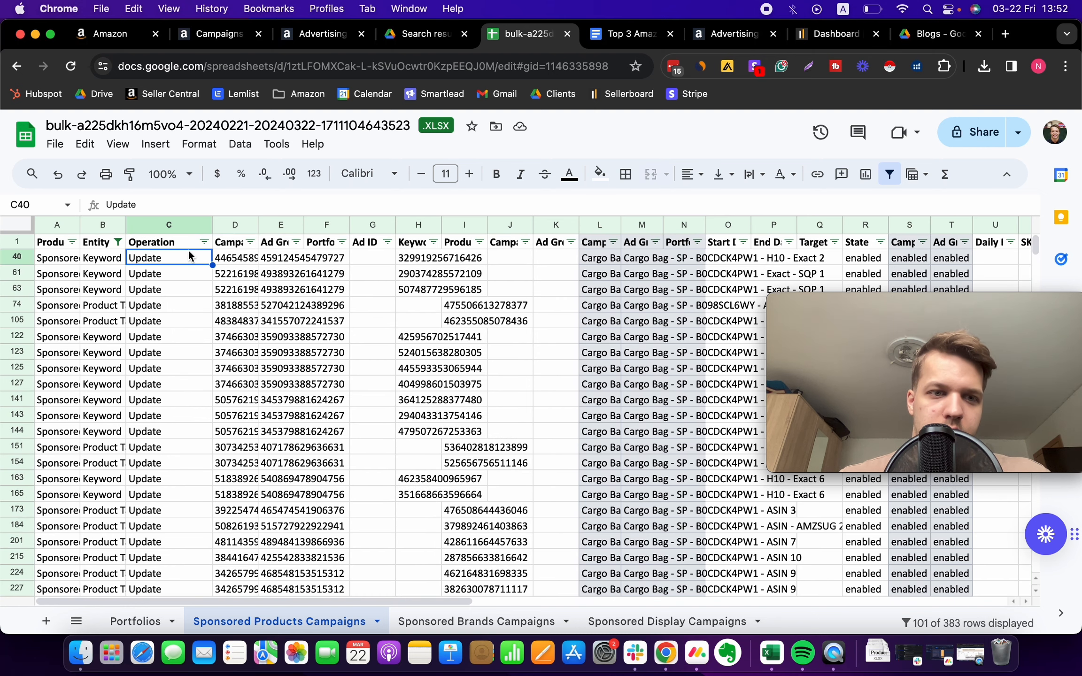
{"action": "scroll", "scroll_direction": "right", "scroll_amount": 3}
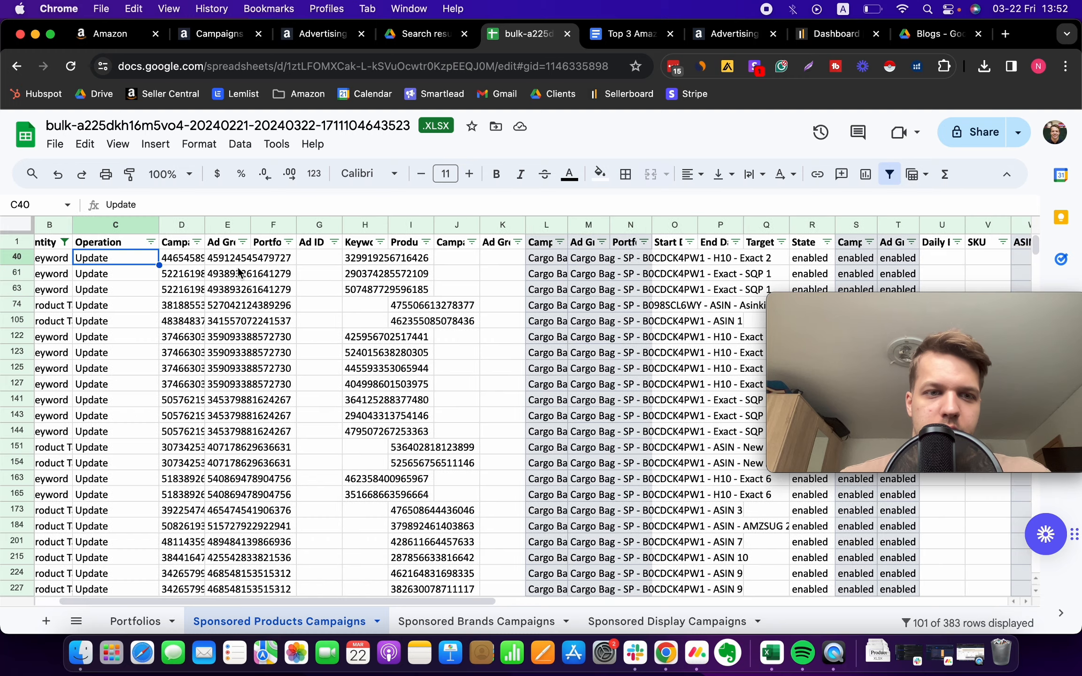
{"action": "scroll", "scroll_direction": "right", "scroll_amount": 3}
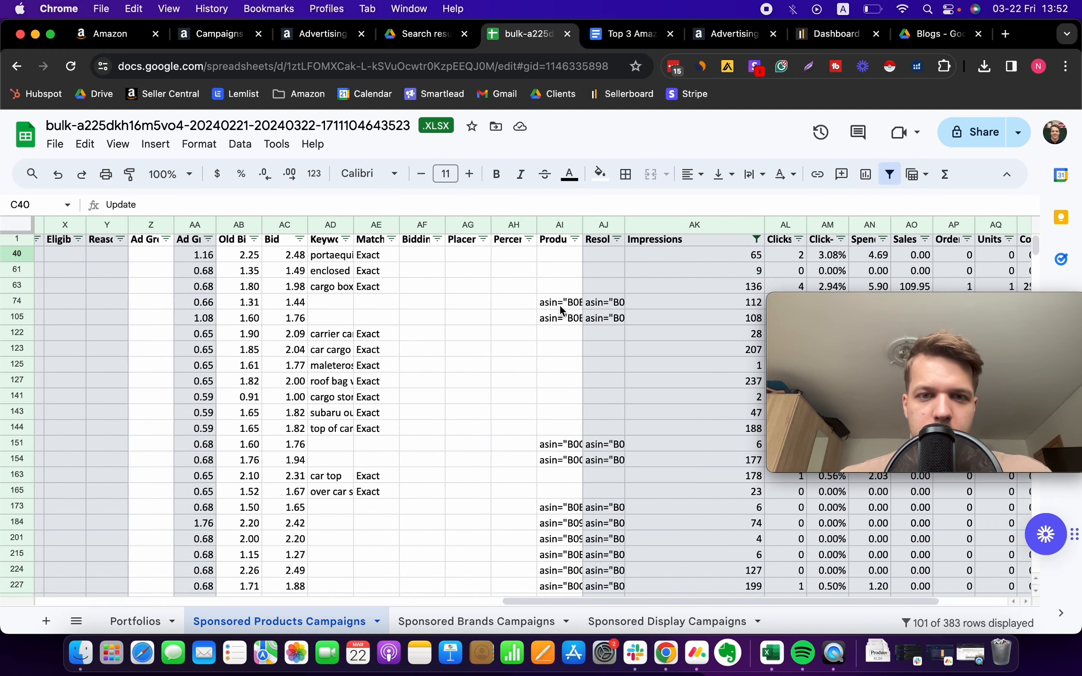
{"action": "left_click", "coordinate": [55, 144]}
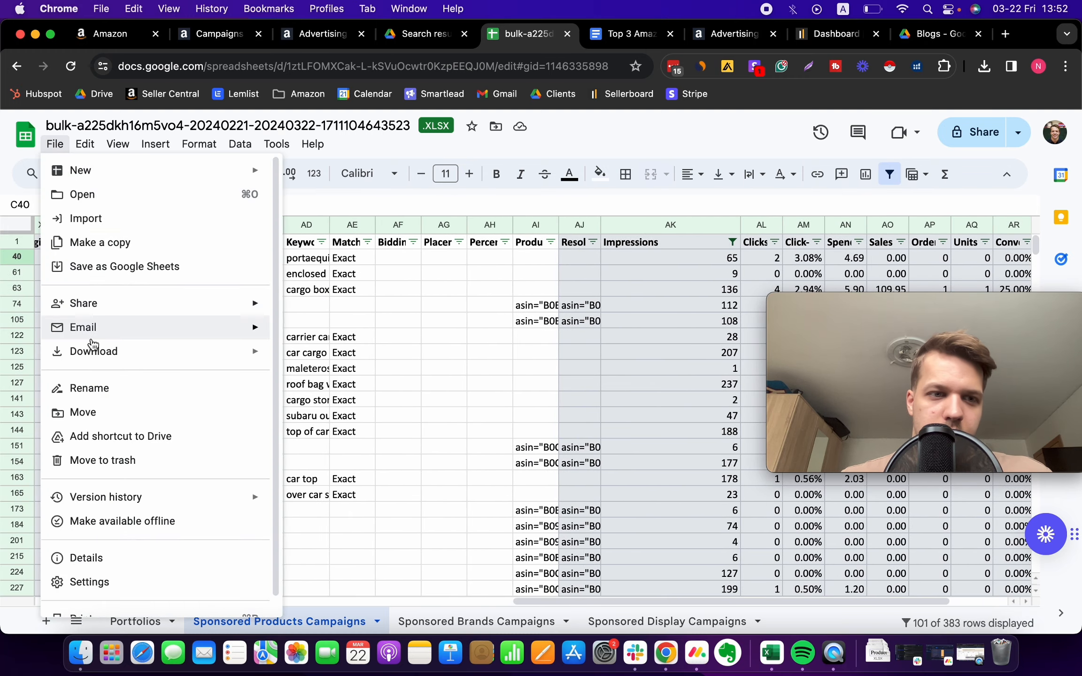
{"action": "mouse_move", "coordinate": [318, 361]}
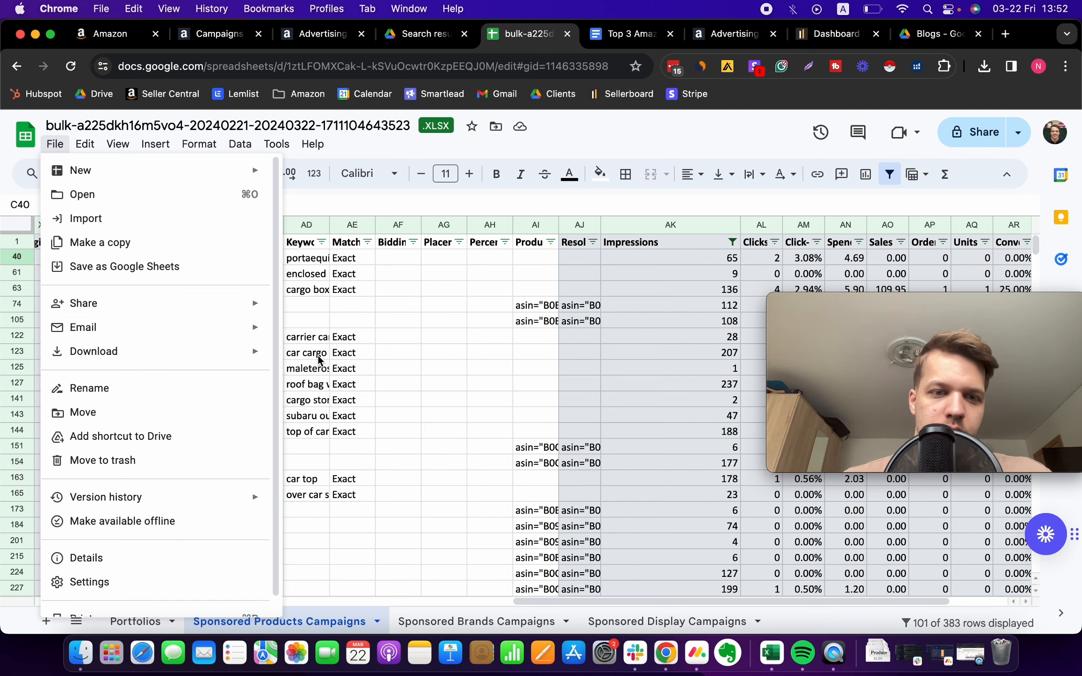
Step: Download the bulk sheet as a Microsoft Excel (.xlsx) file
{"action": "left_click", "coordinate": [93, 352]}
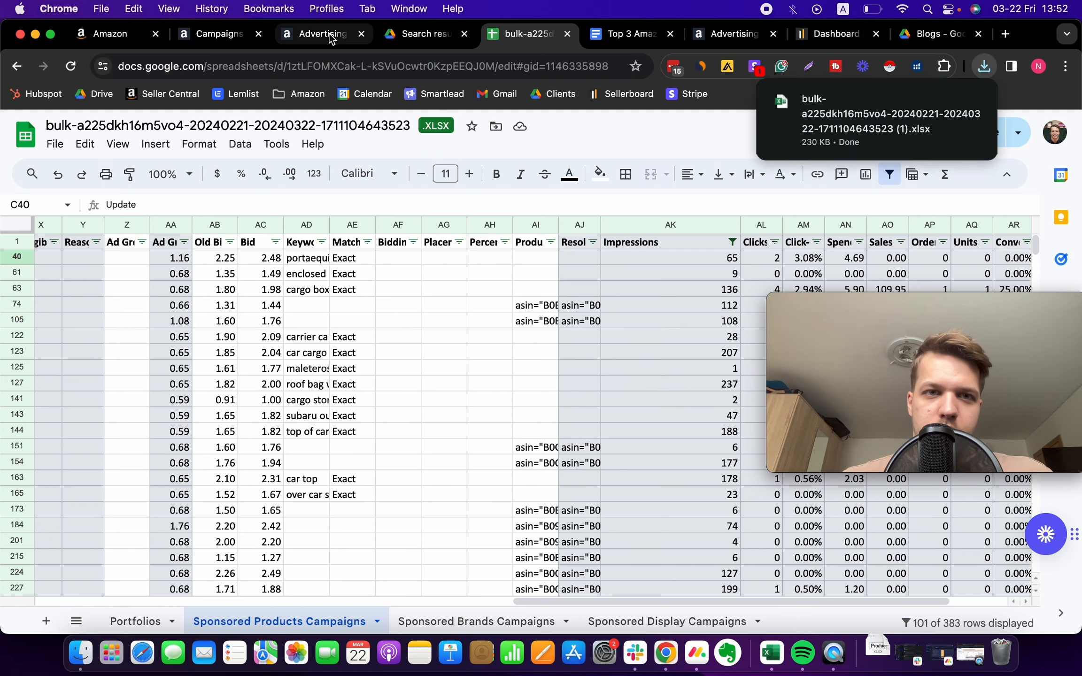
{"action": "left_click", "coordinate": [318, 34]}
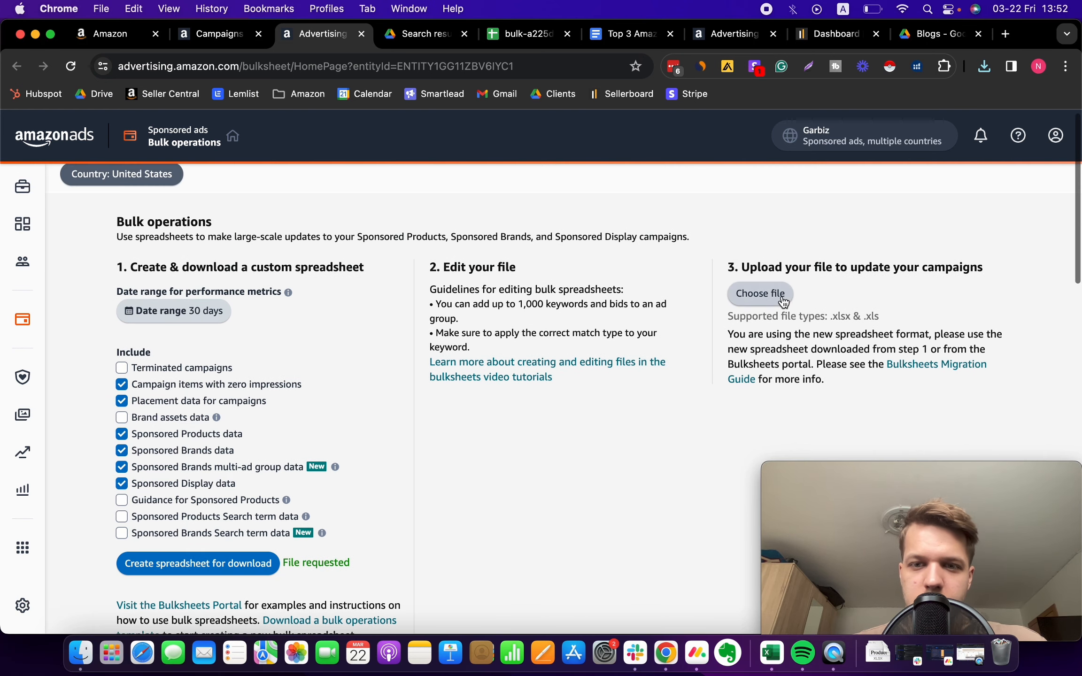
Step: Attach bulk (1).xlsx from Downloads to the Amazon Ads Bulk operations upload
{"action": "left_click", "coordinate": [759, 293]}
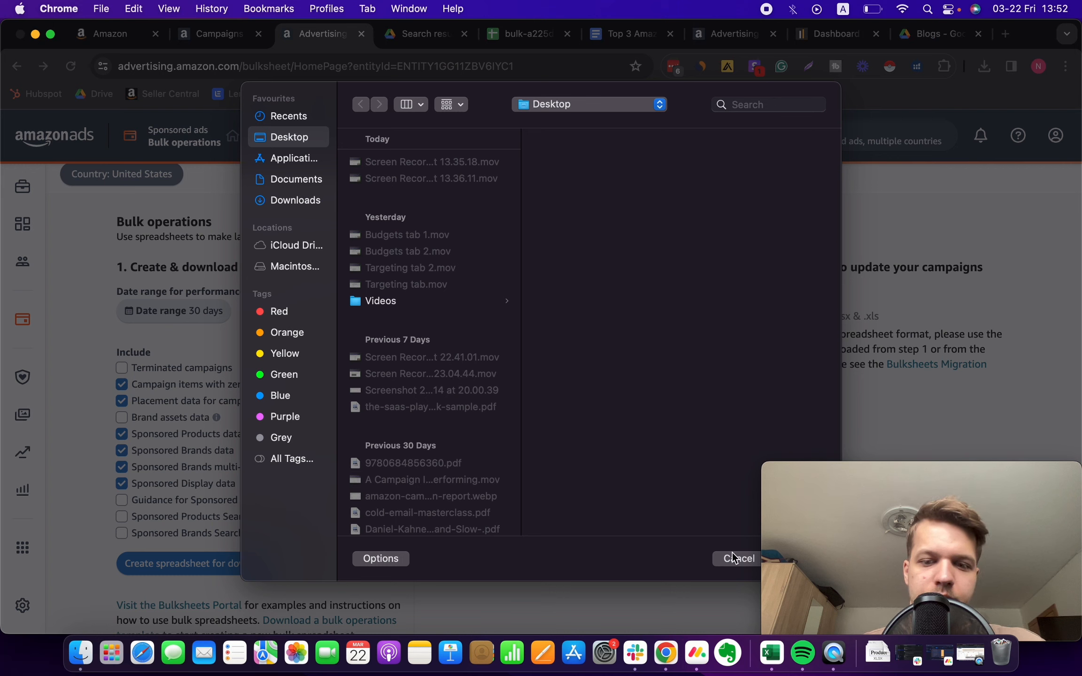
{"action": "left_click", "coordinate": [295, 200]}
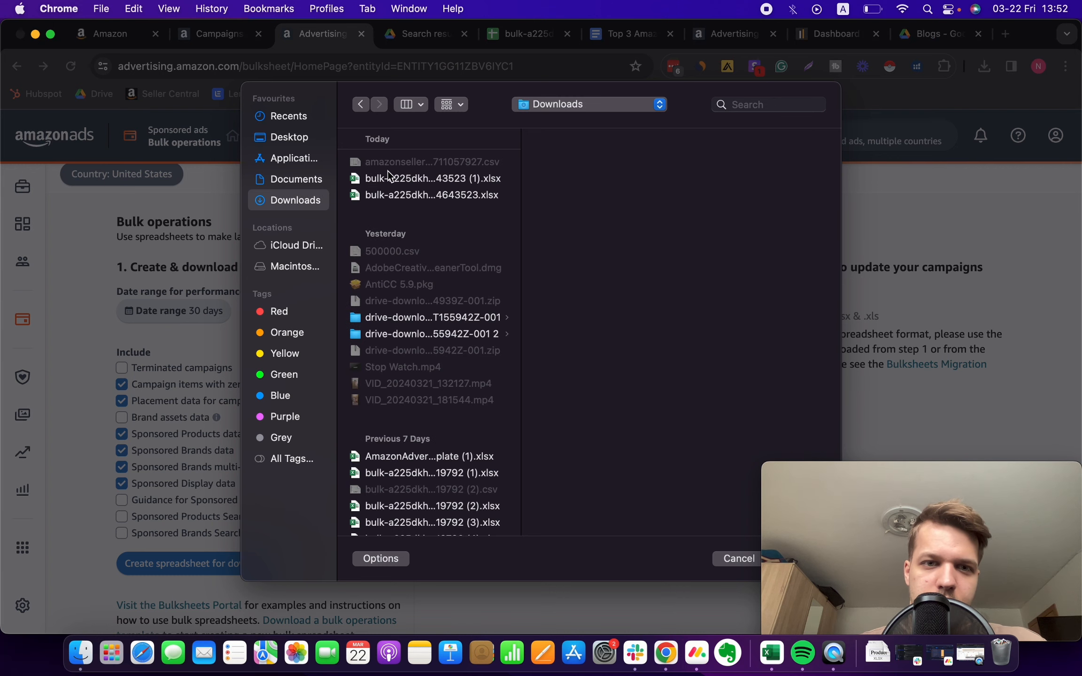
{"action": "left_click", "coordinate": [431, 178]}
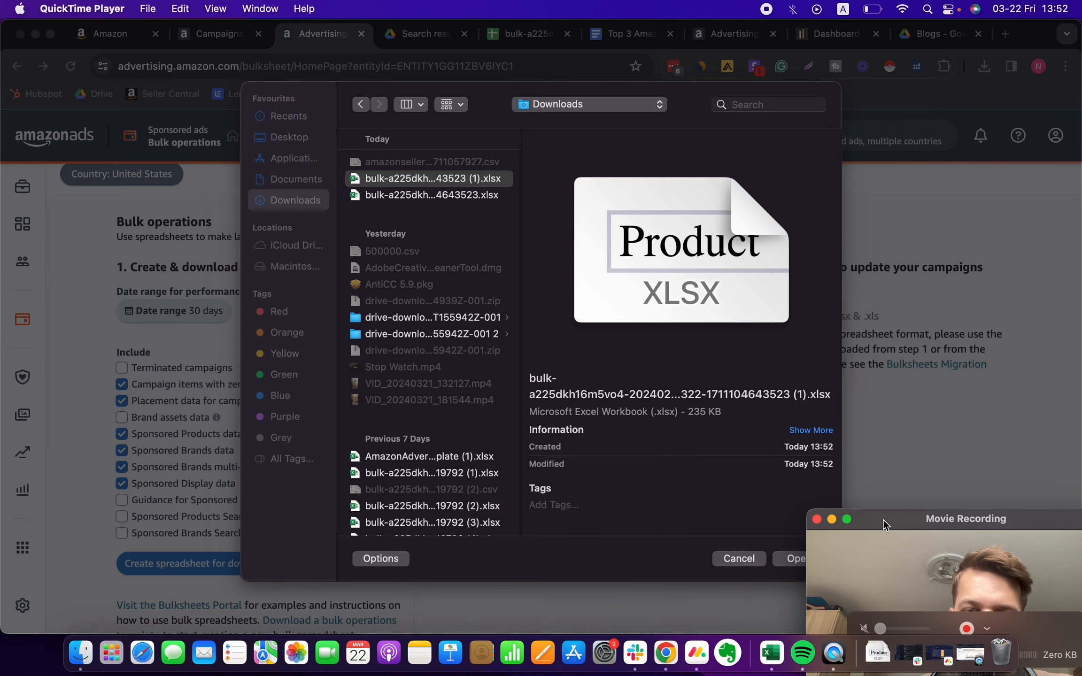
{"action": "left_click", "coordinate": [794, 558]}
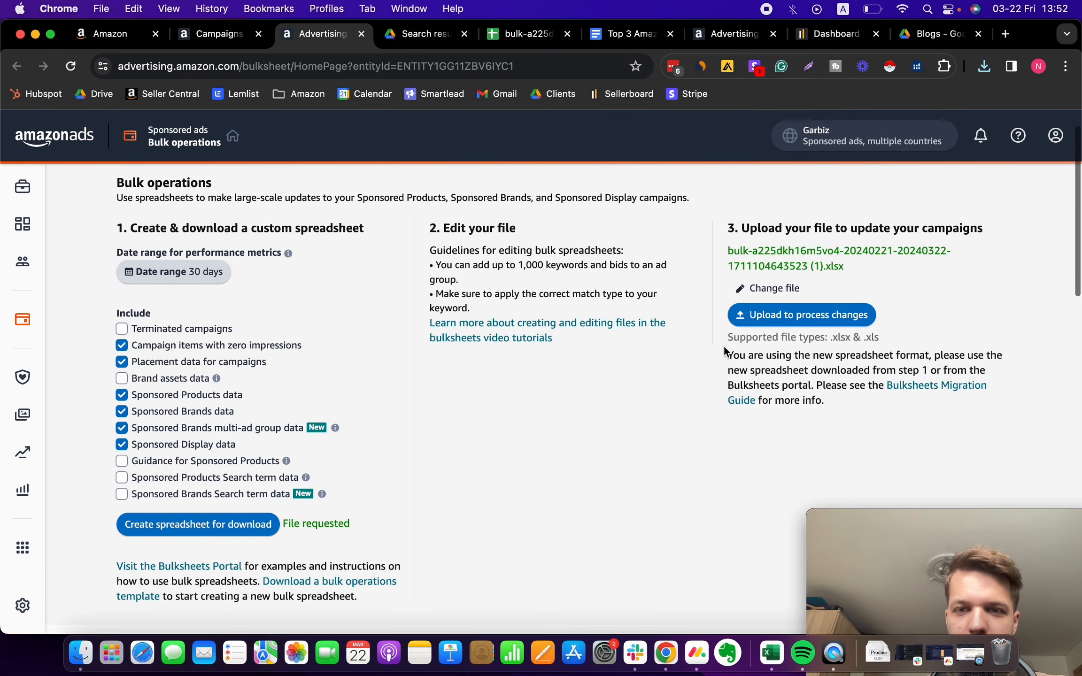